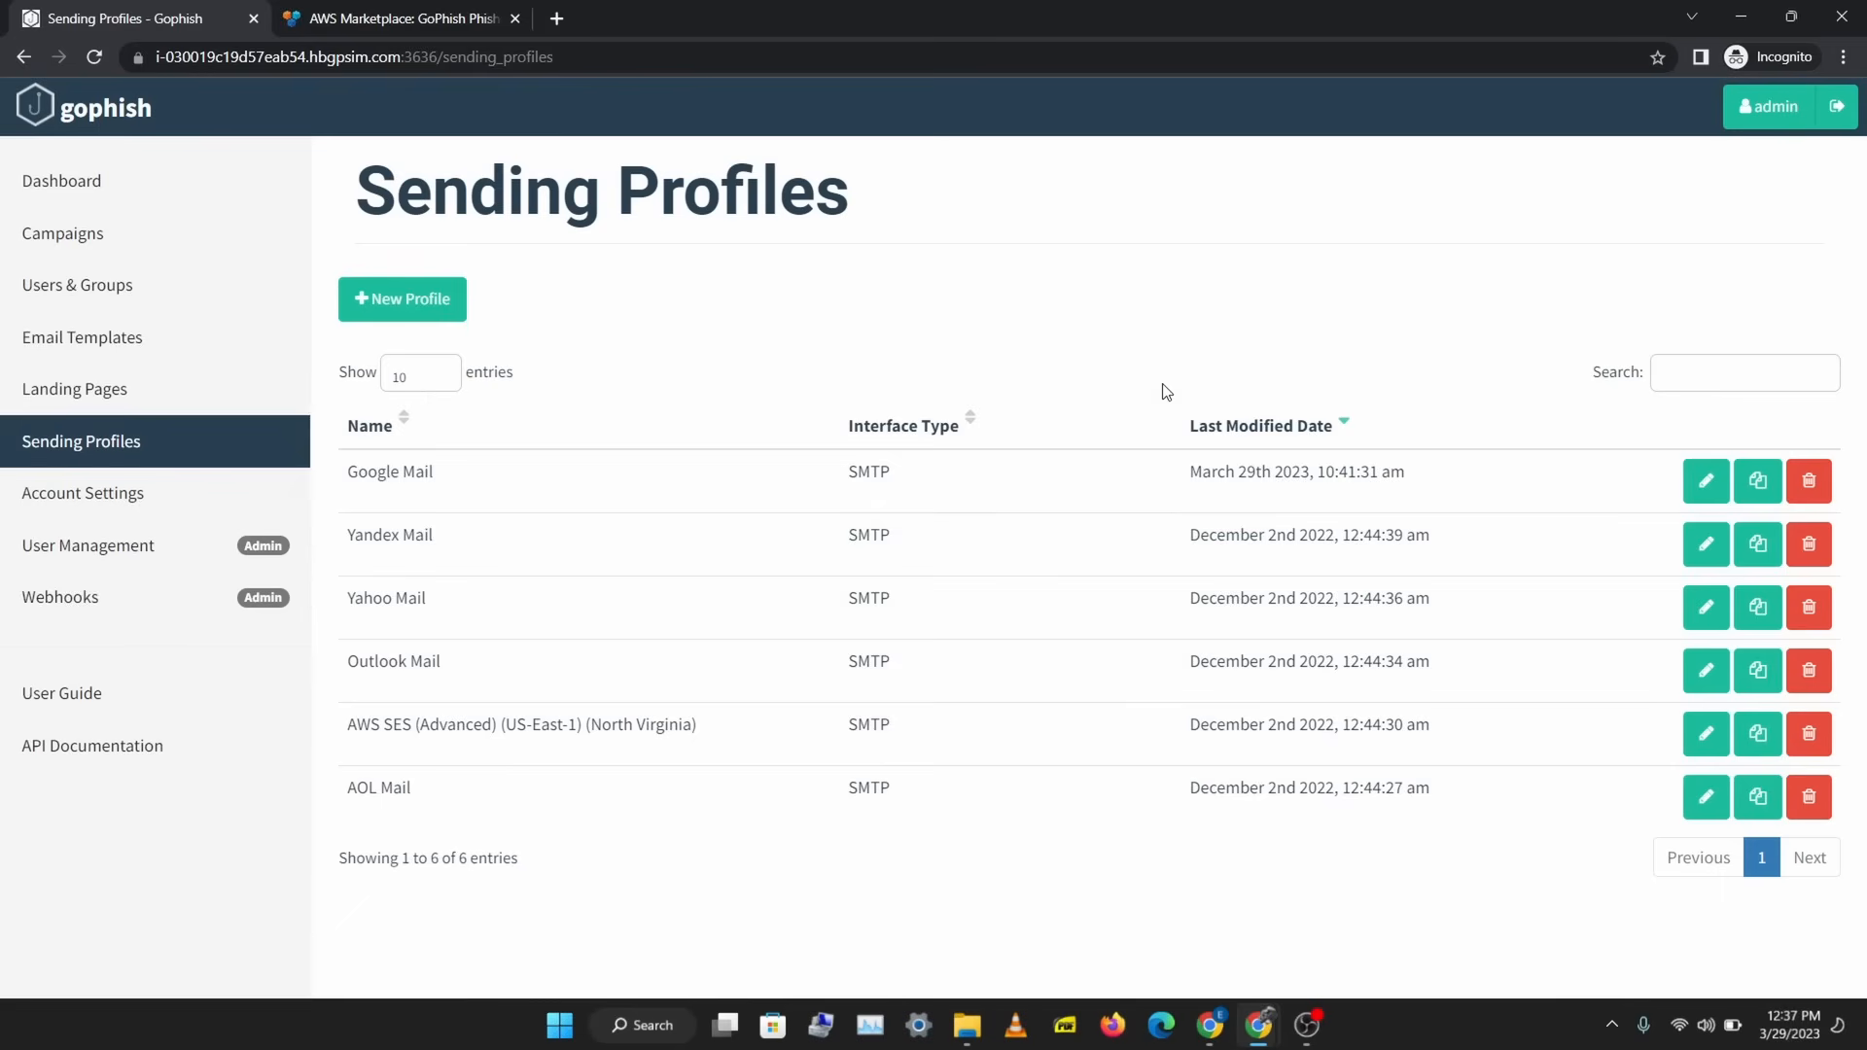
mouse_move(494, 517)
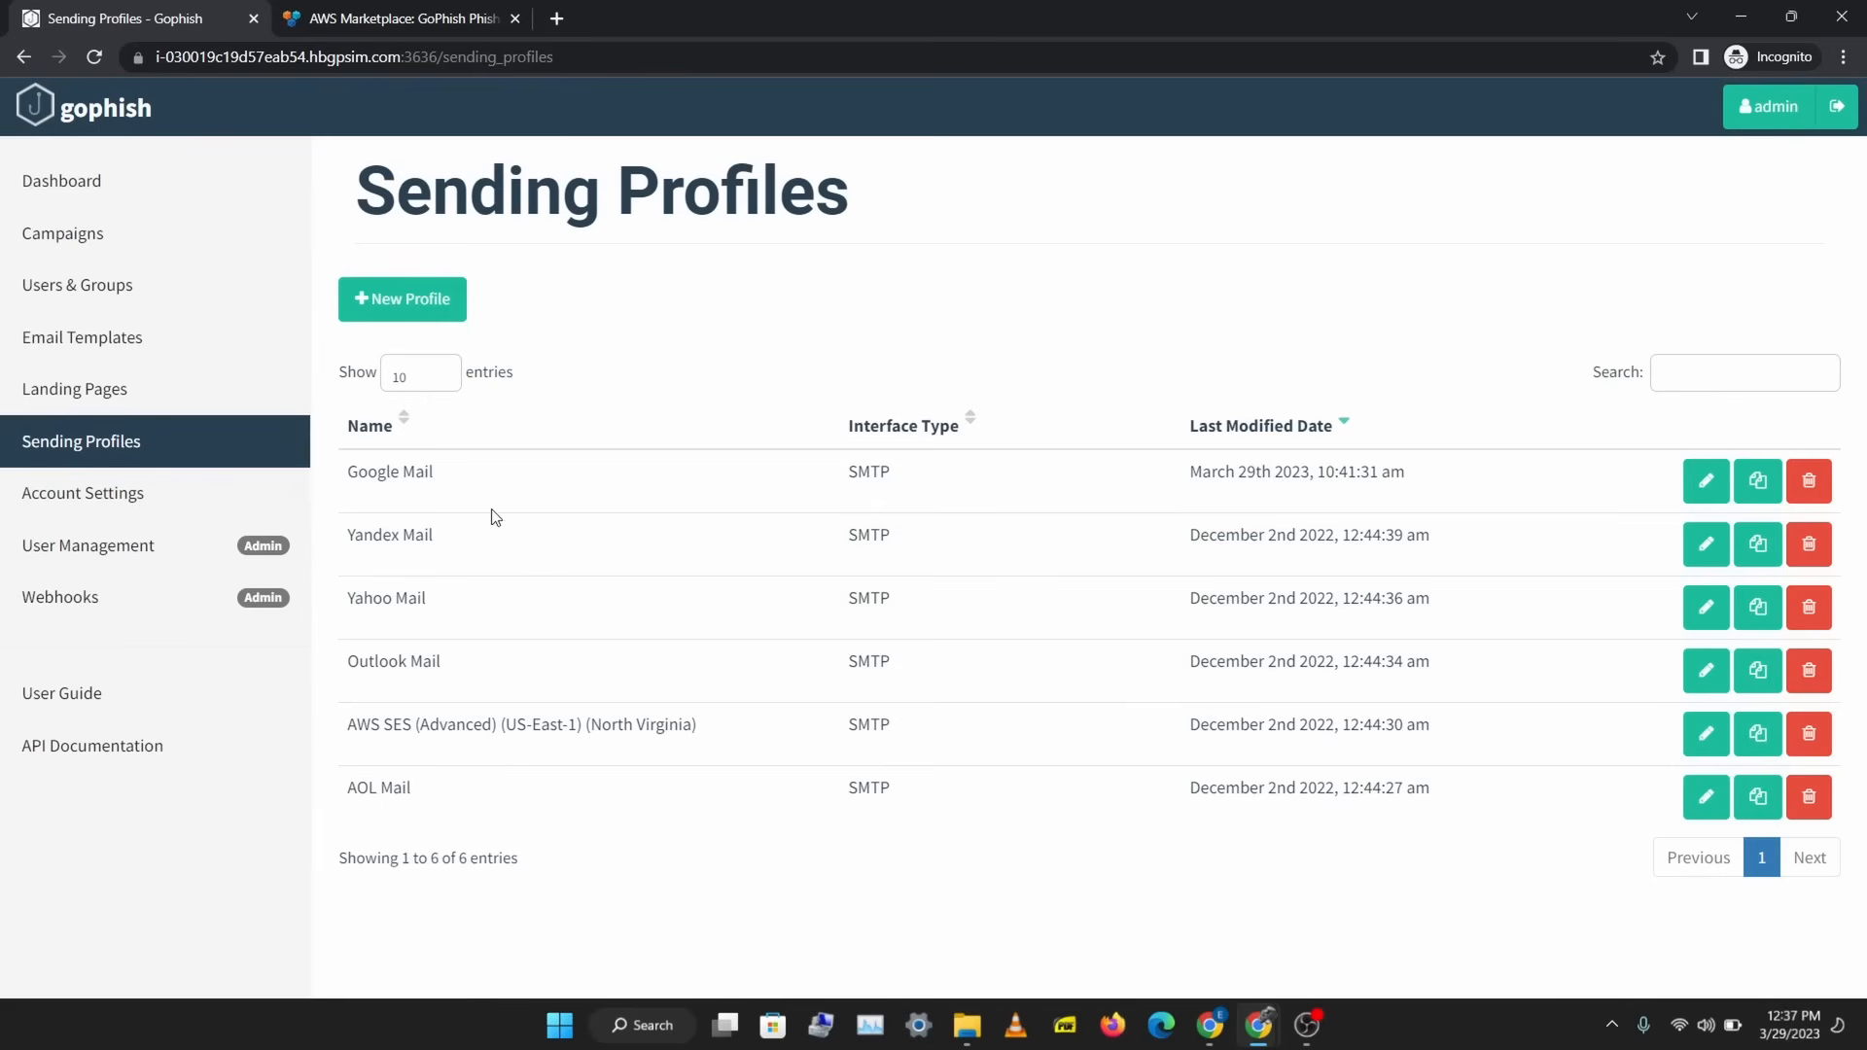
- Open the Google Mail sending profile's edit dialog, then reach Google's app-password help page
left_click(1704, 480)
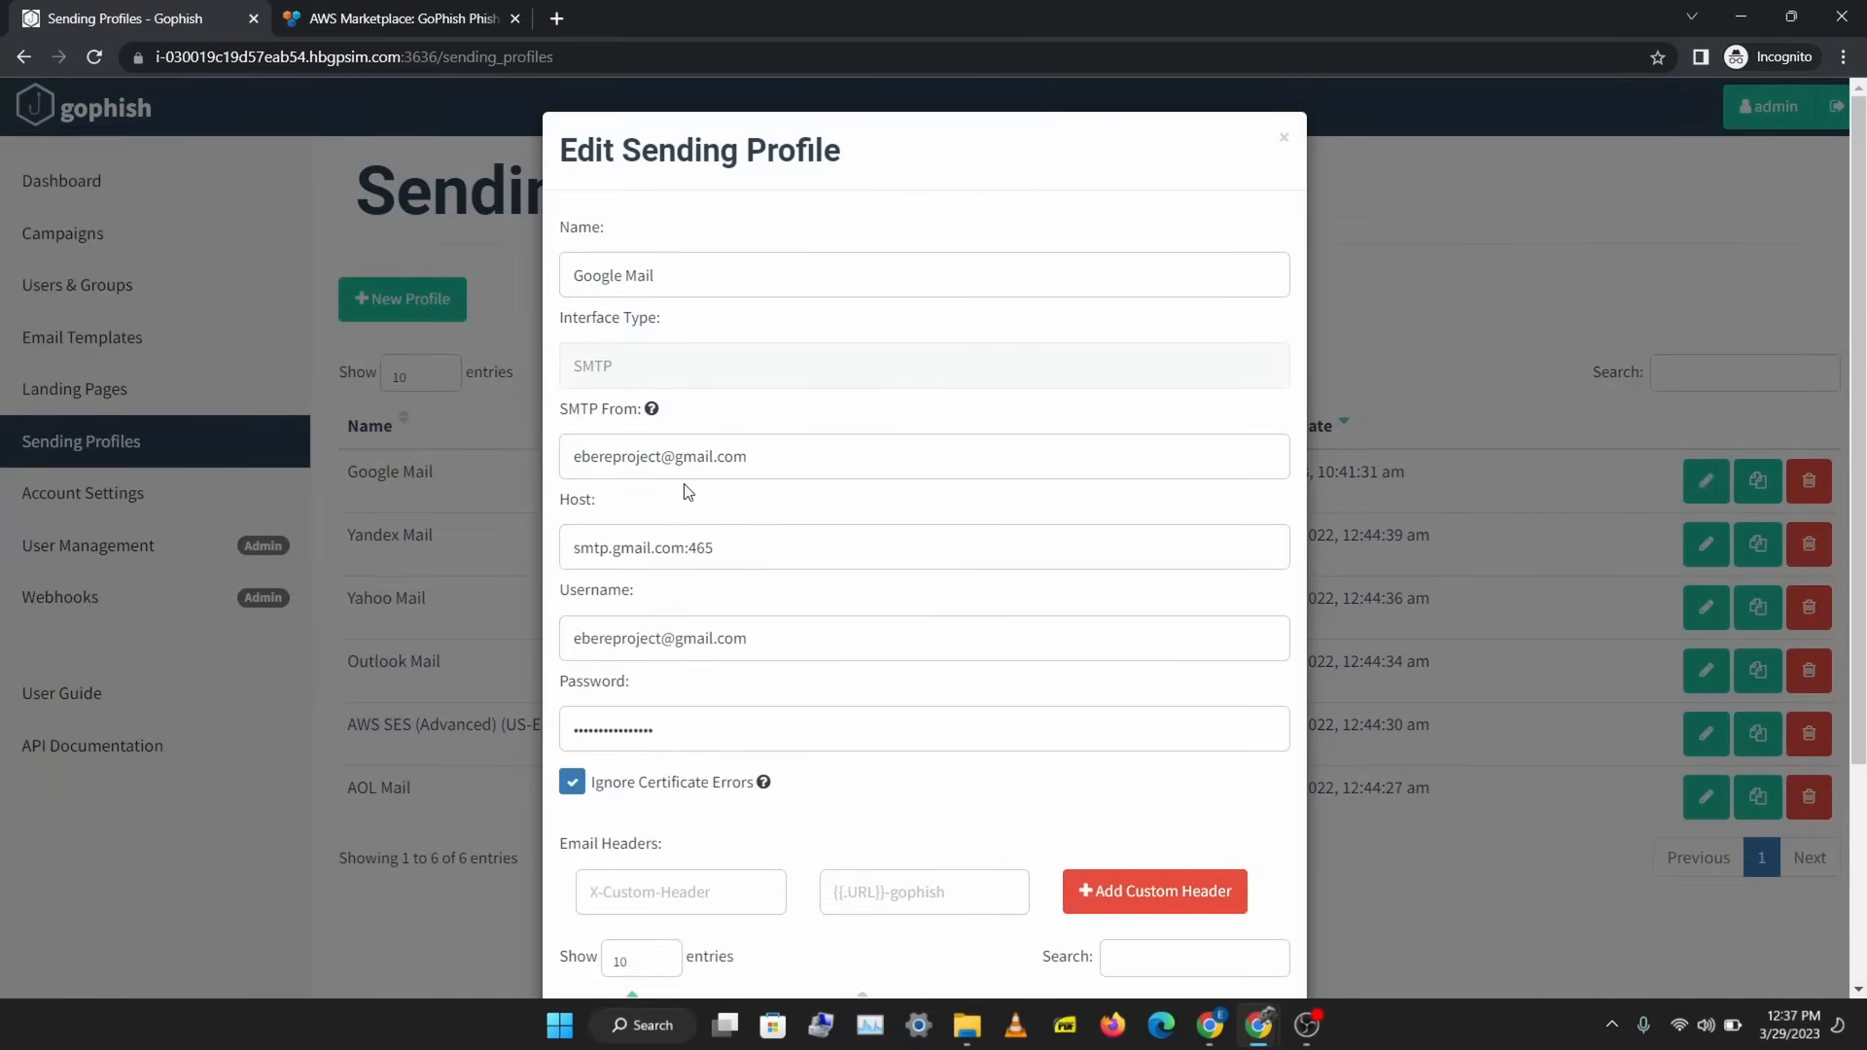
mouse_move(727, 486)
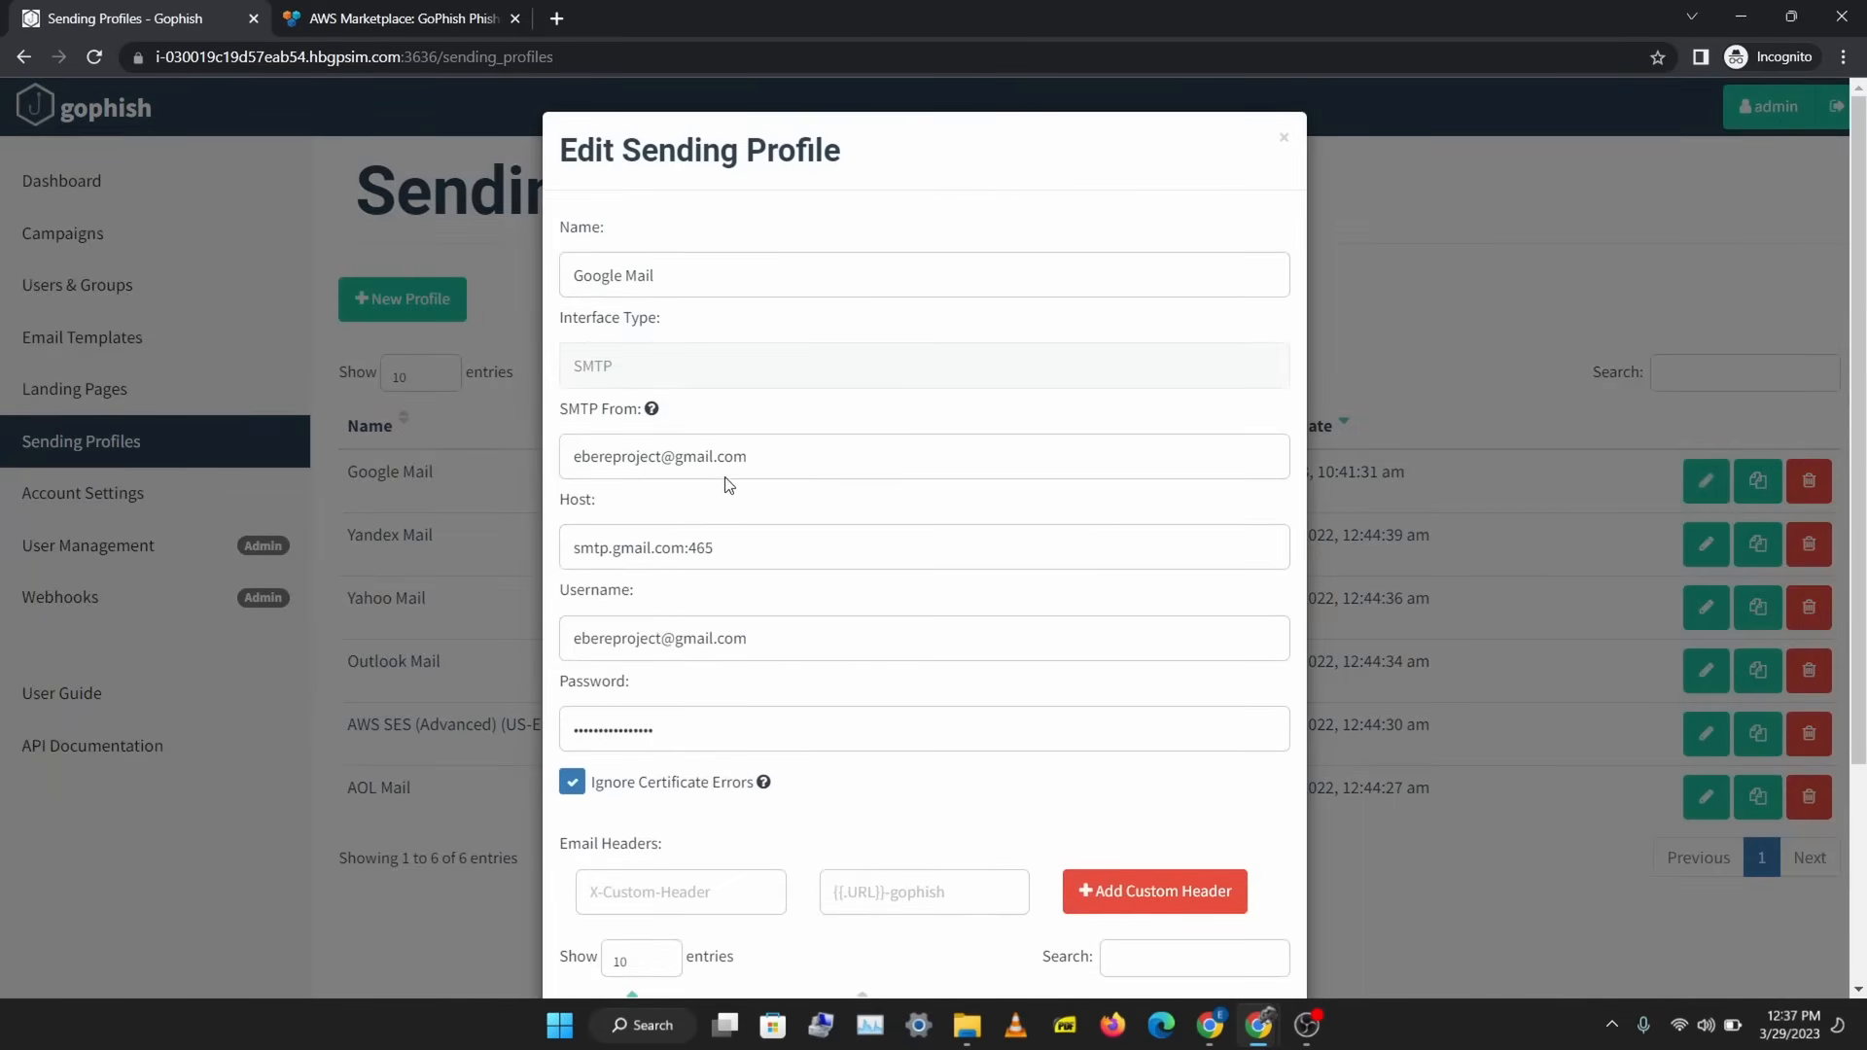
left_click(1212, 1025)
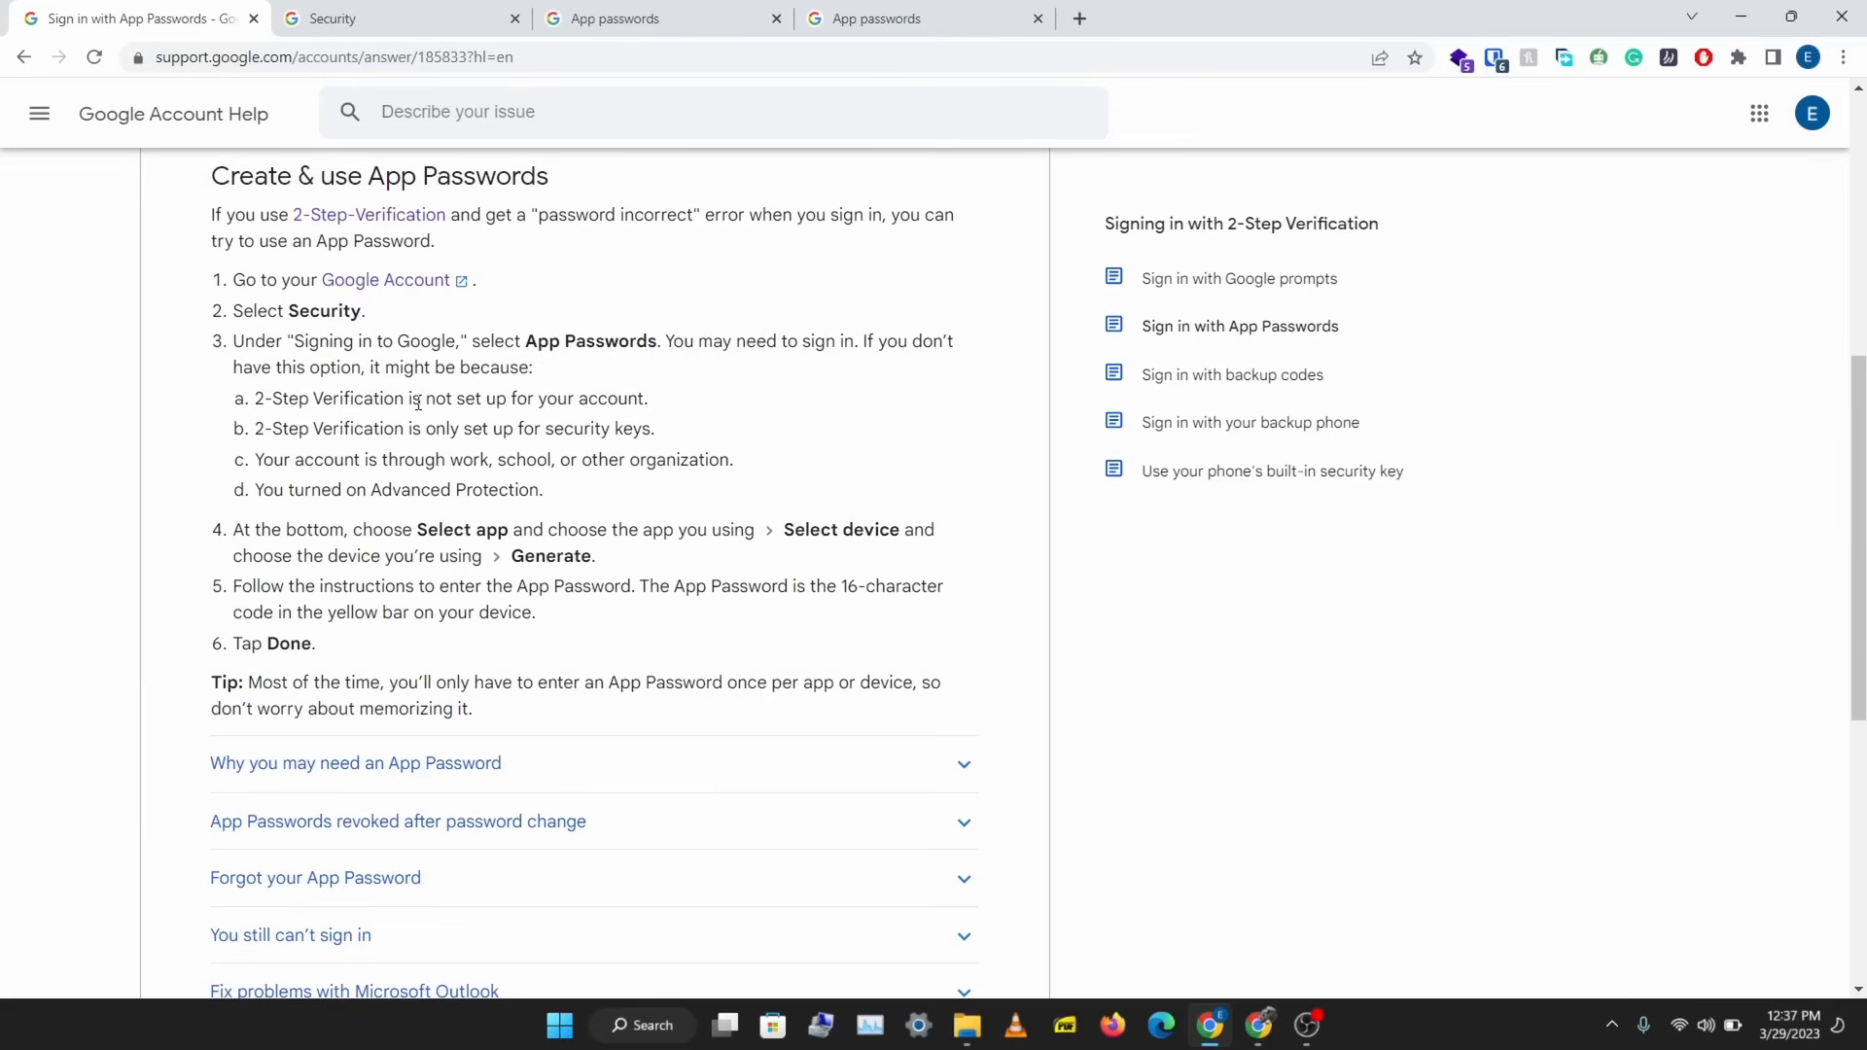
mouse_move(391, 539)
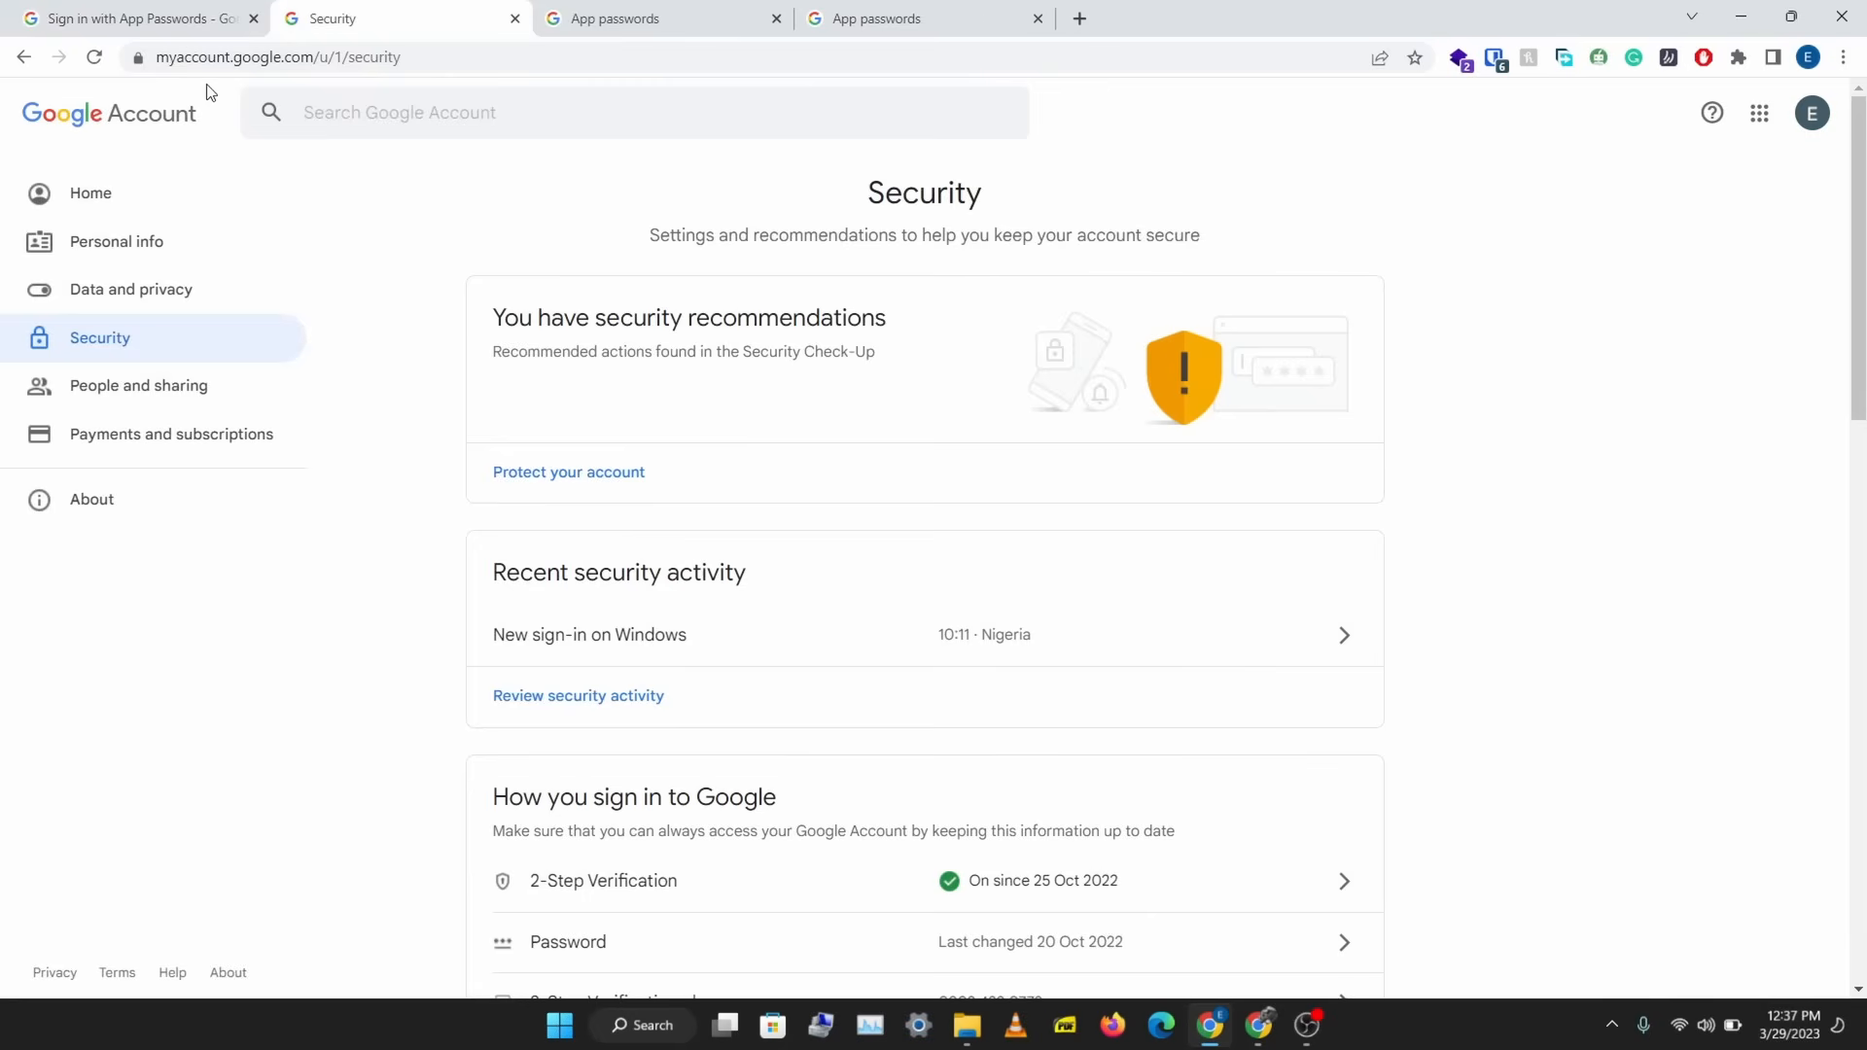
mouse_move(555, 290)
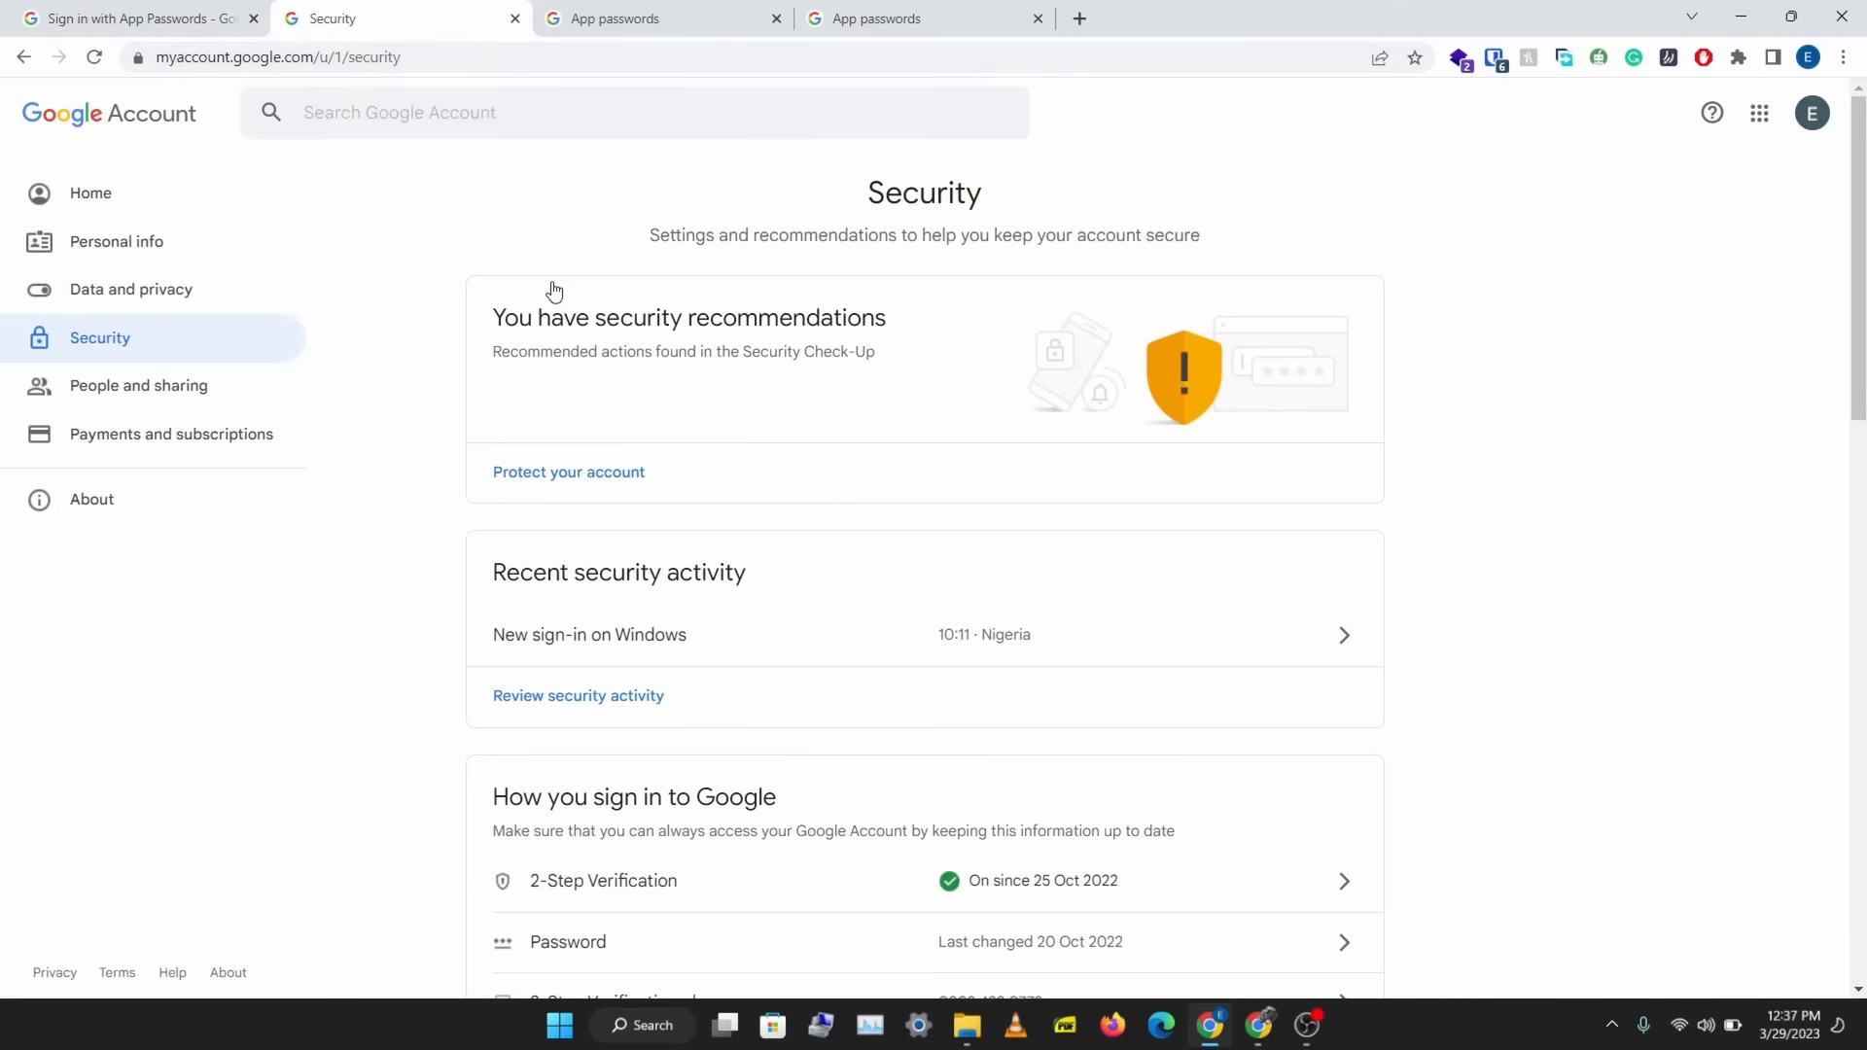
mouse_move(614, 945)
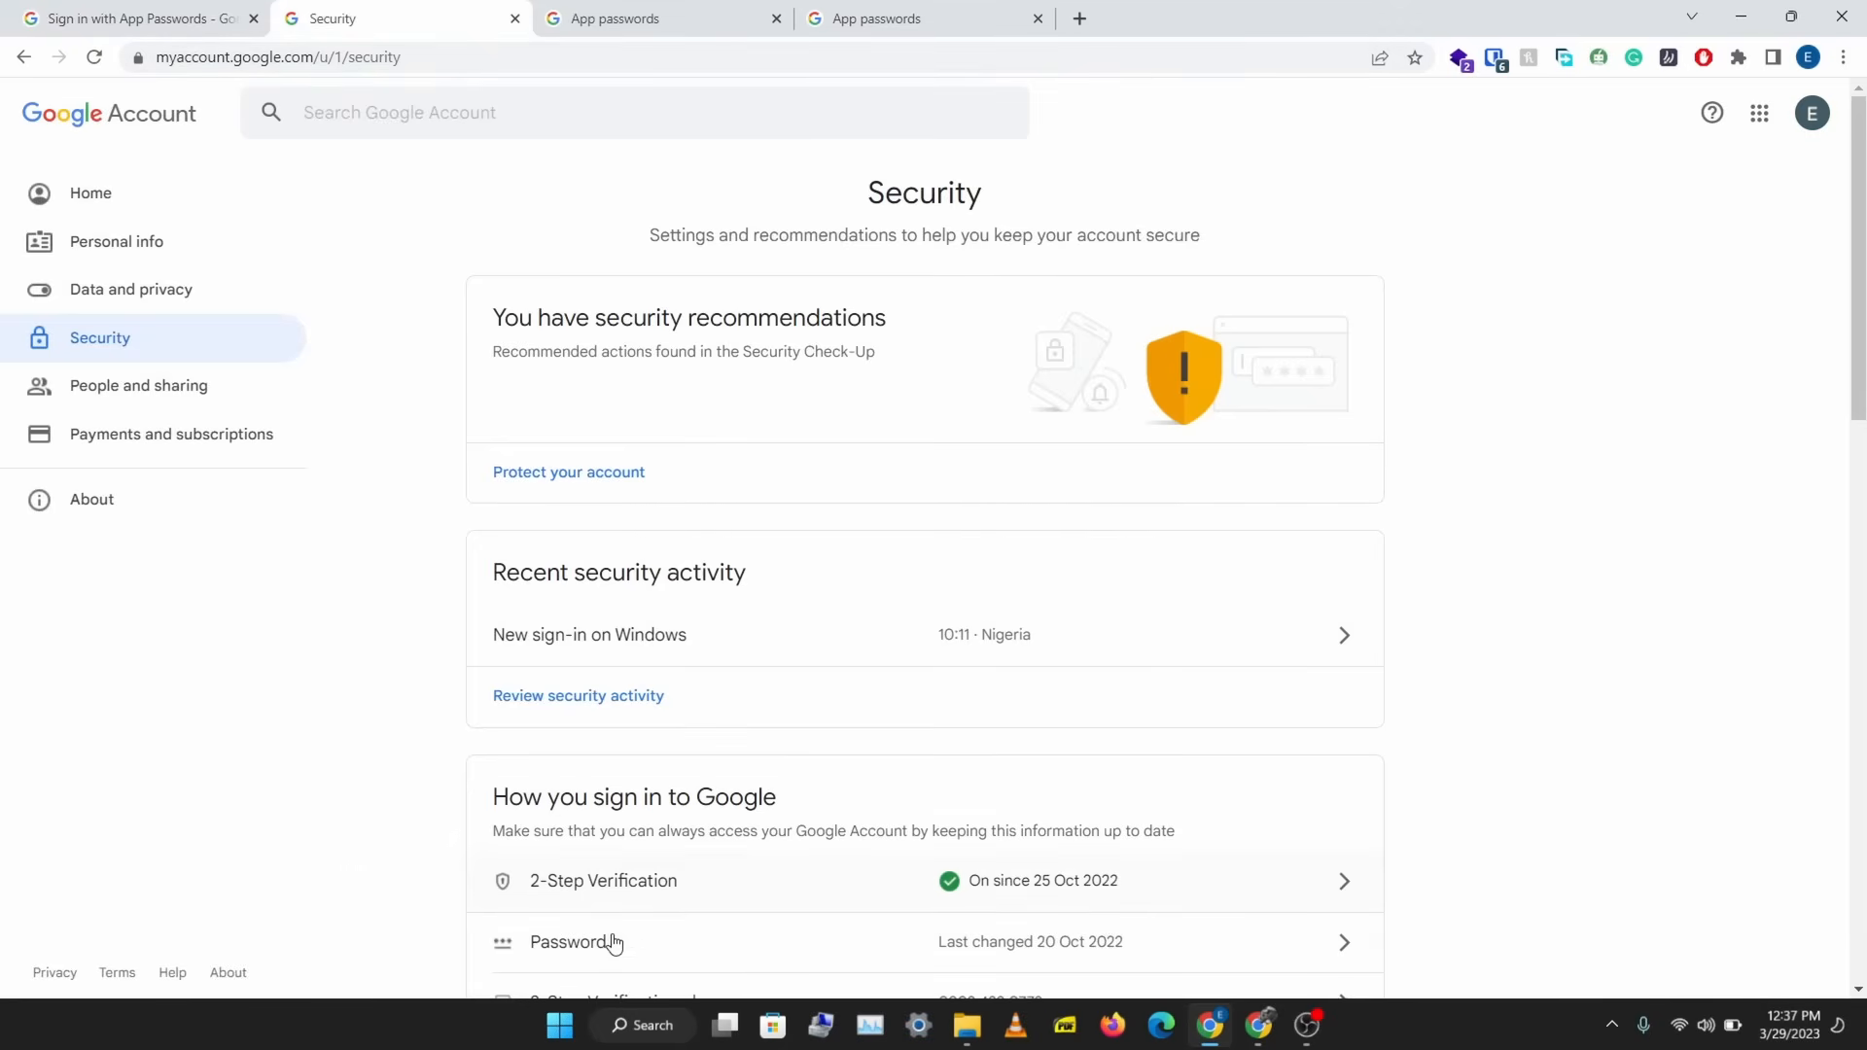
mouse_move(650, 728)
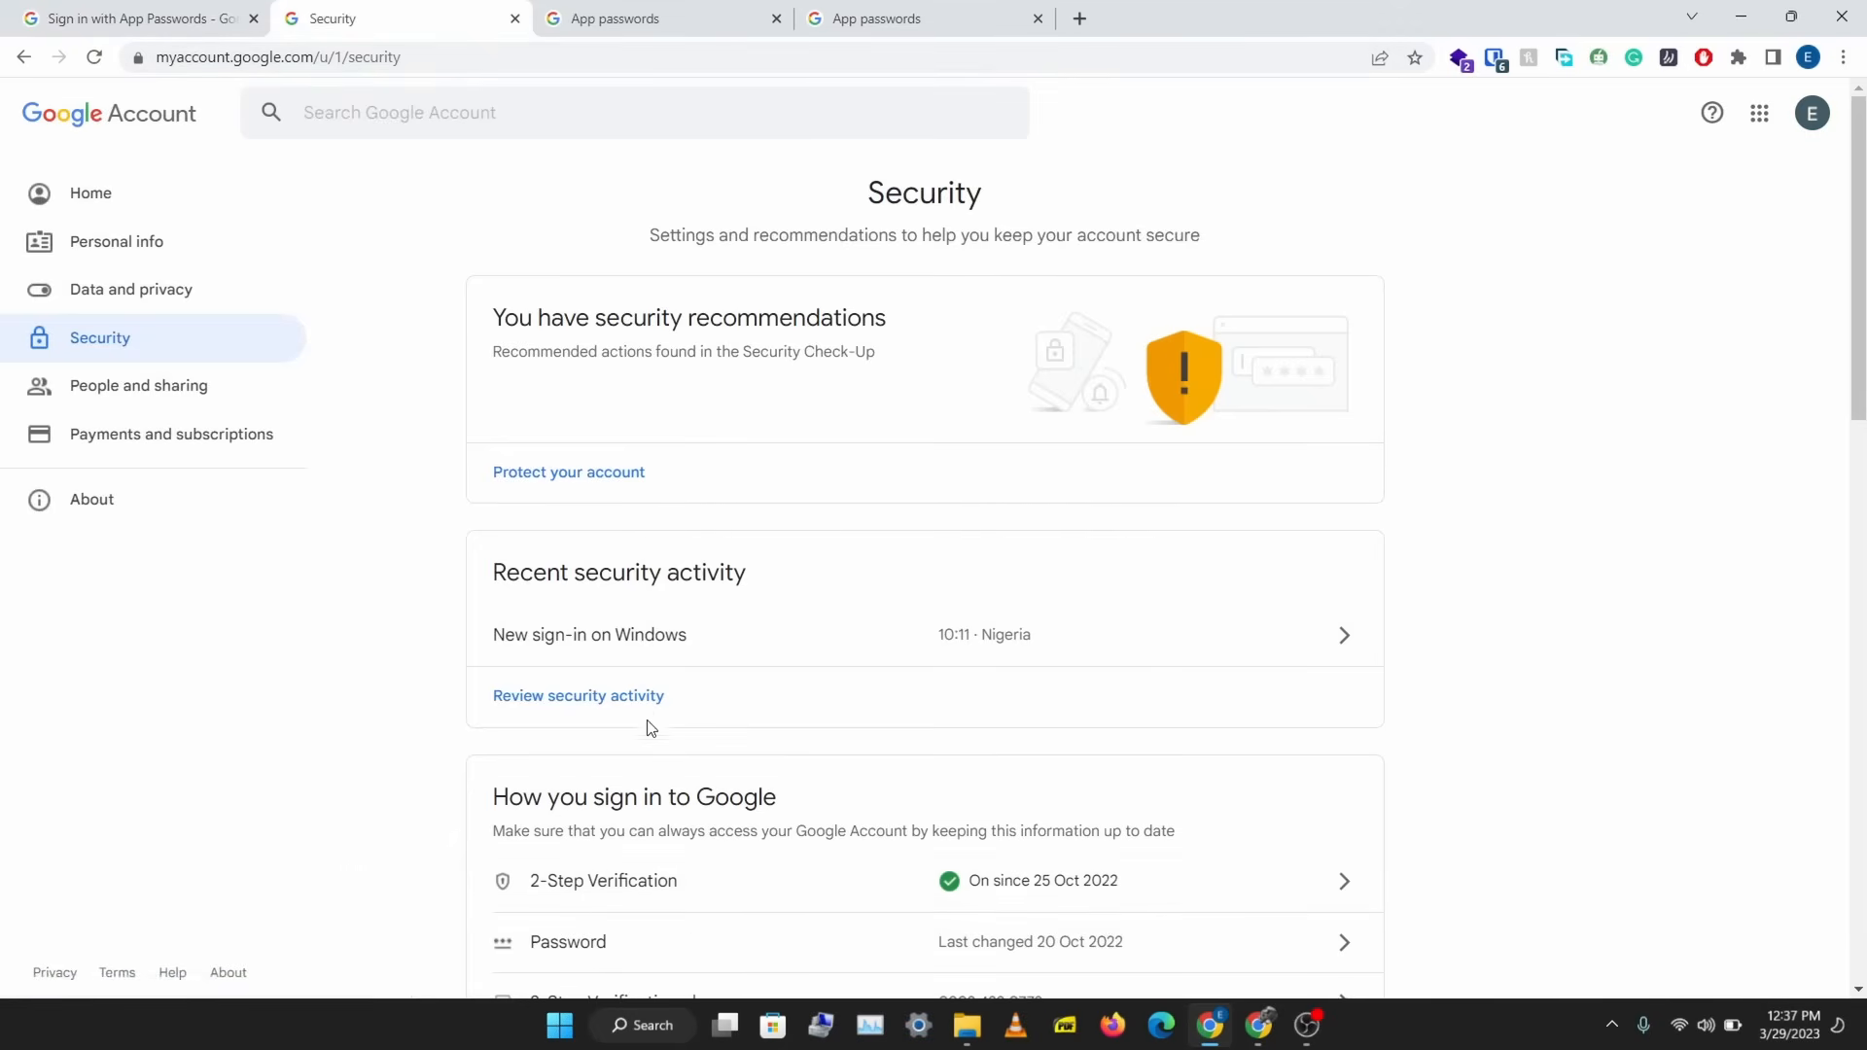
mouse_move(570, 471)
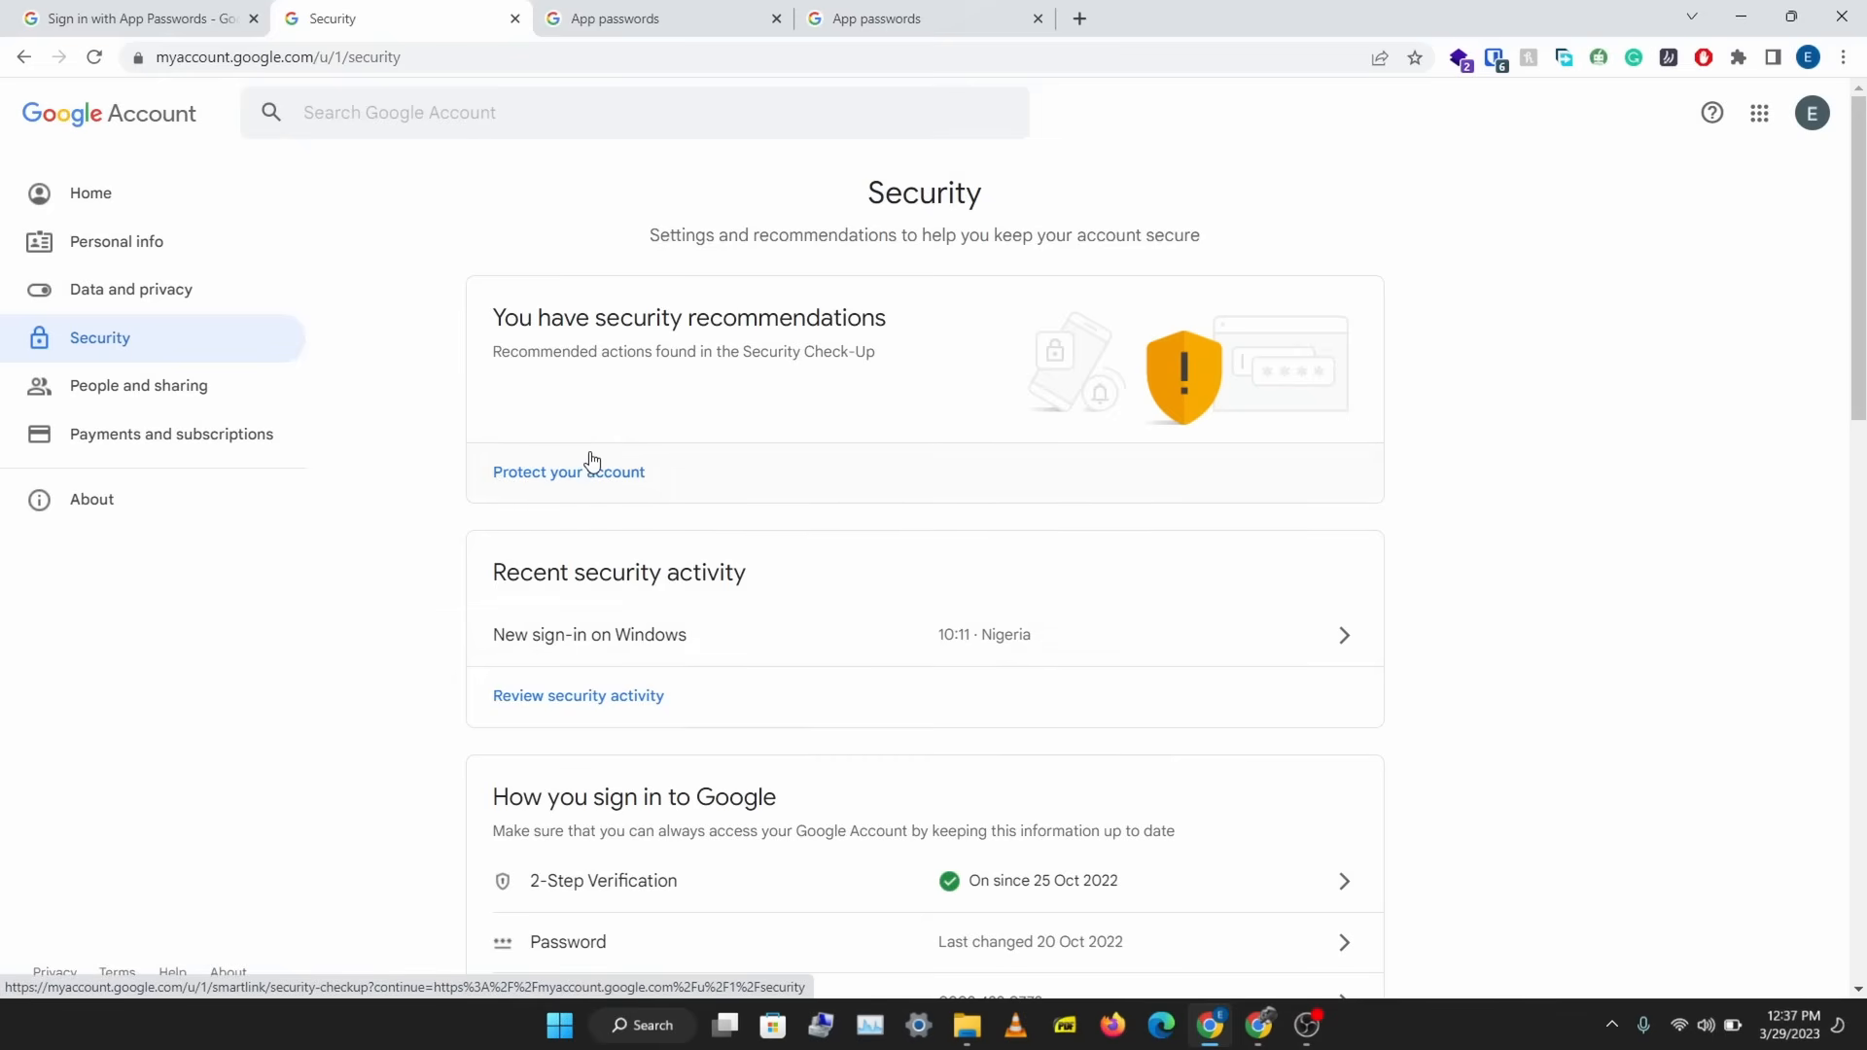
mouse_move(631, 280)
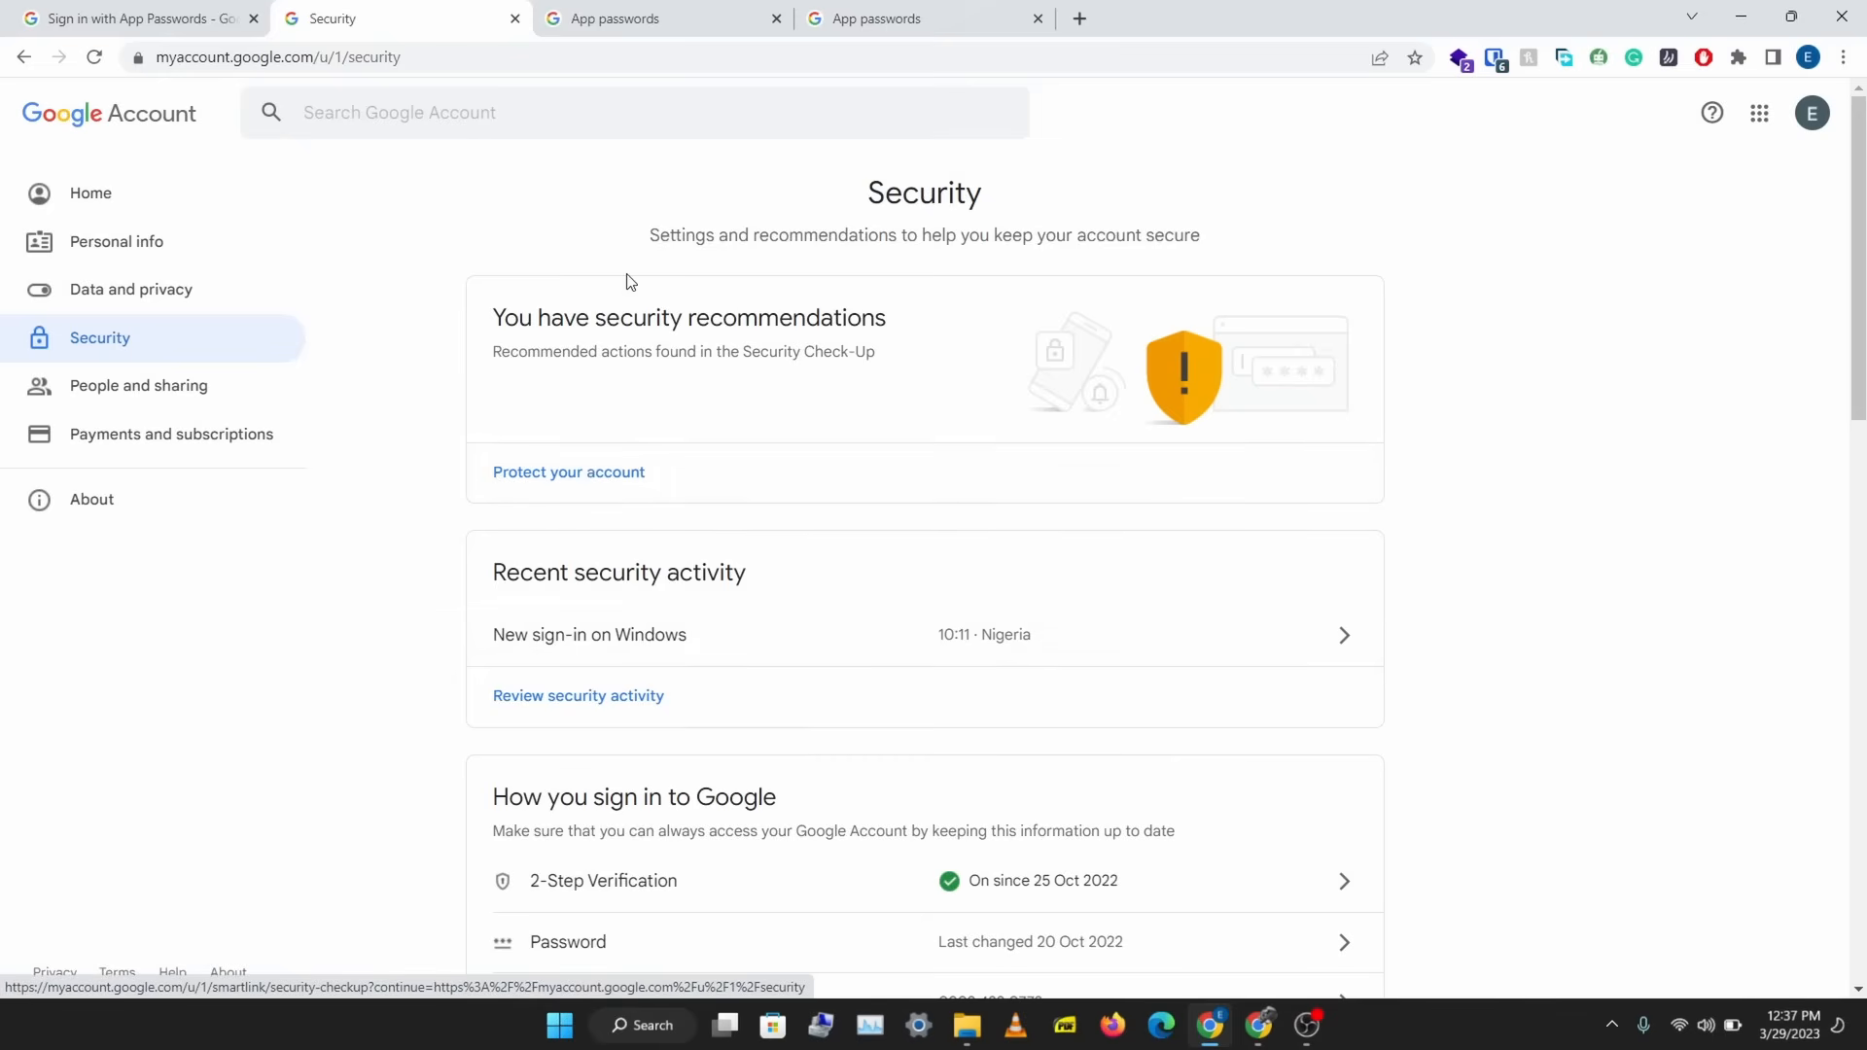
mouse_move(537, 175)
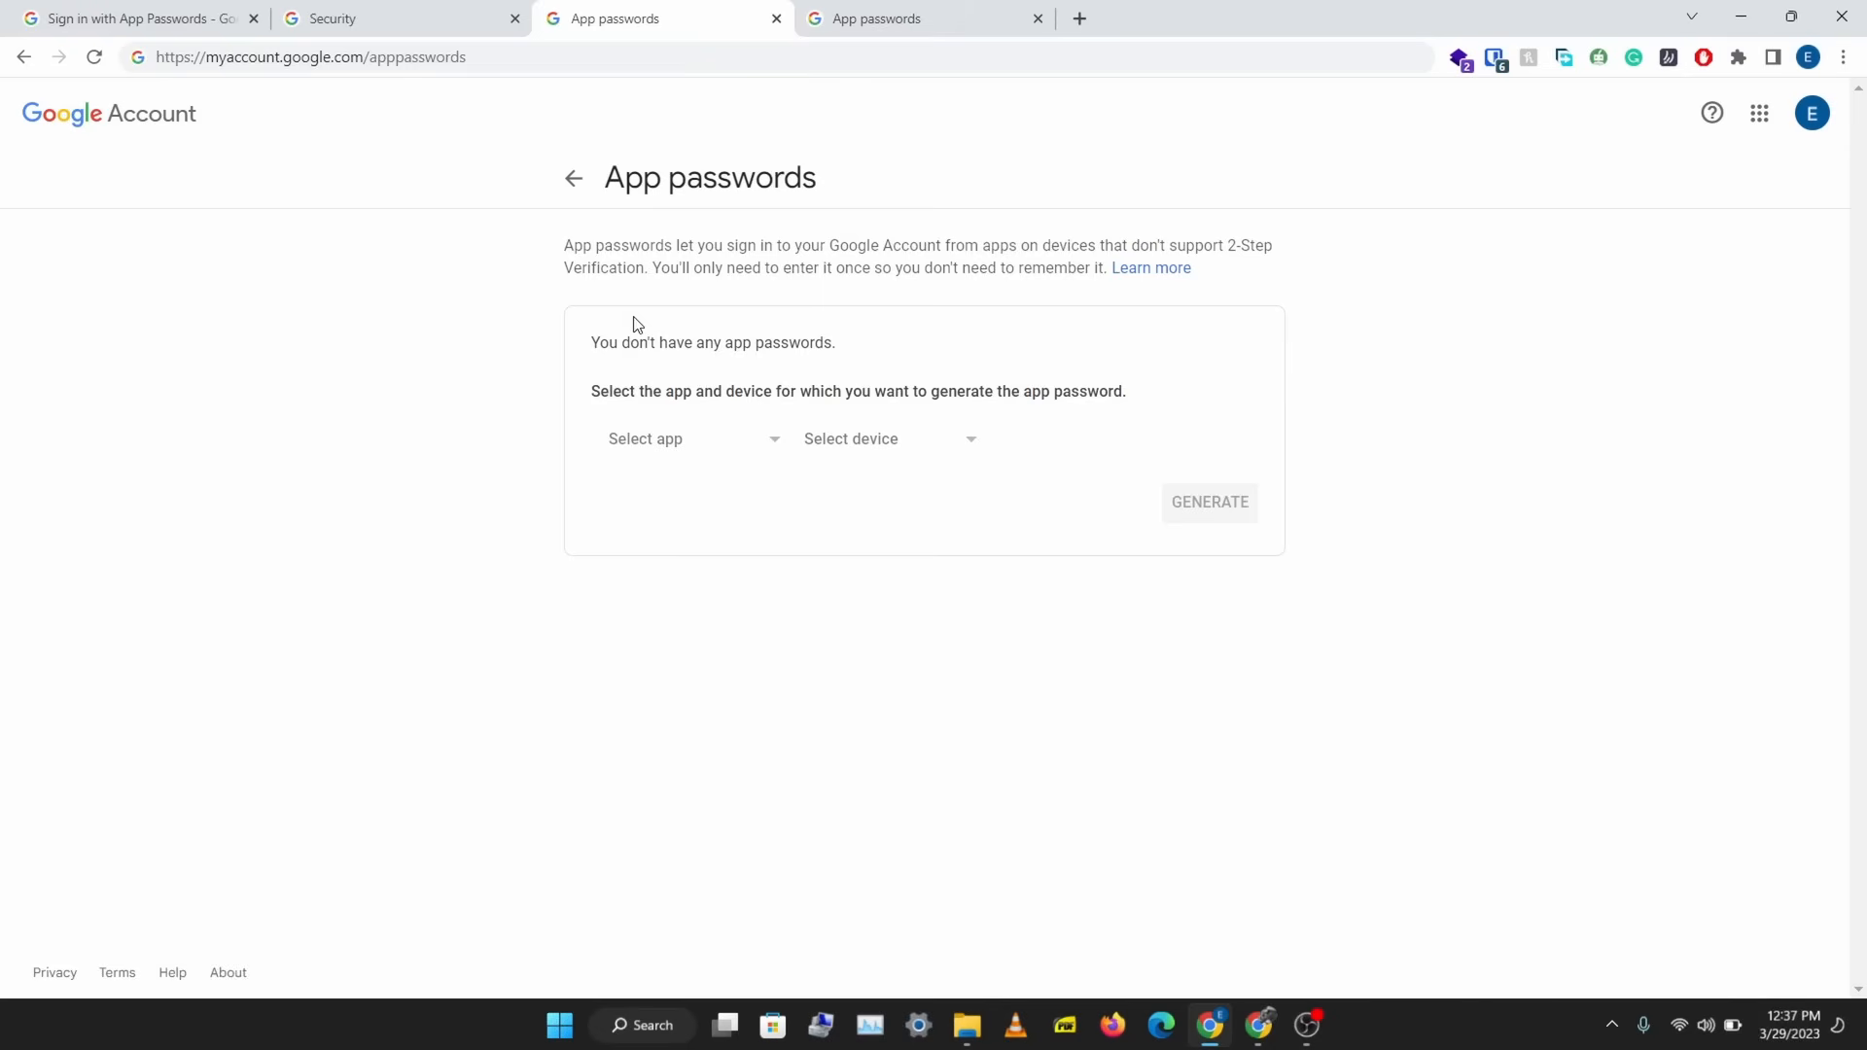
mouse_move(331, 193)
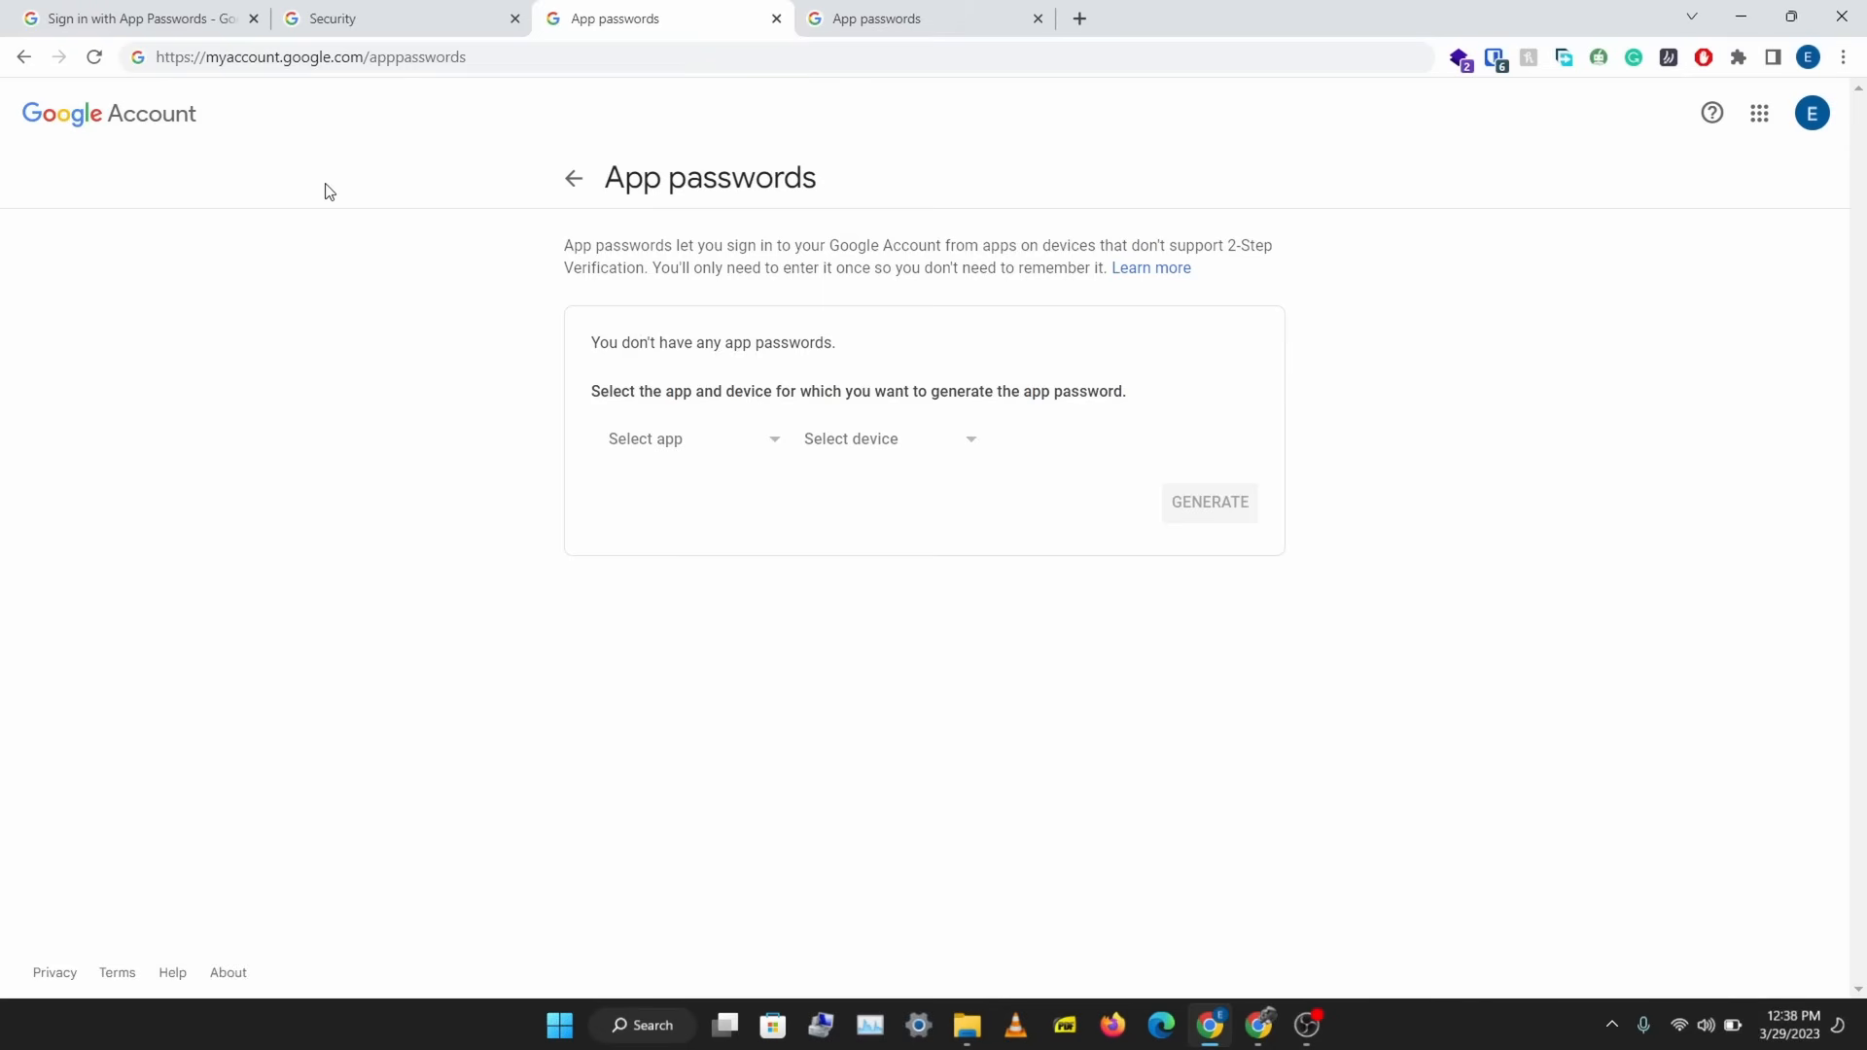
mouse_move(376, 13)
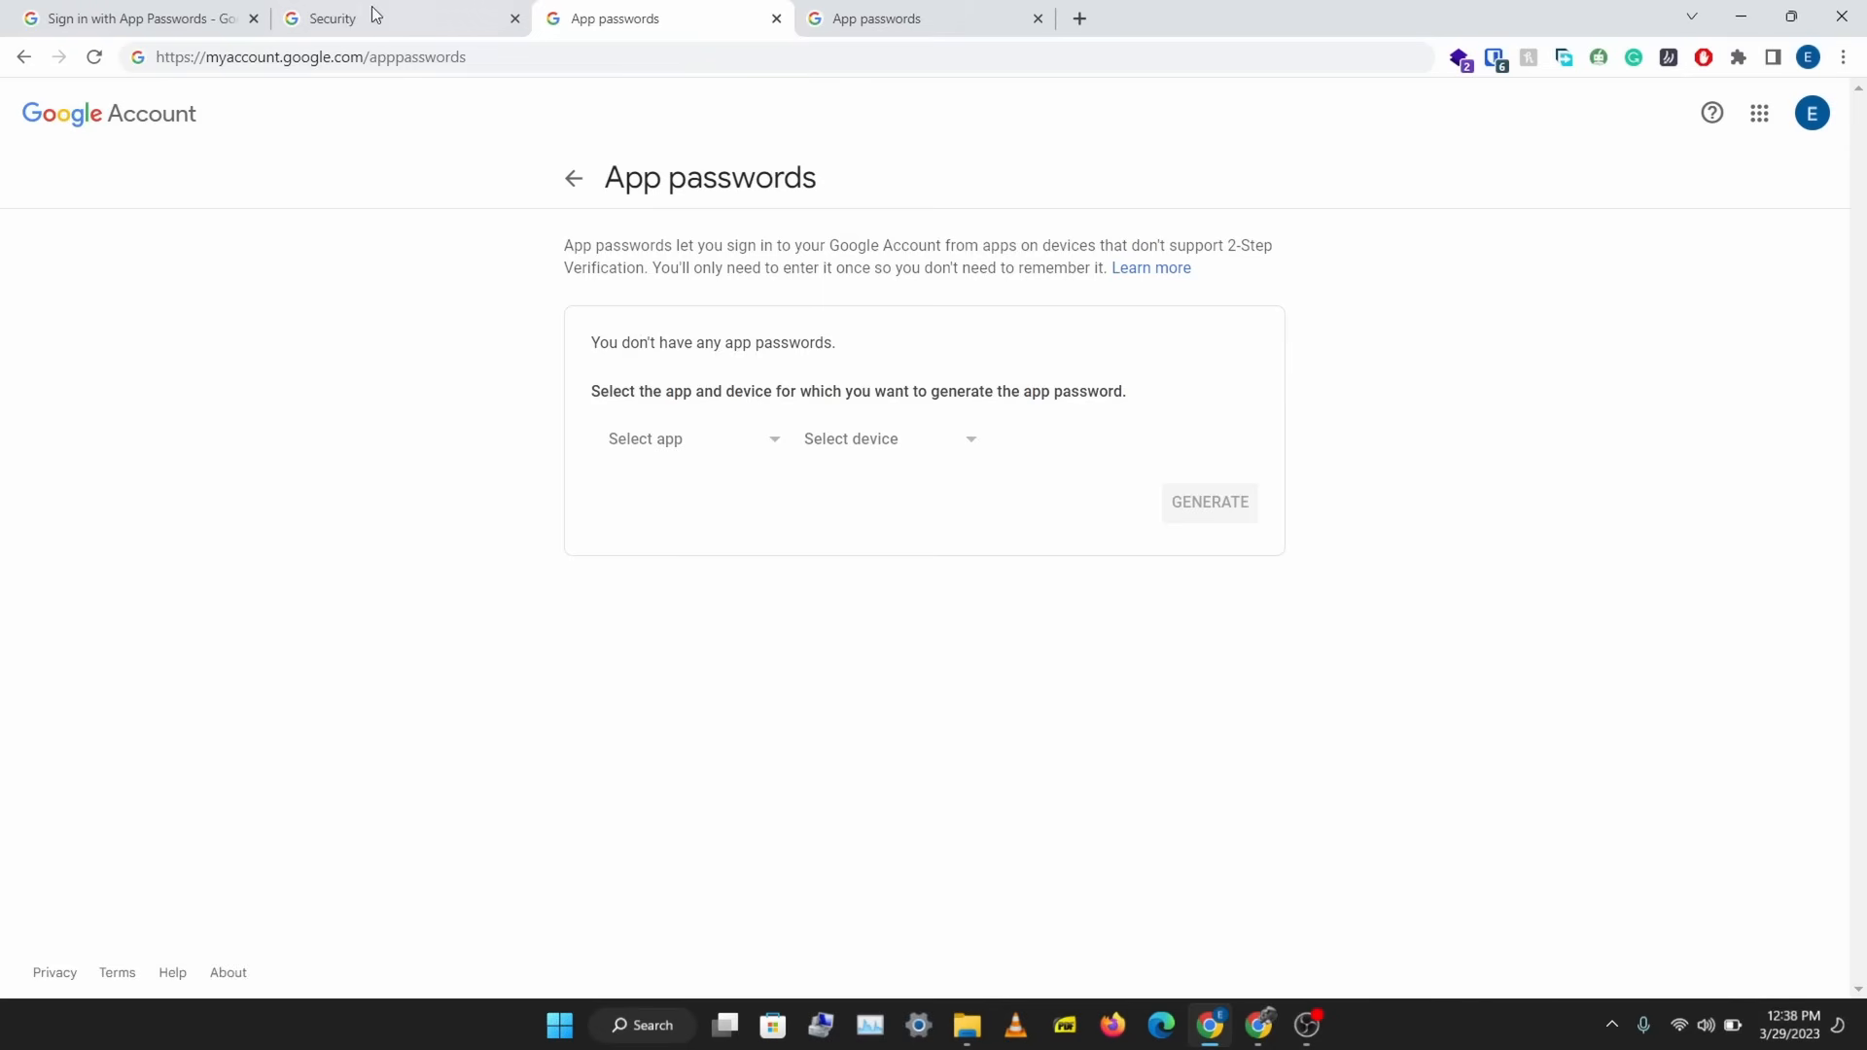
- Generate a Google Account app password with the custom app name 'Gophish' and dismiss the code notice
left_click(922, 17)
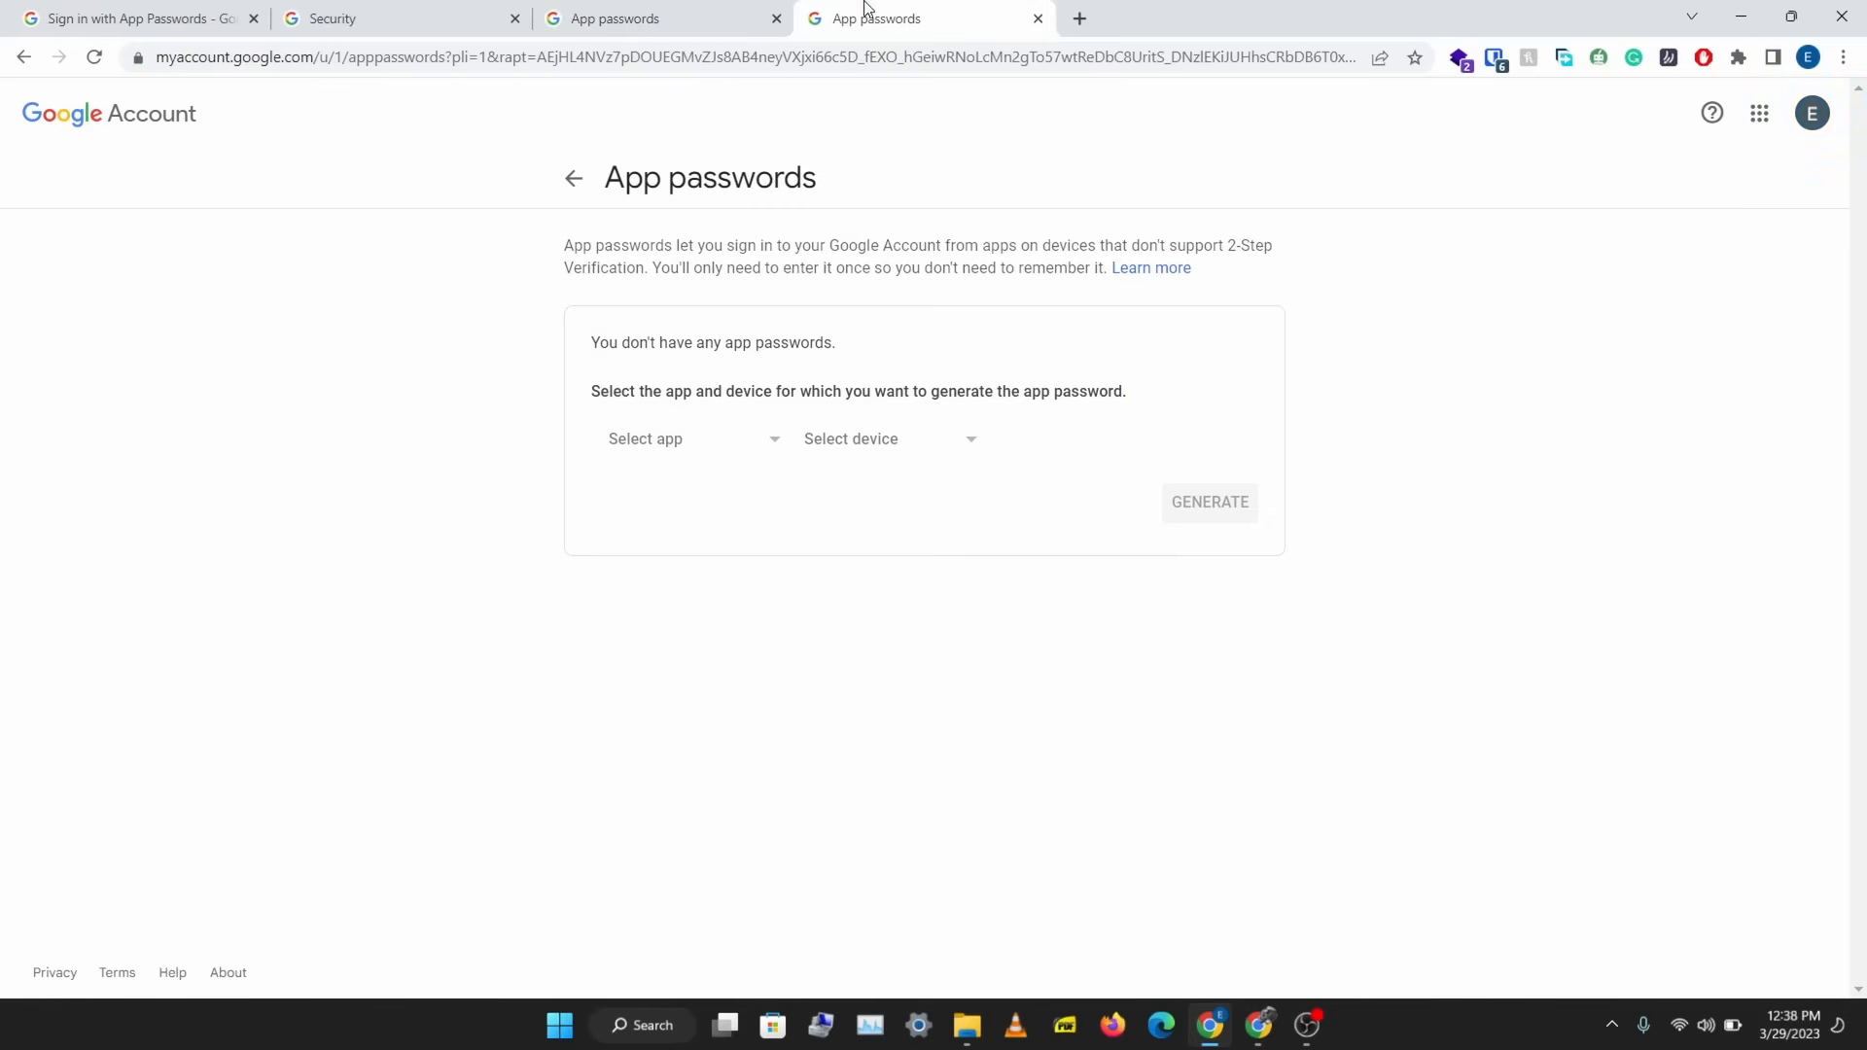
mouse_move(718, 442)
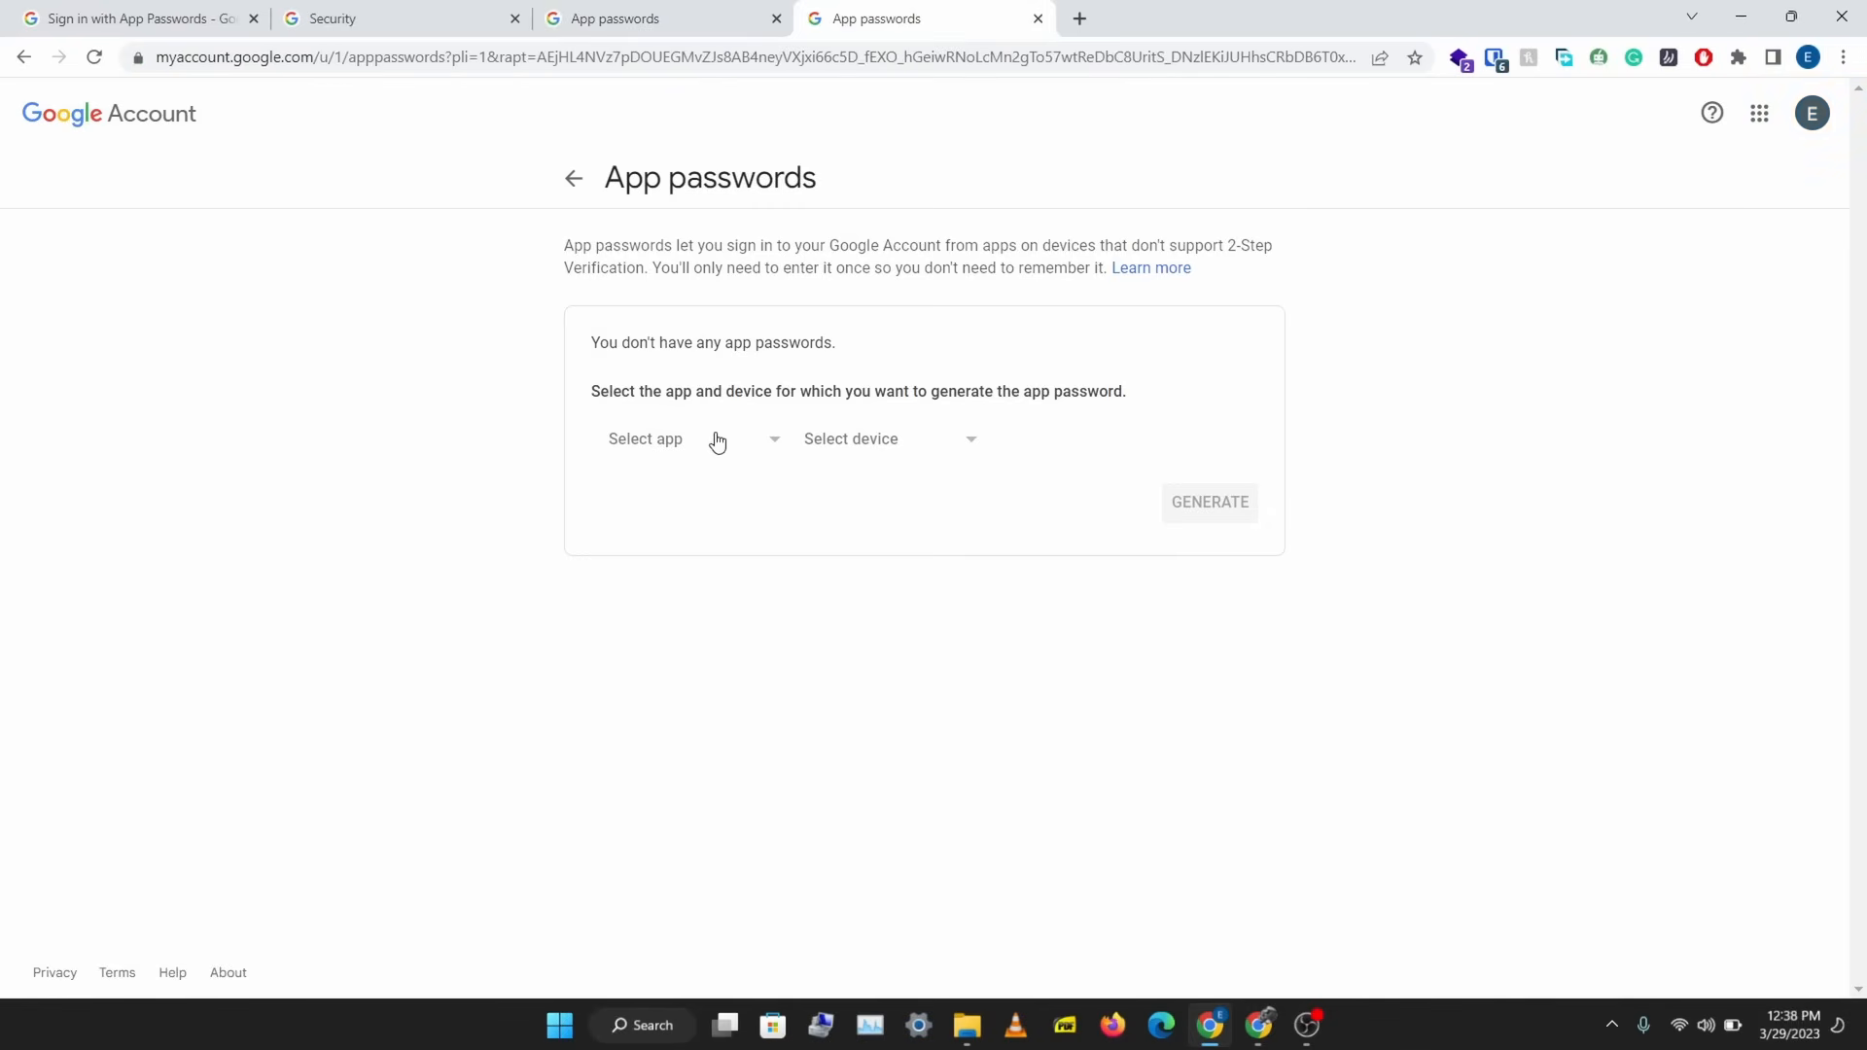
left_click(689, 438)
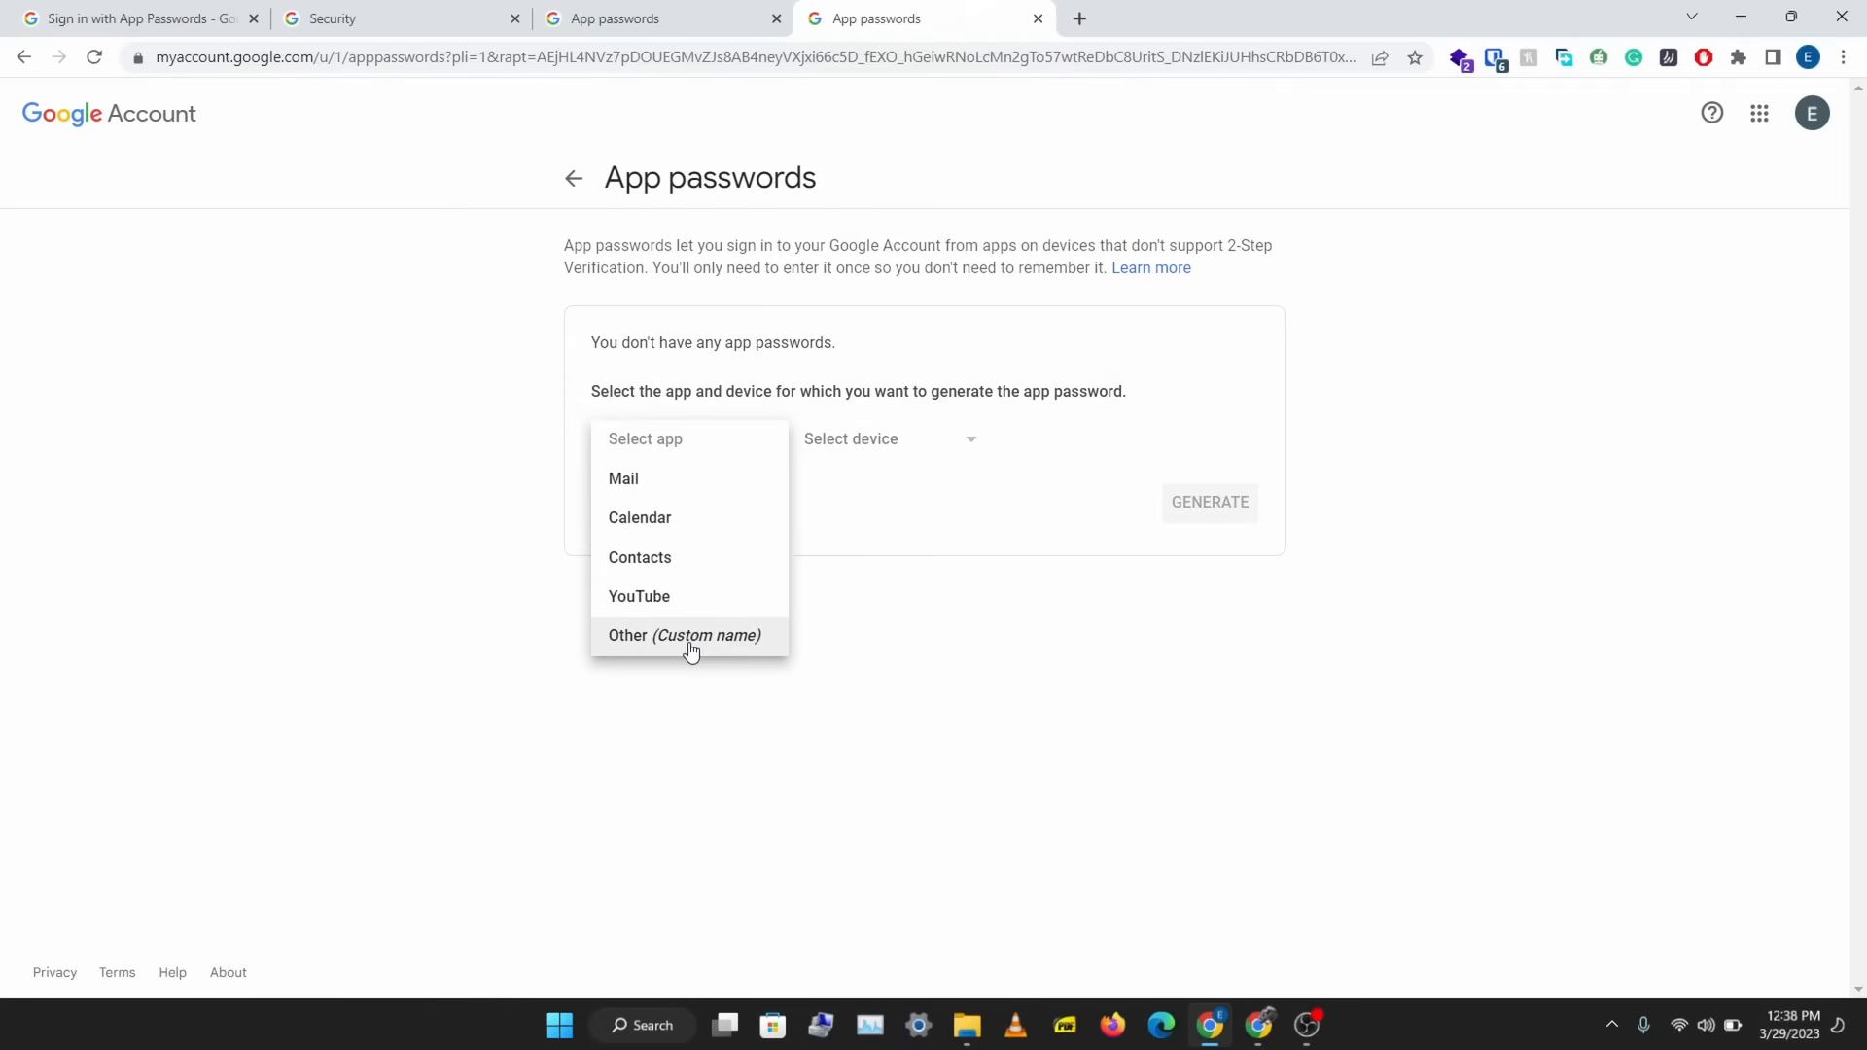
left_click(685, 634)
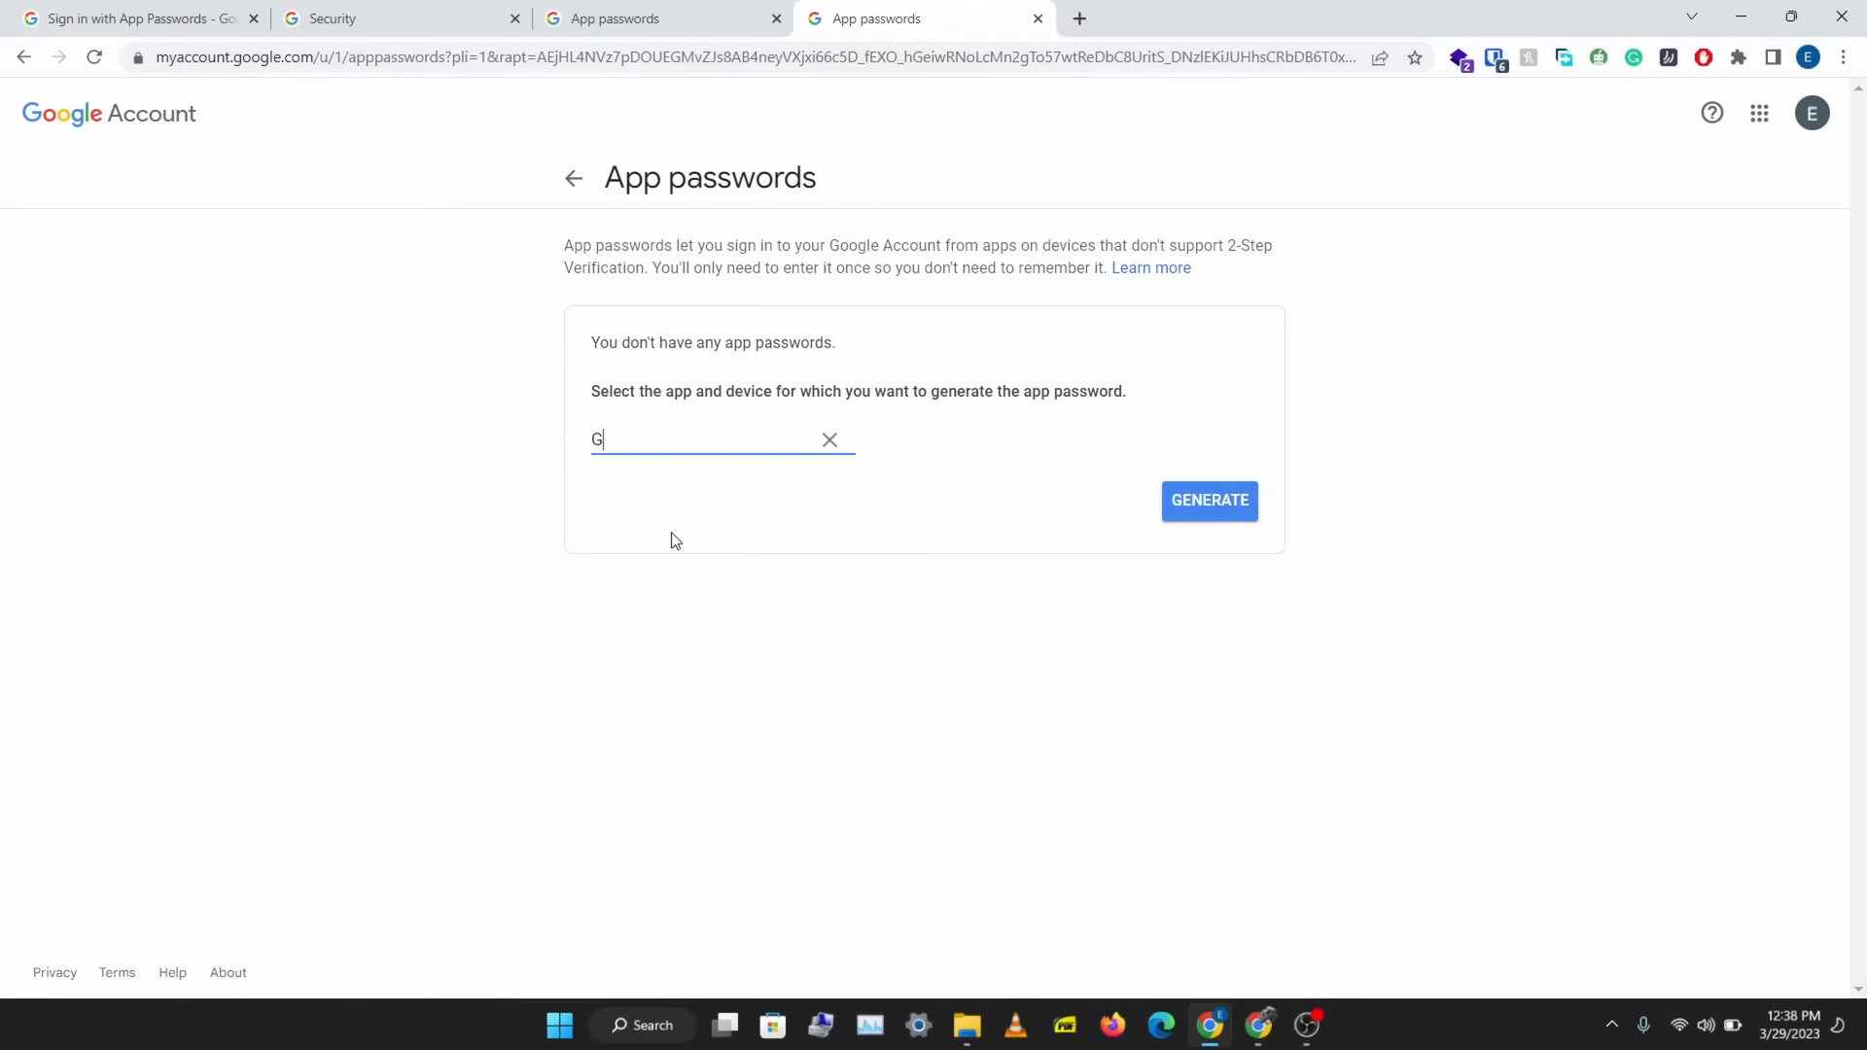
type("ophish")
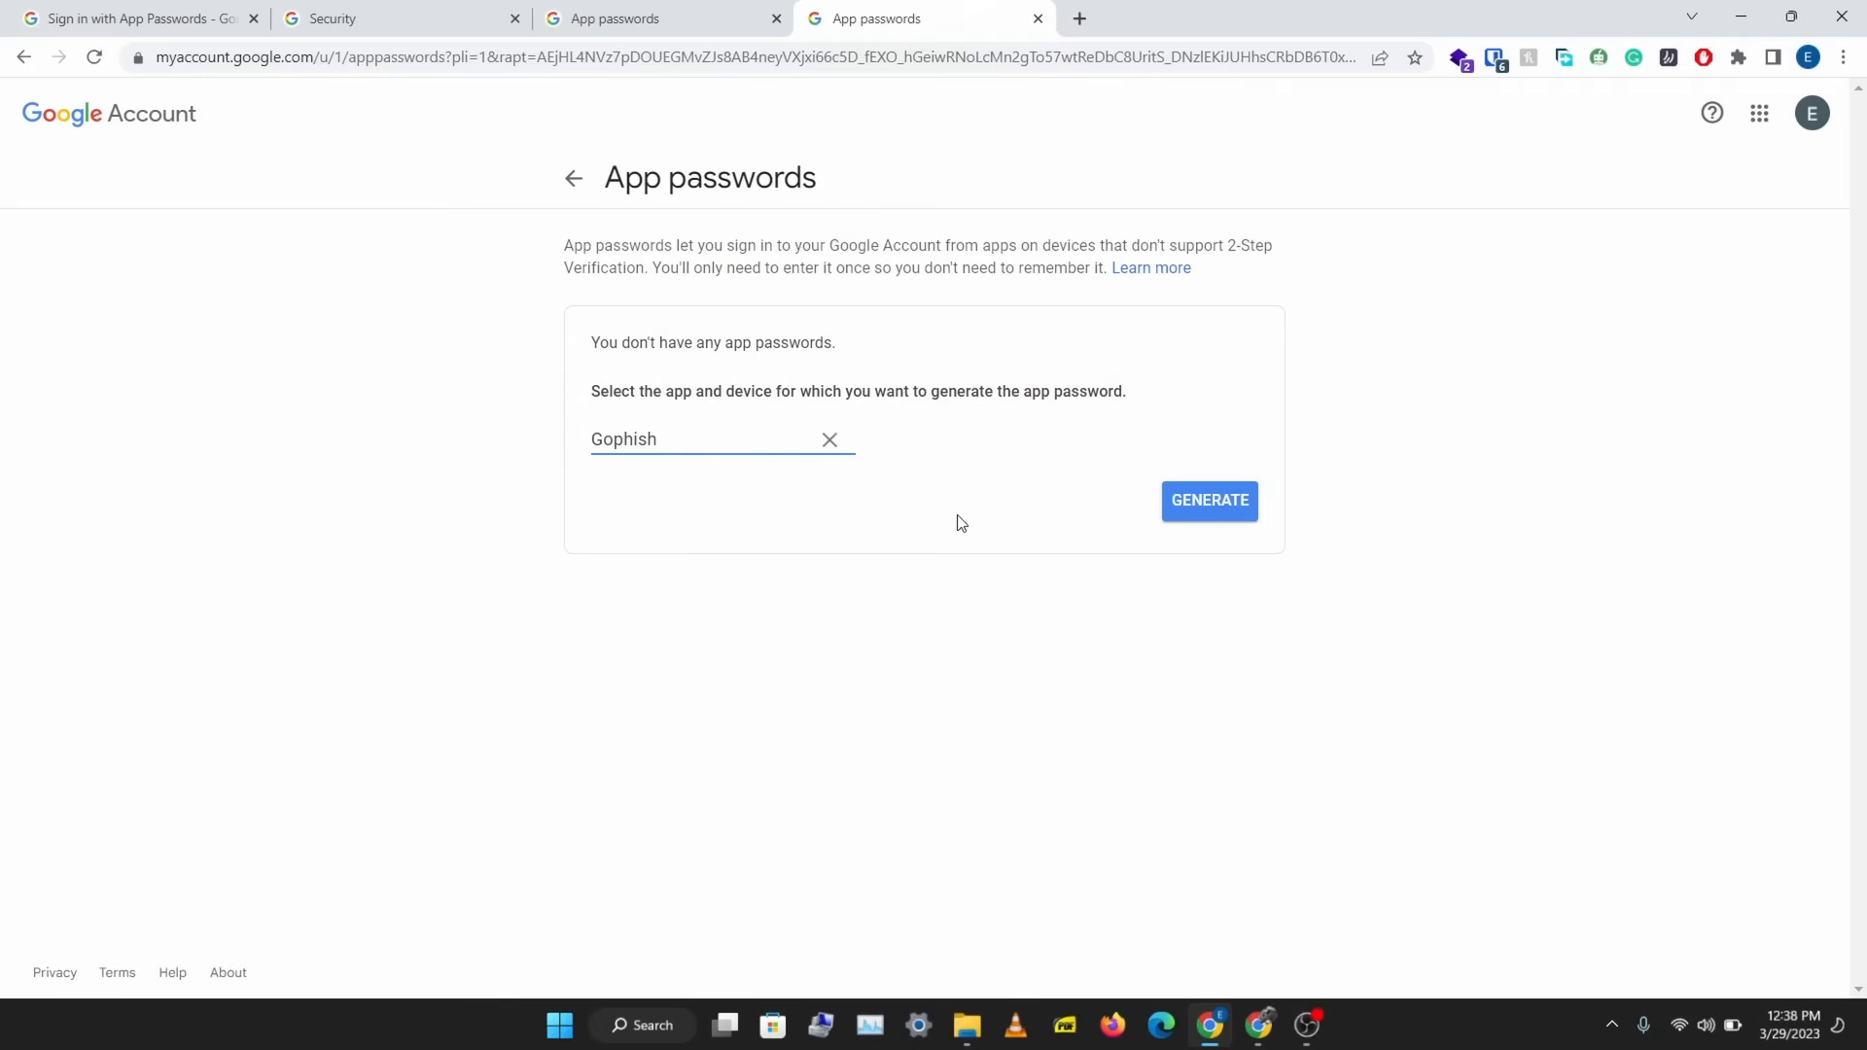
left_click(1208, 500)
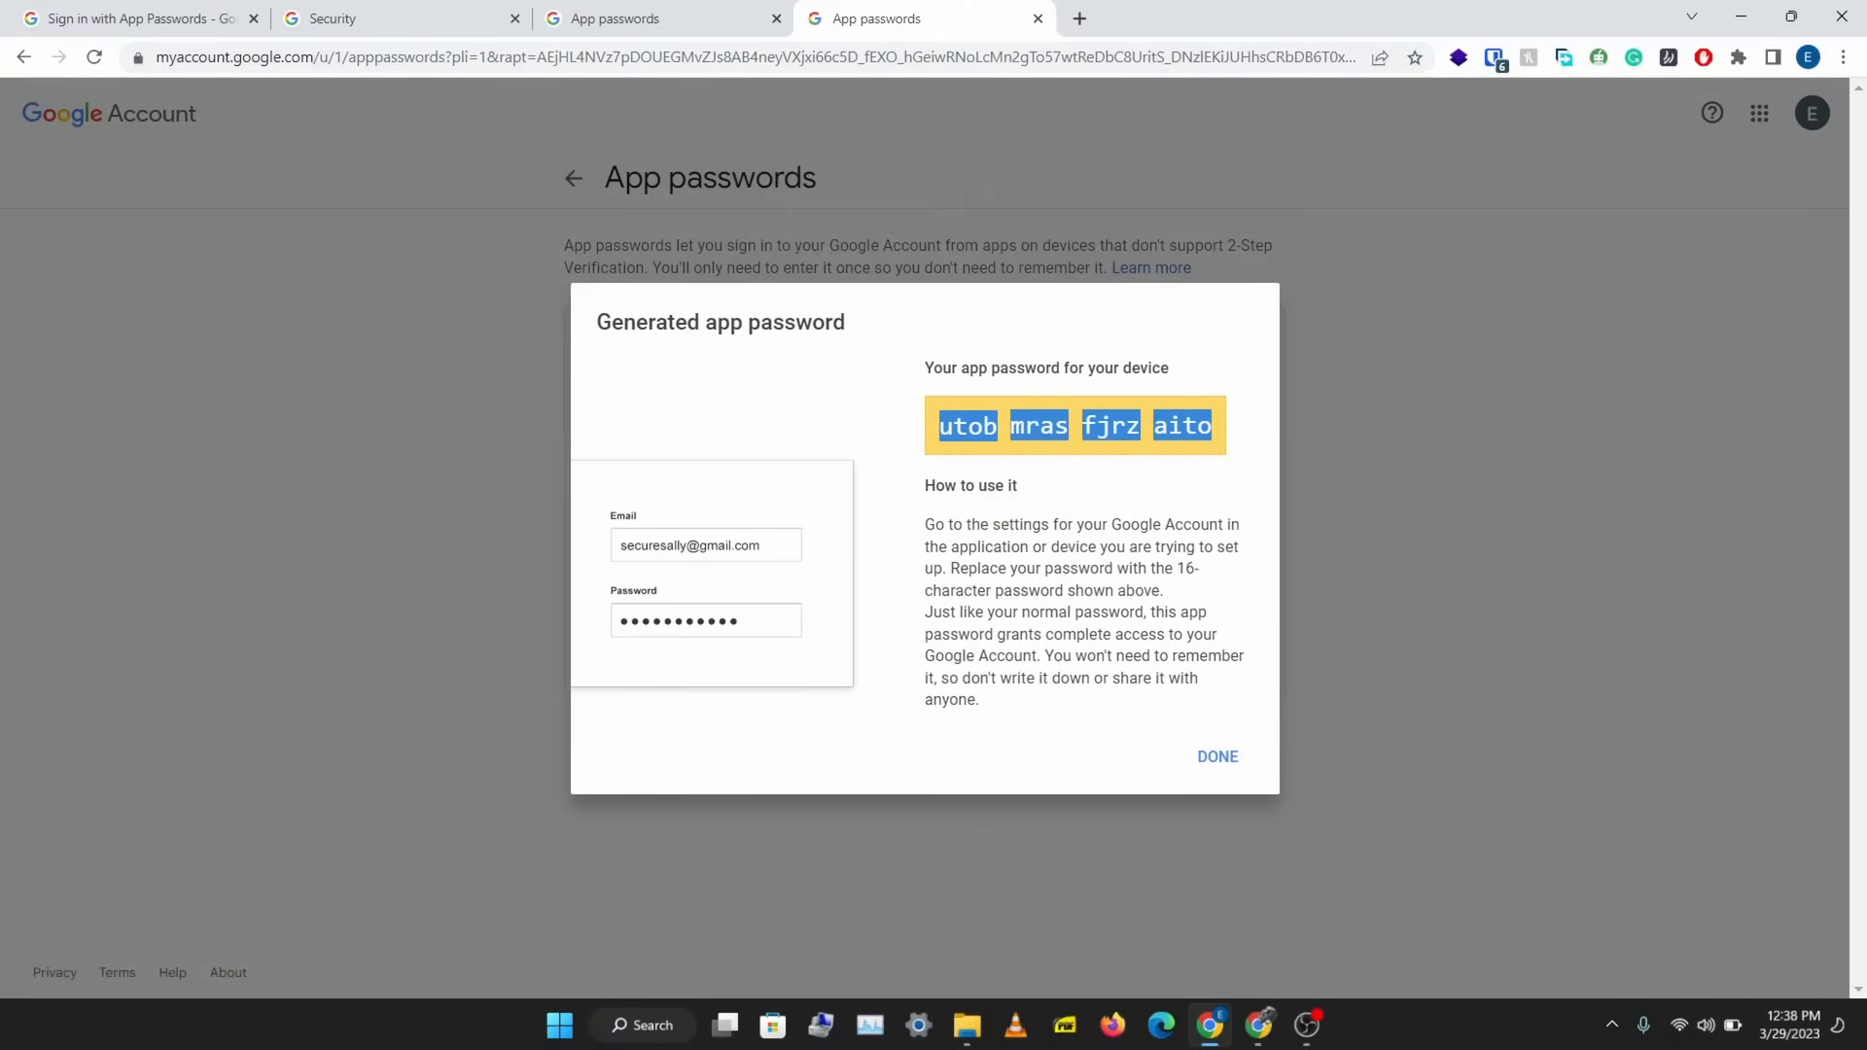
mouse_move(1217, 766)
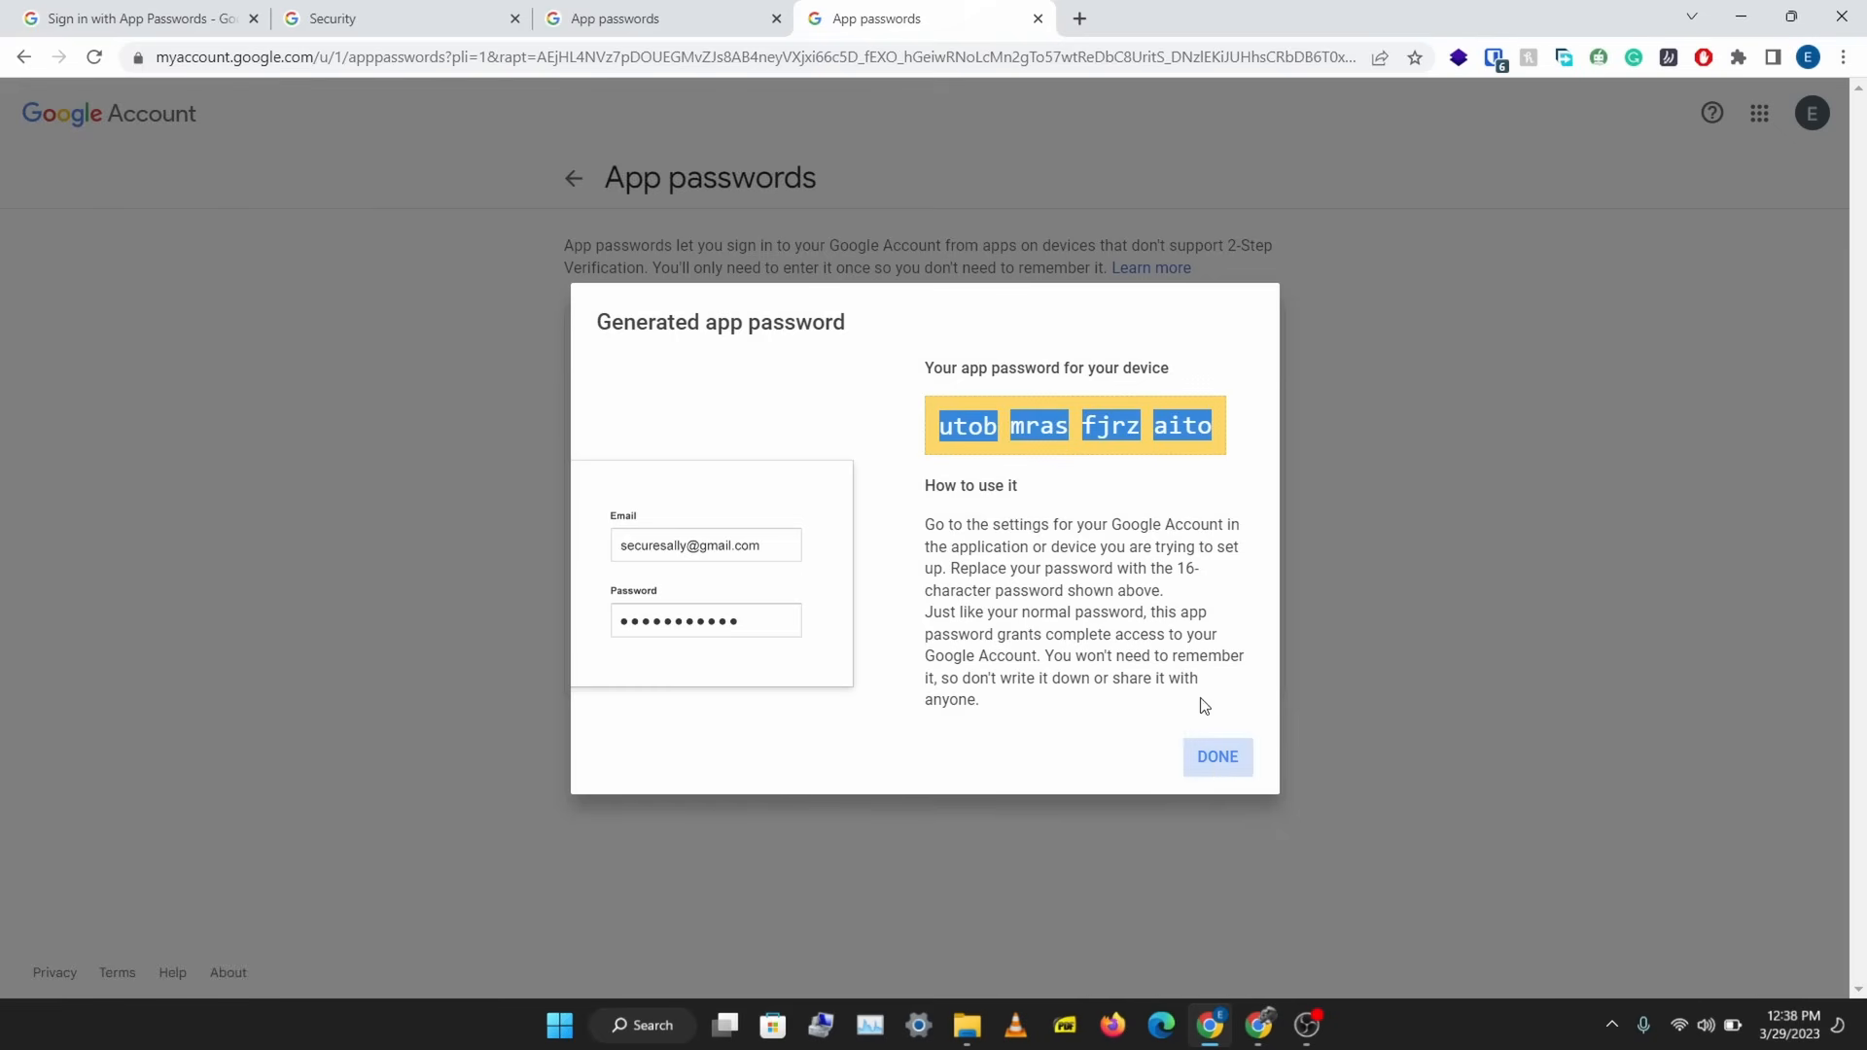
left_click(1216, 756)
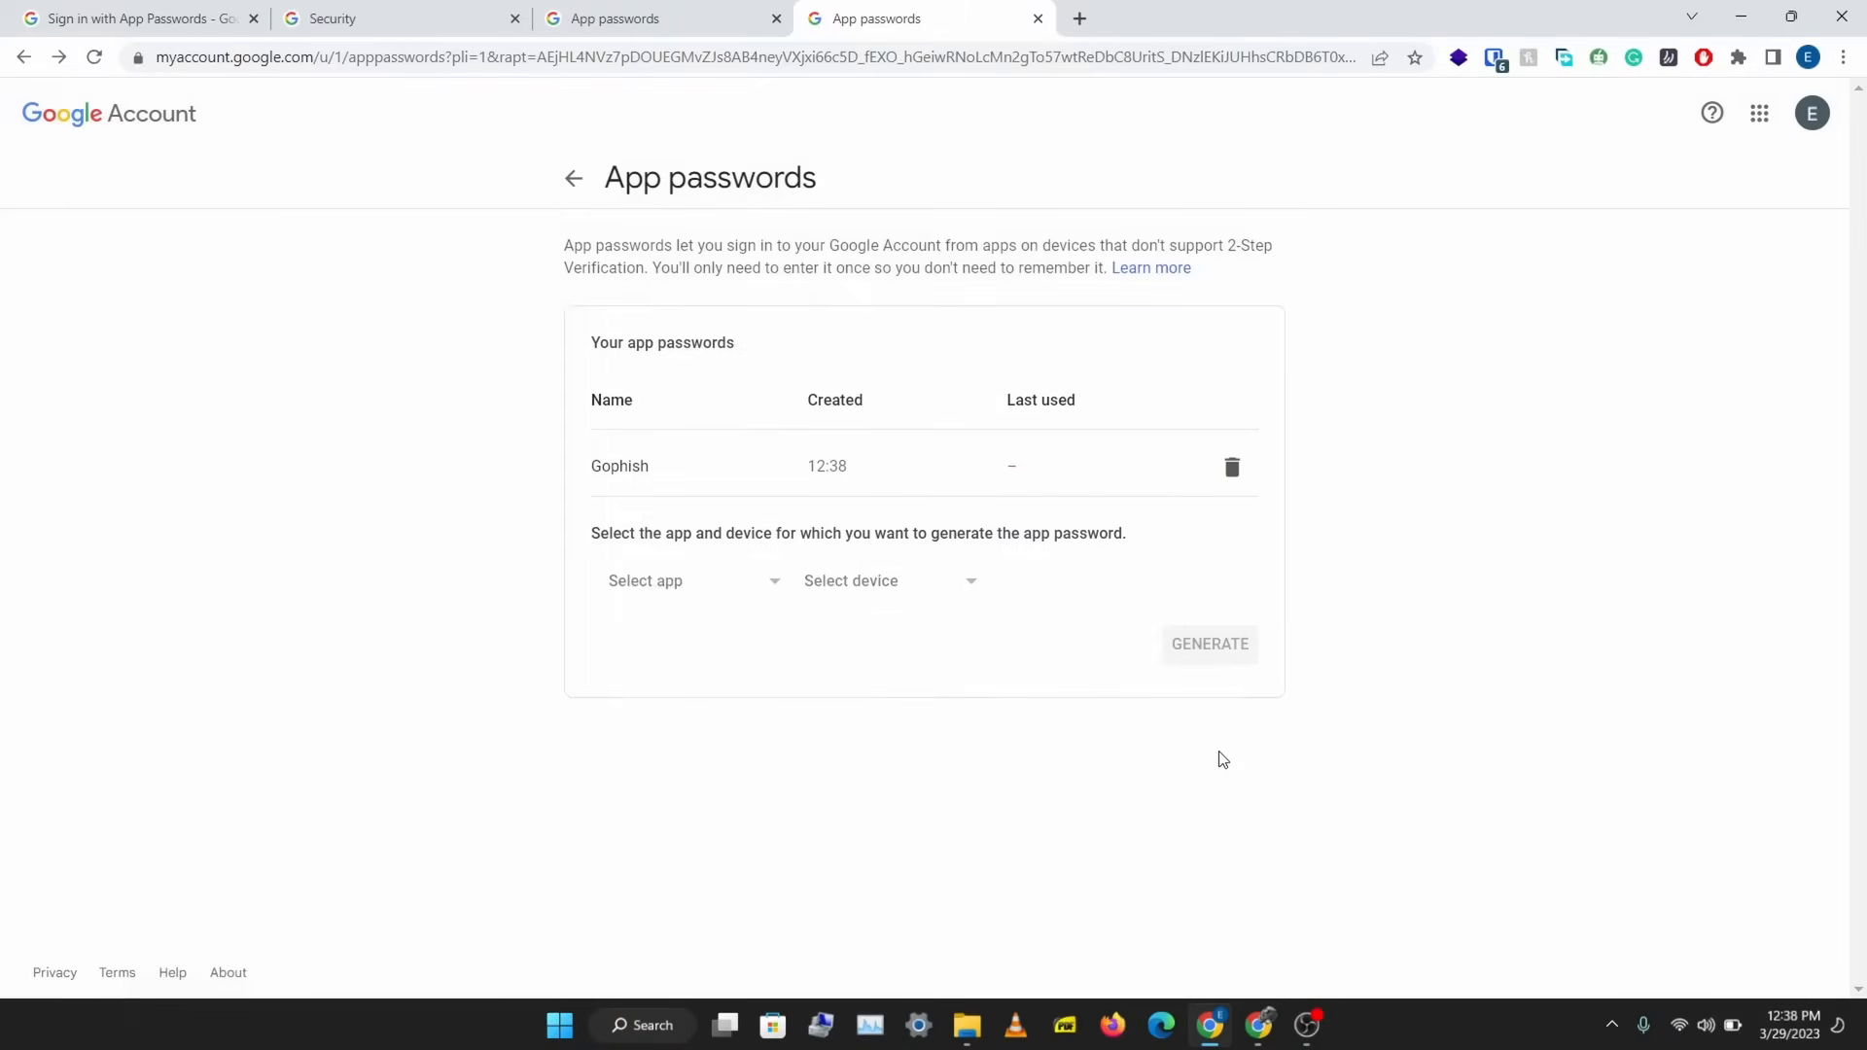
mouse_move(1210, 1025)
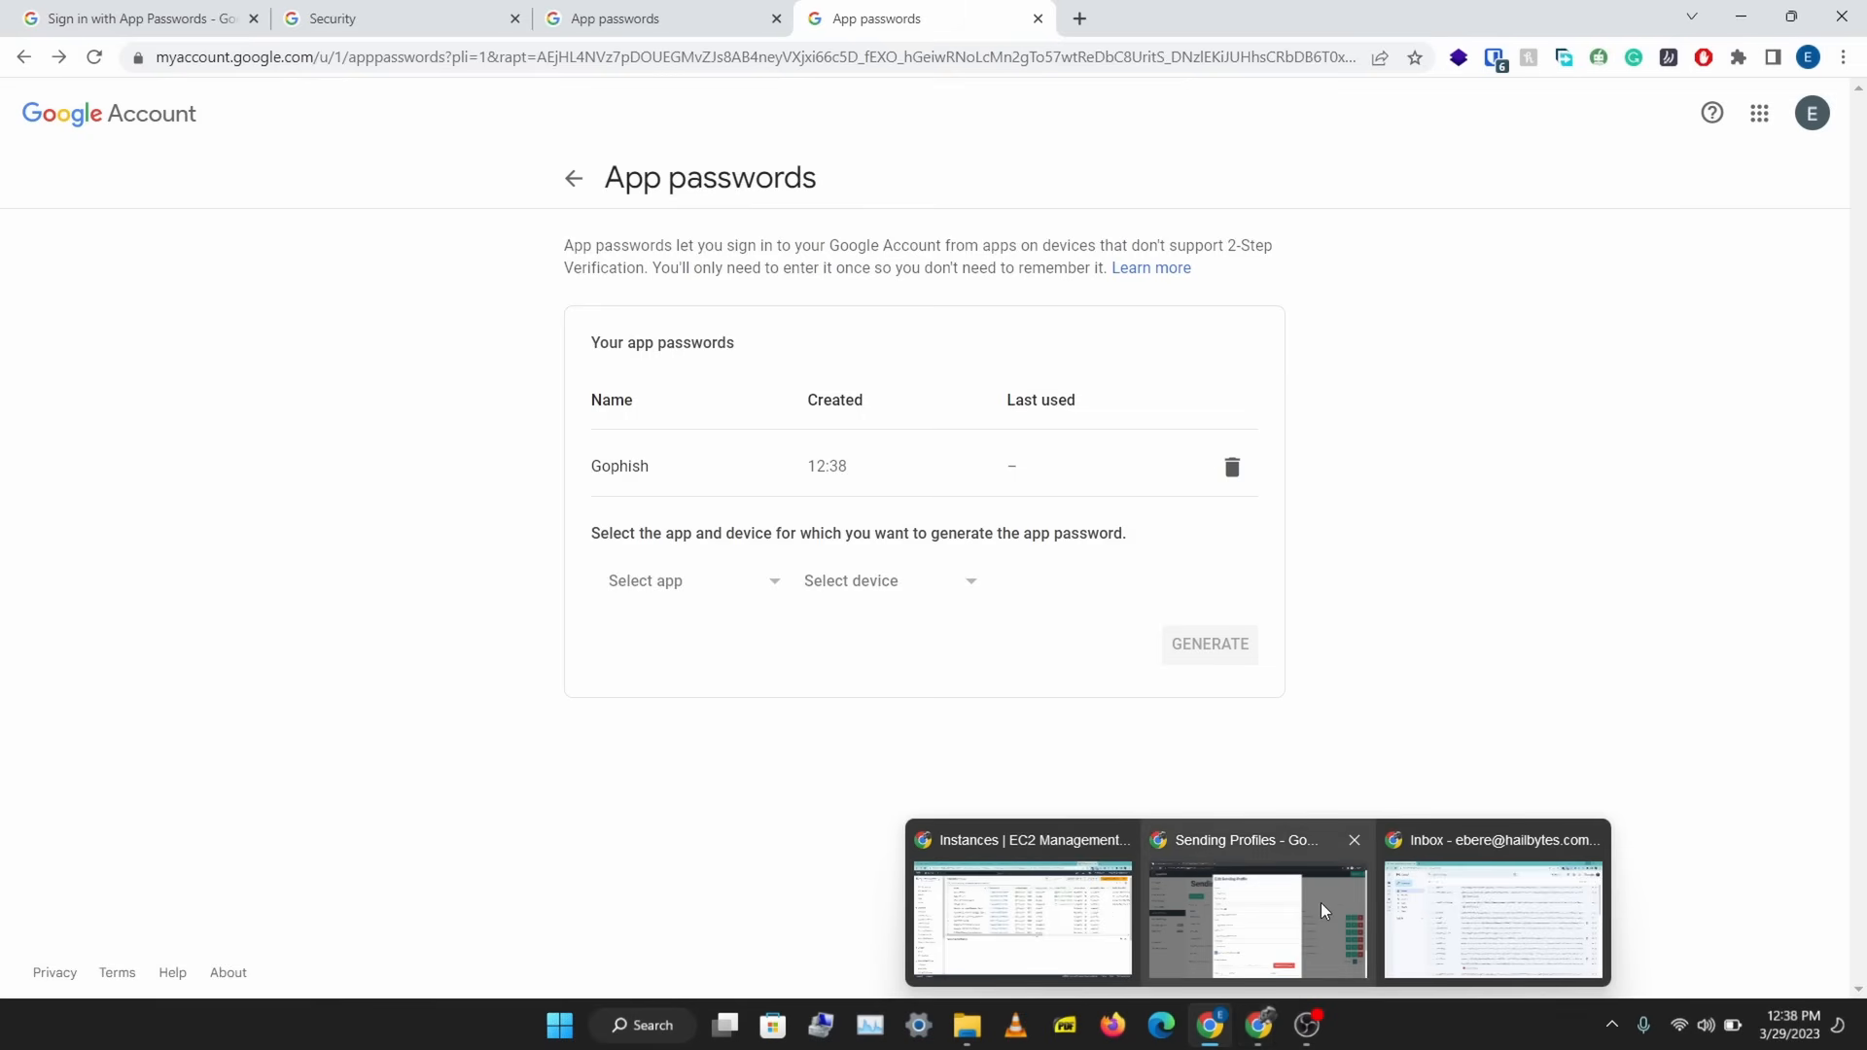
- Return to Gophish and start editing the profile's Gmail sender address
left_click(1254, 916)
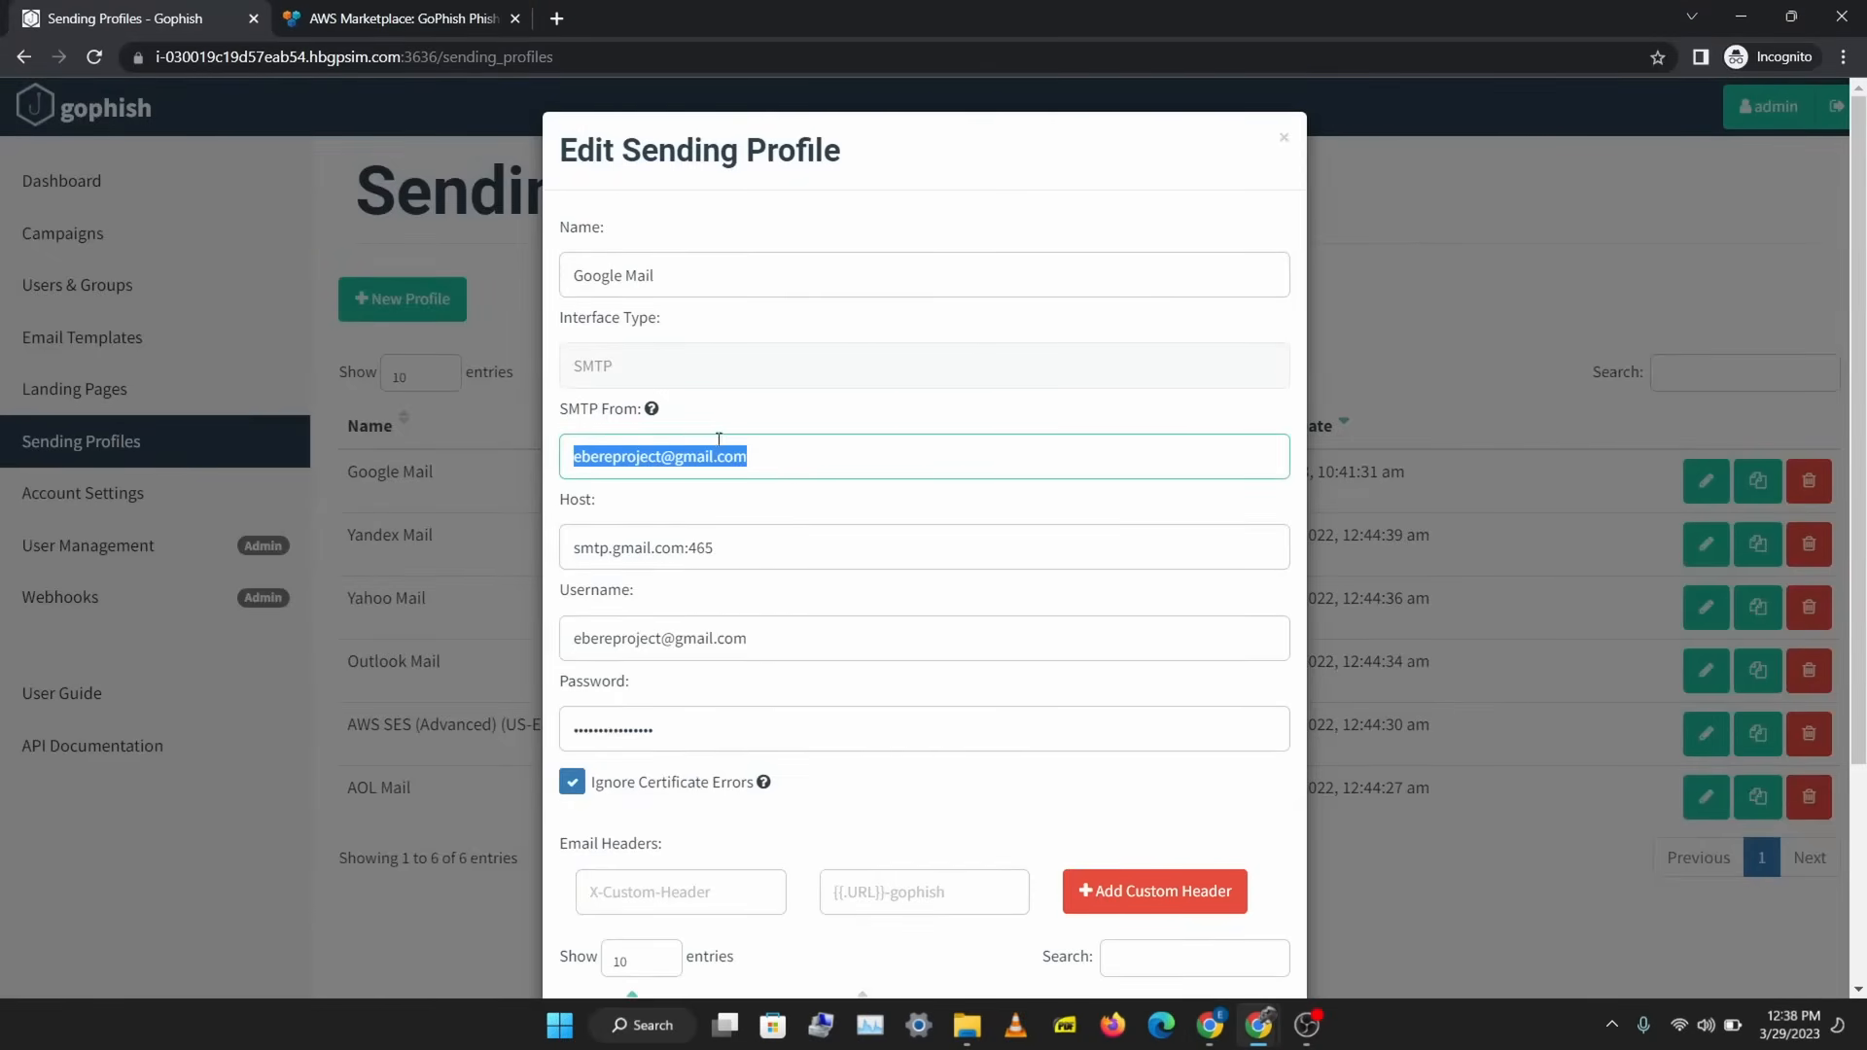
left_click(772, 546)
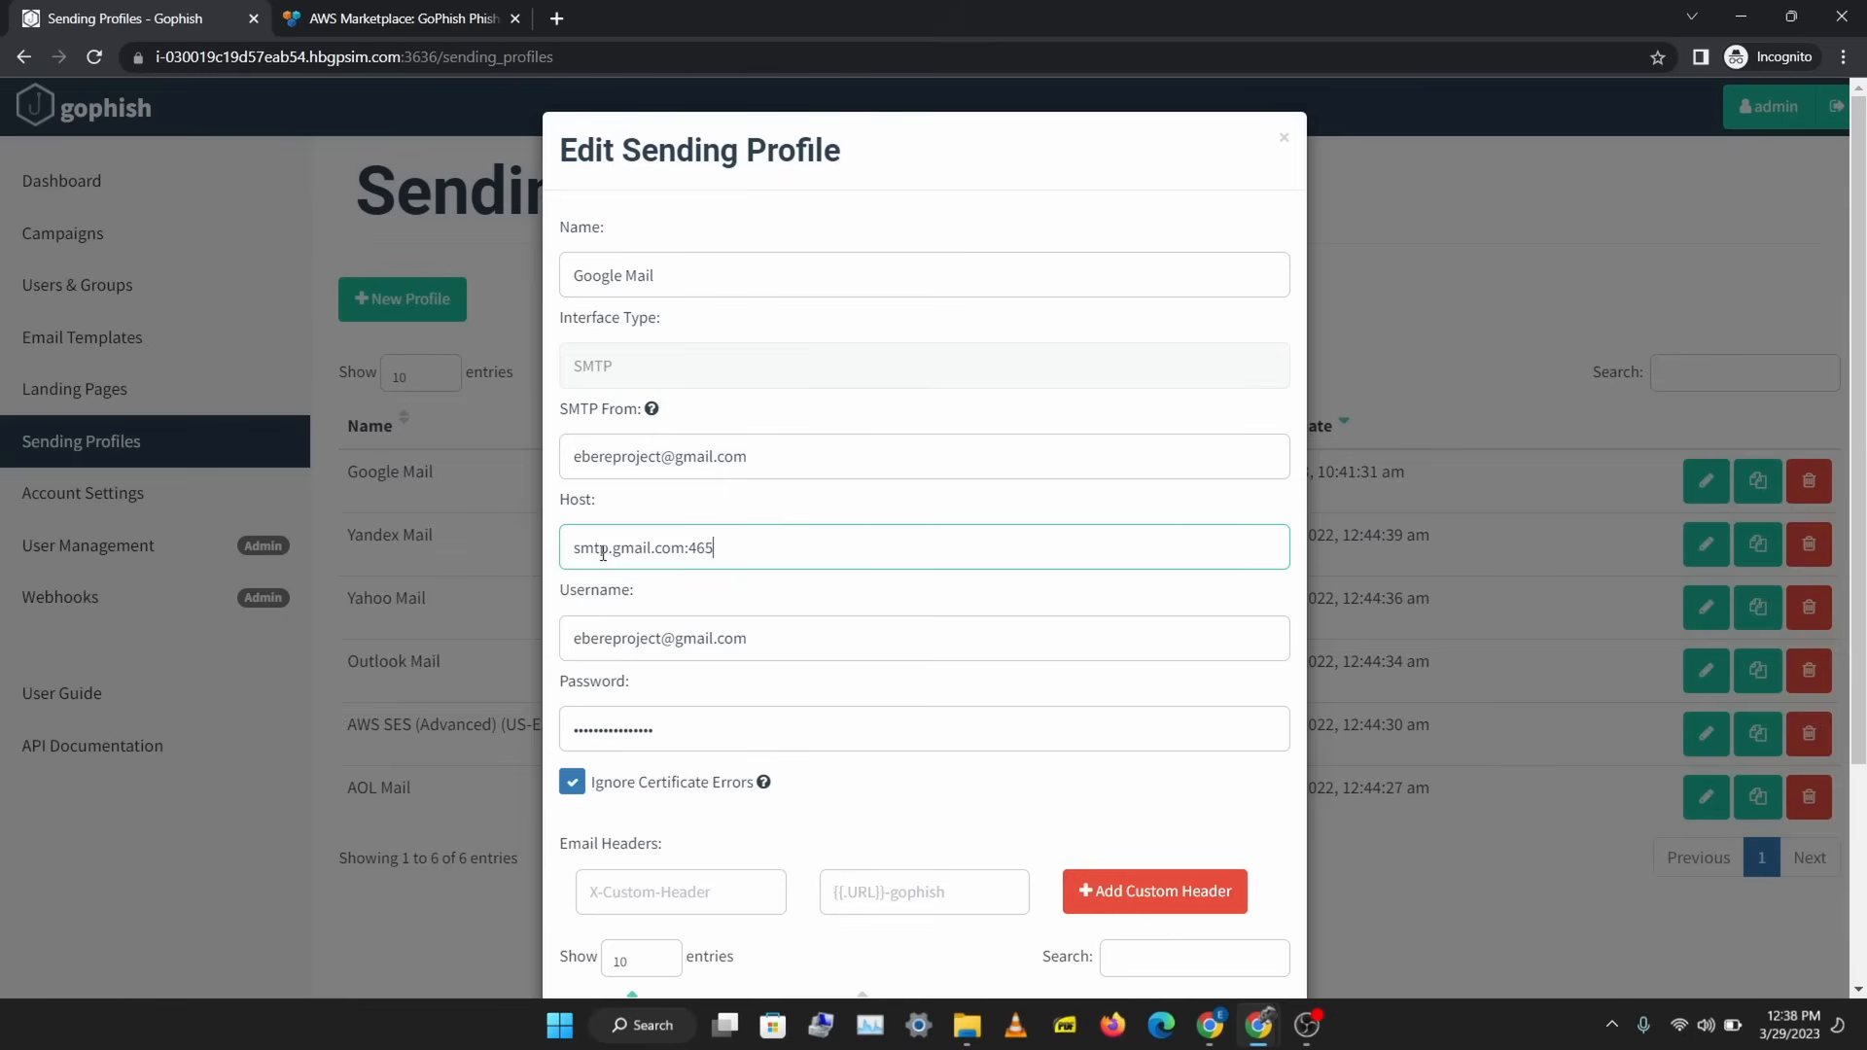
mouse_move(745, 553)
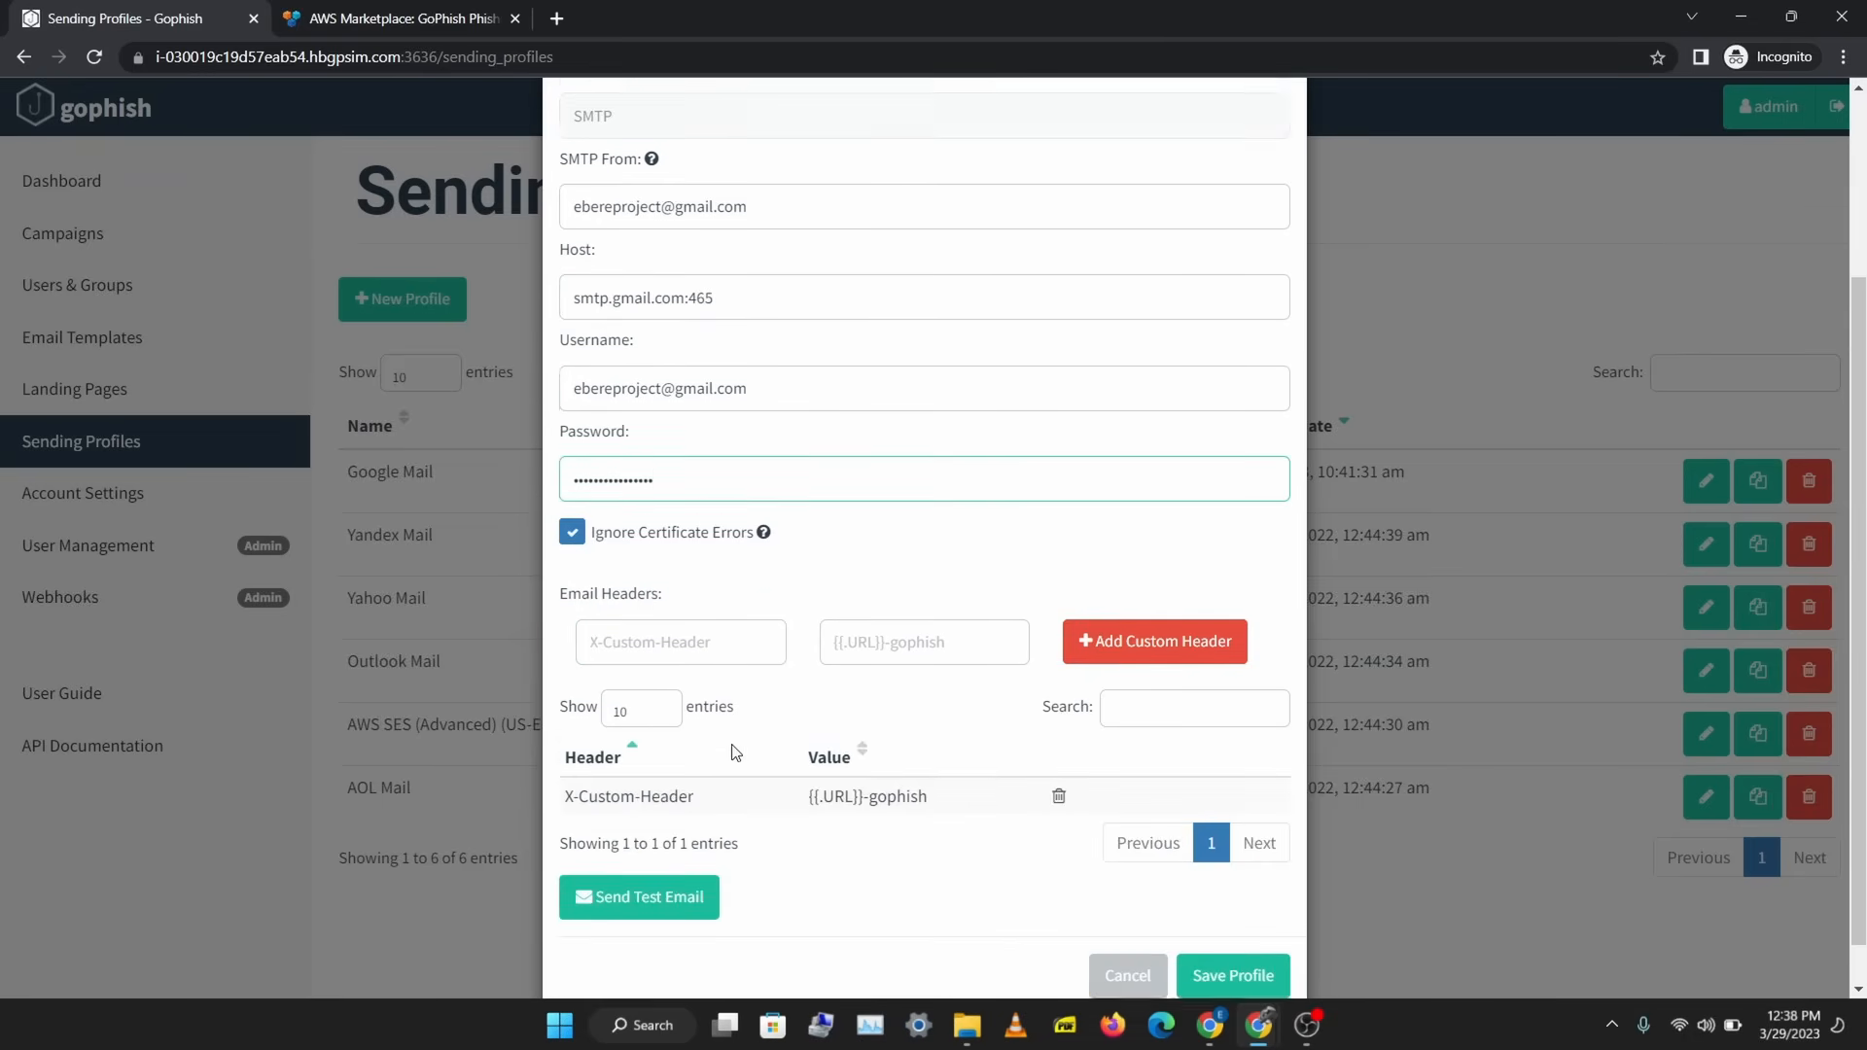
- Send a test email from the Google Mail profile and get the Email Sent confirmation
left_click(638, 896)
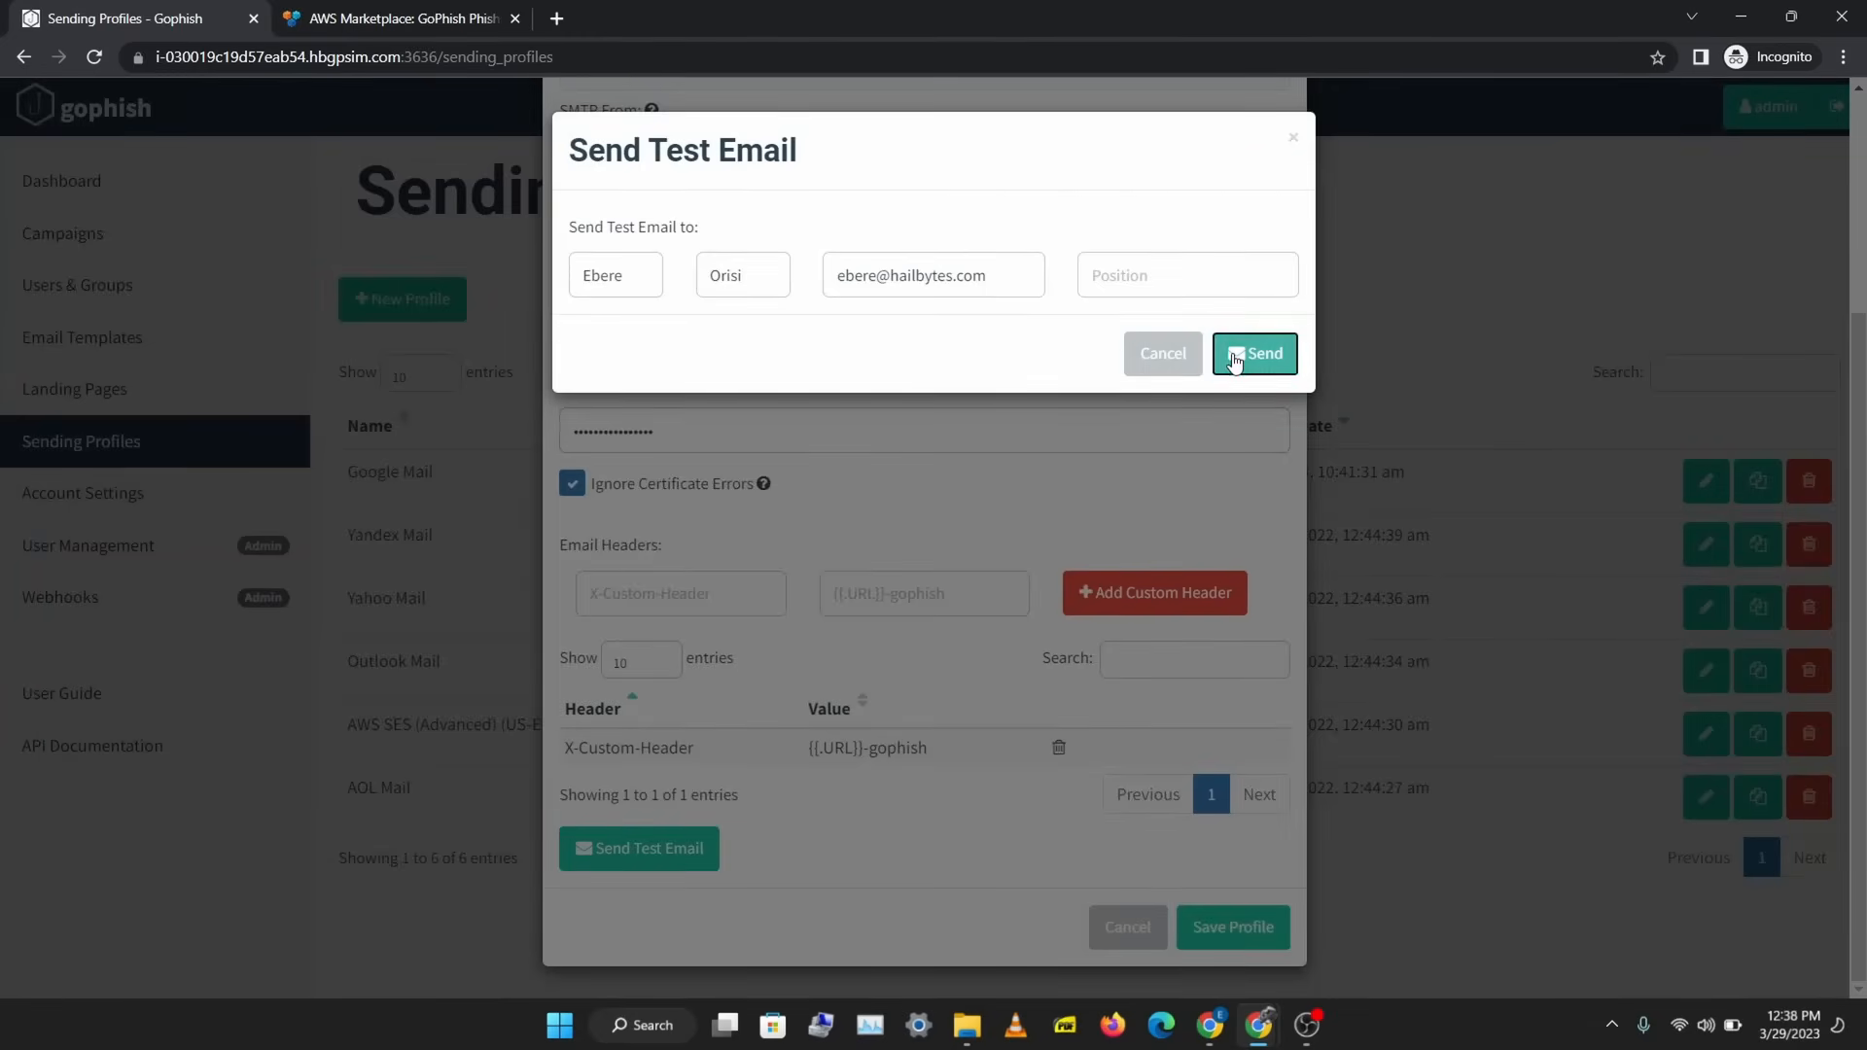
left_click(1255, 354)
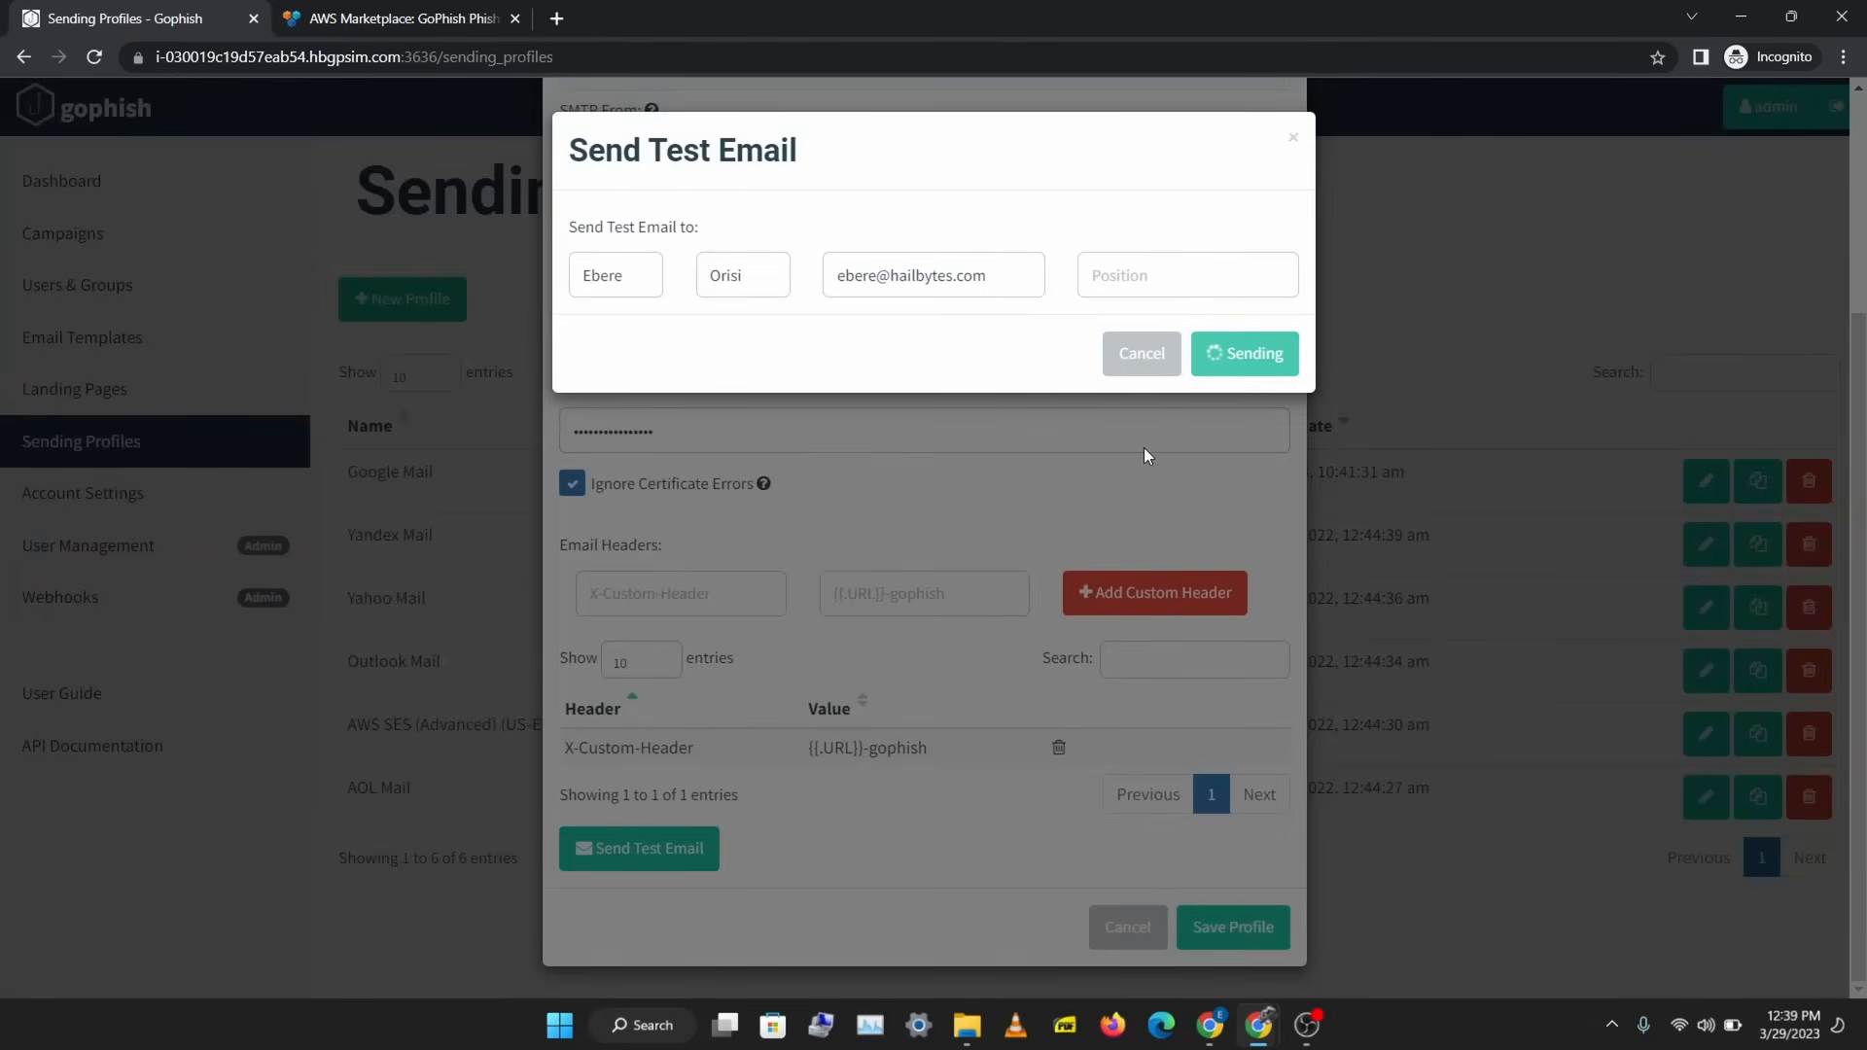
left_click(1243, 352)
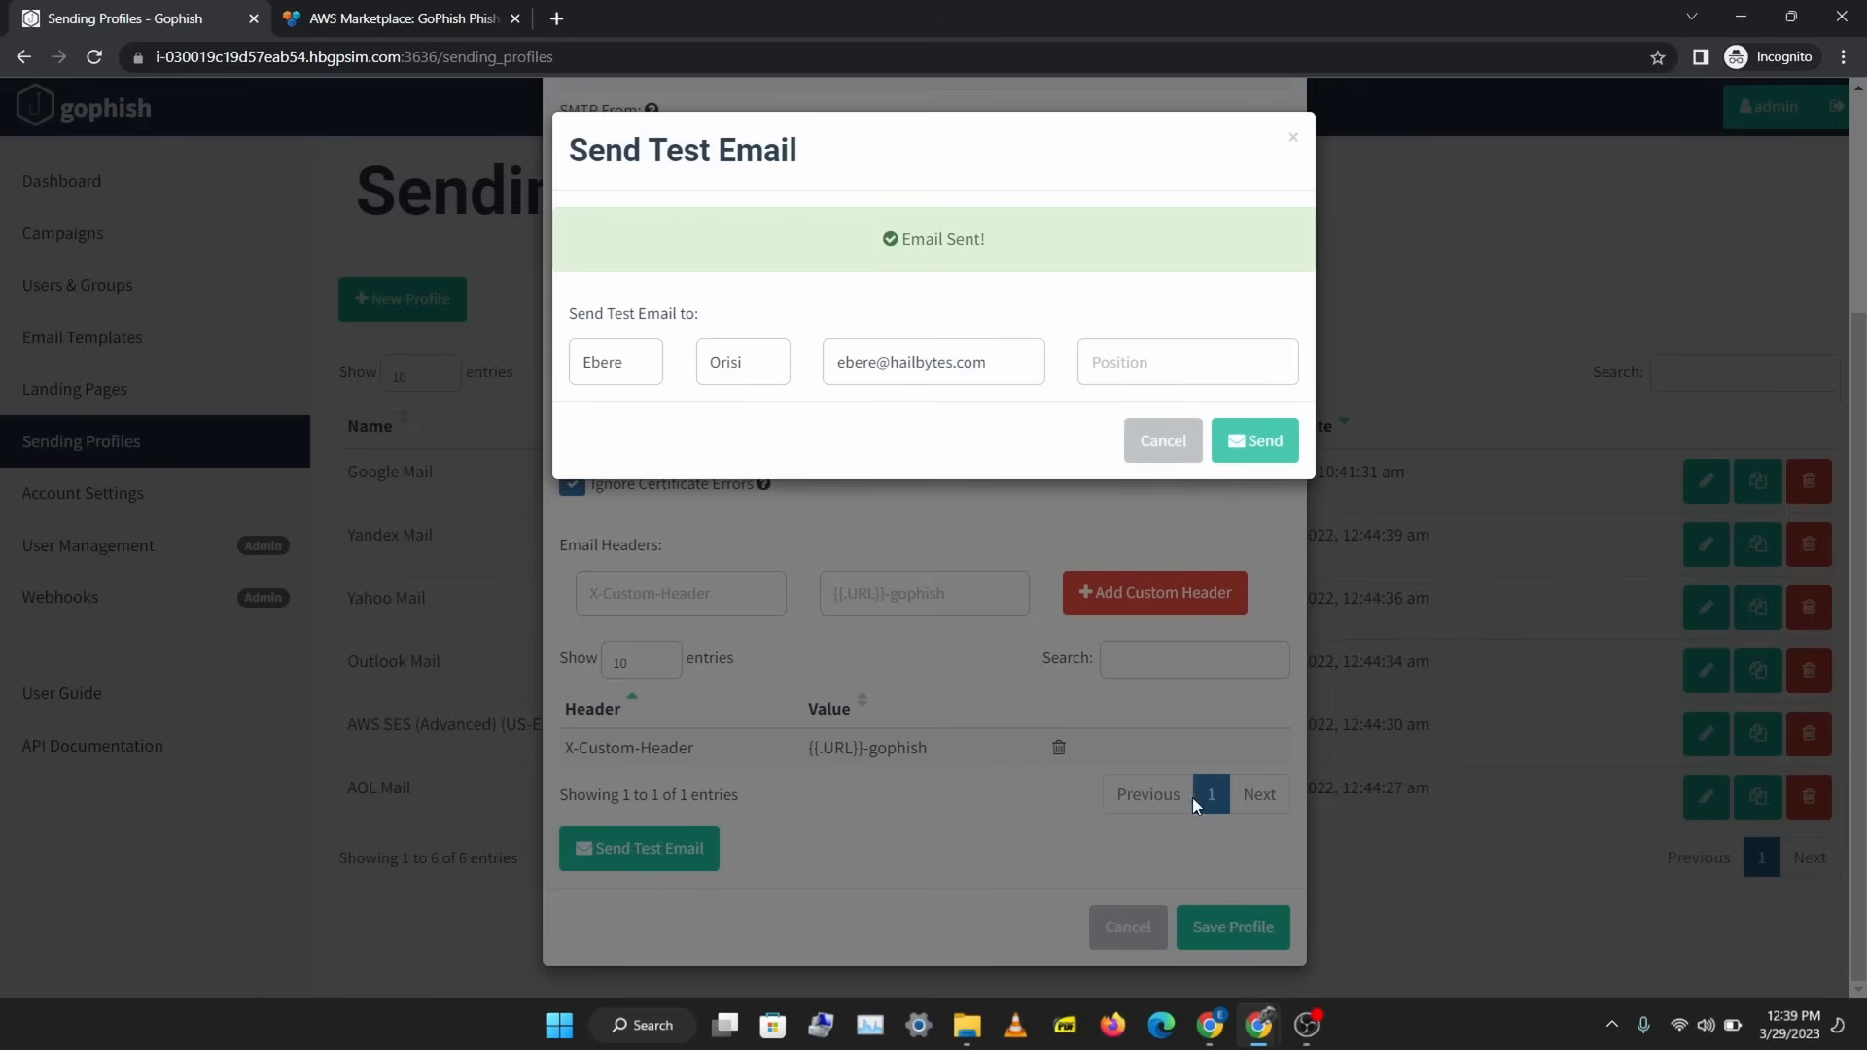
mouse_move(1258, 1025)
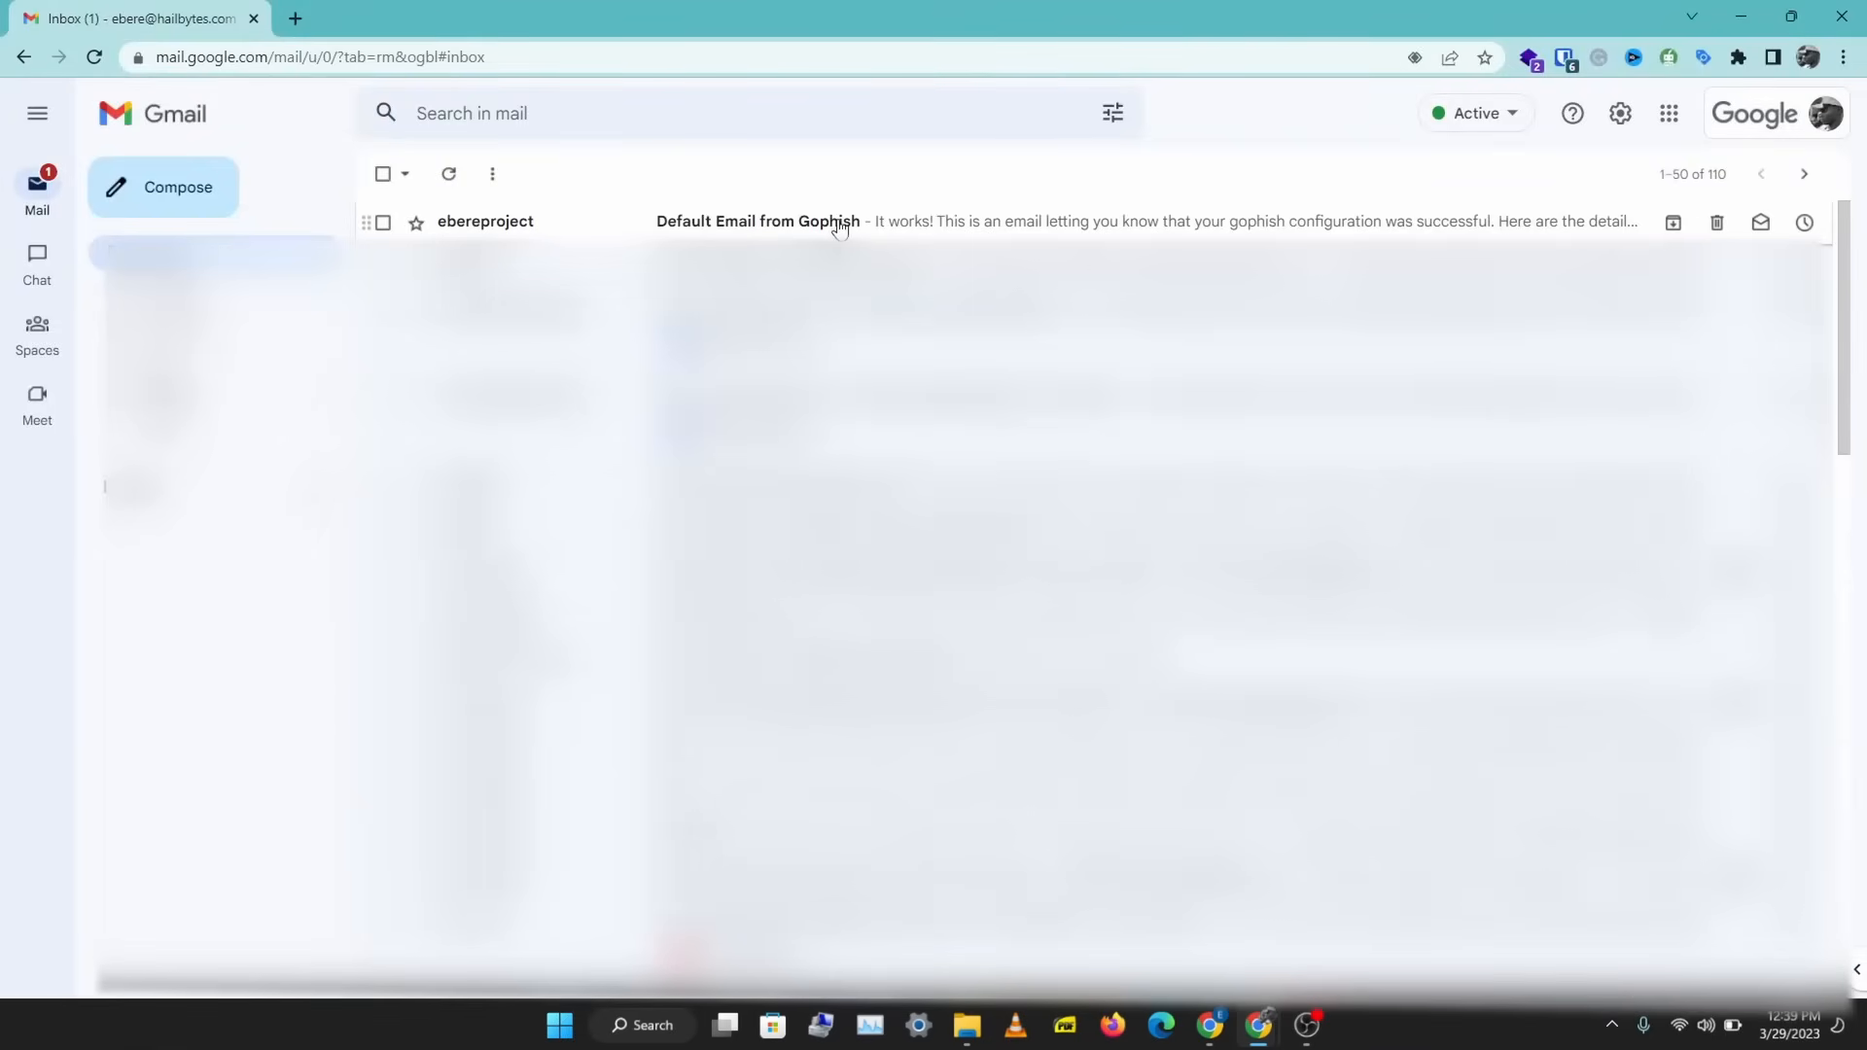
- Read the 'Default Email from Gophish' message in Gmail and switch back to the Gophish tab
left_click(757, 222)
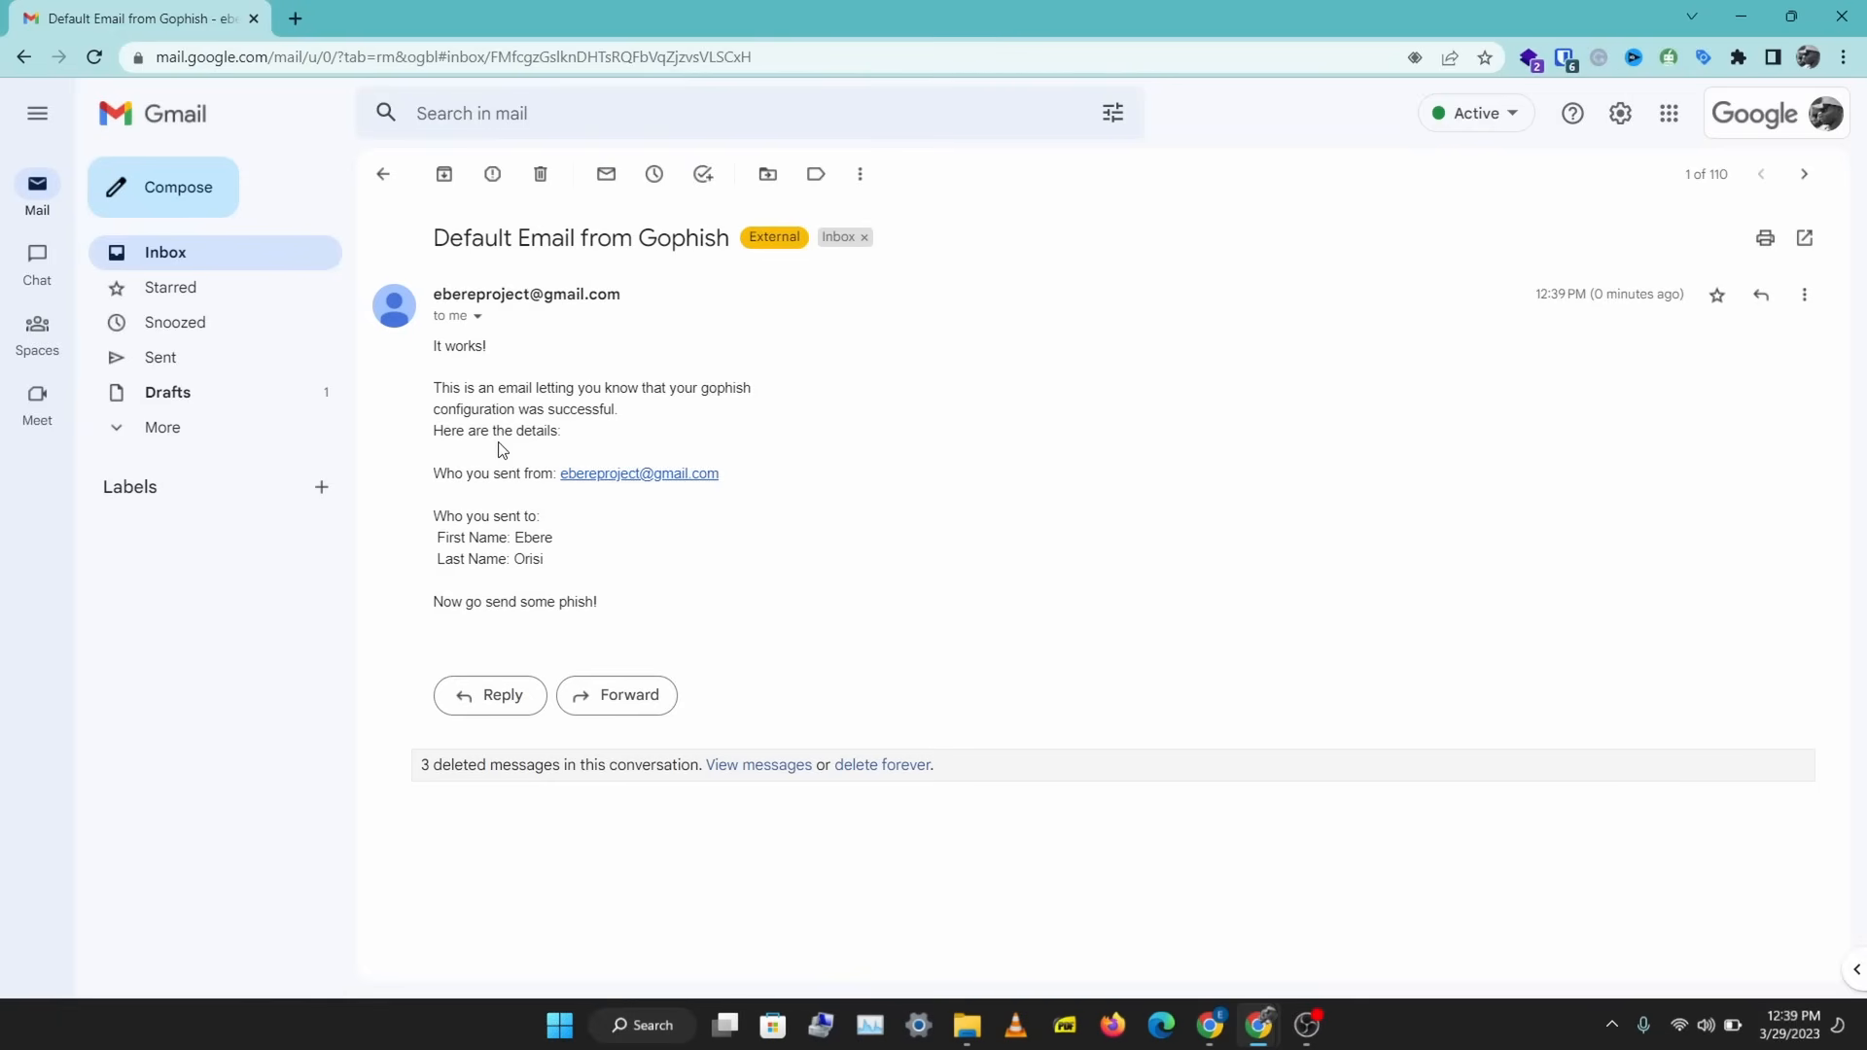
mouse_move(1234, 609)
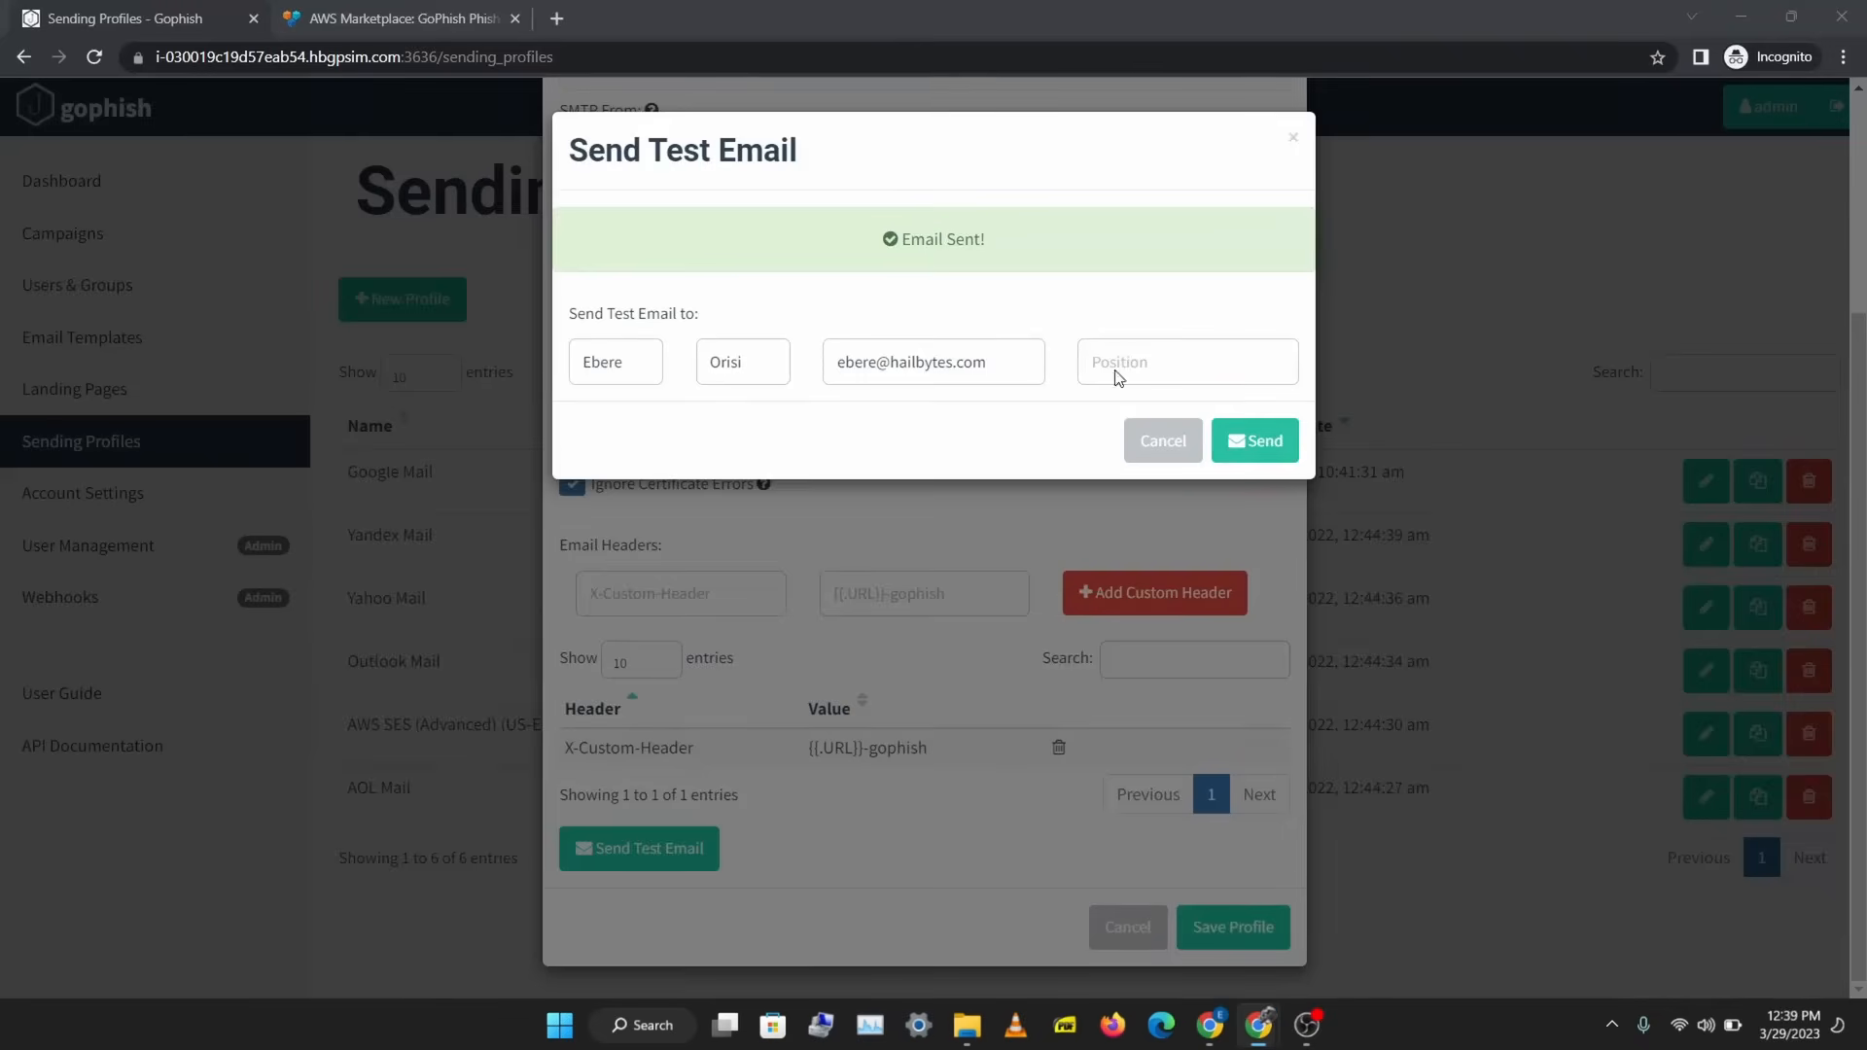
left_click(399, 17)
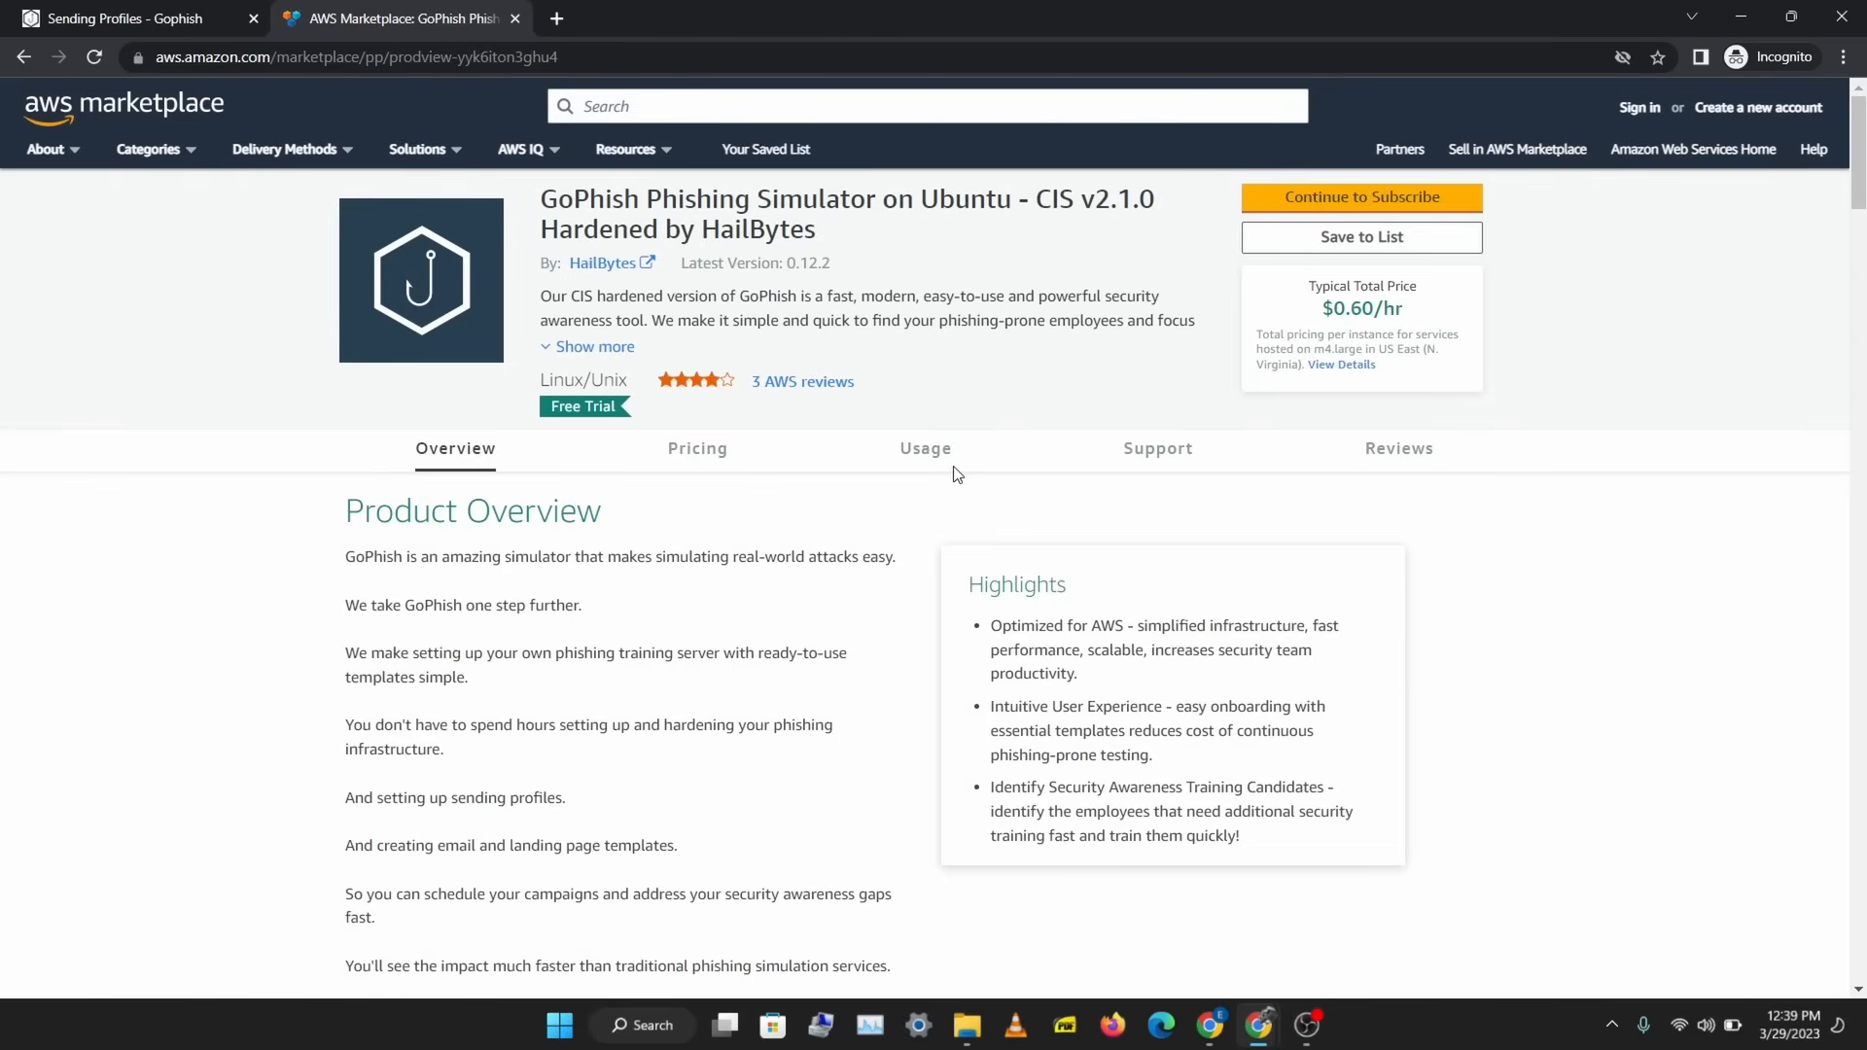
mouse_move(1404, 342)
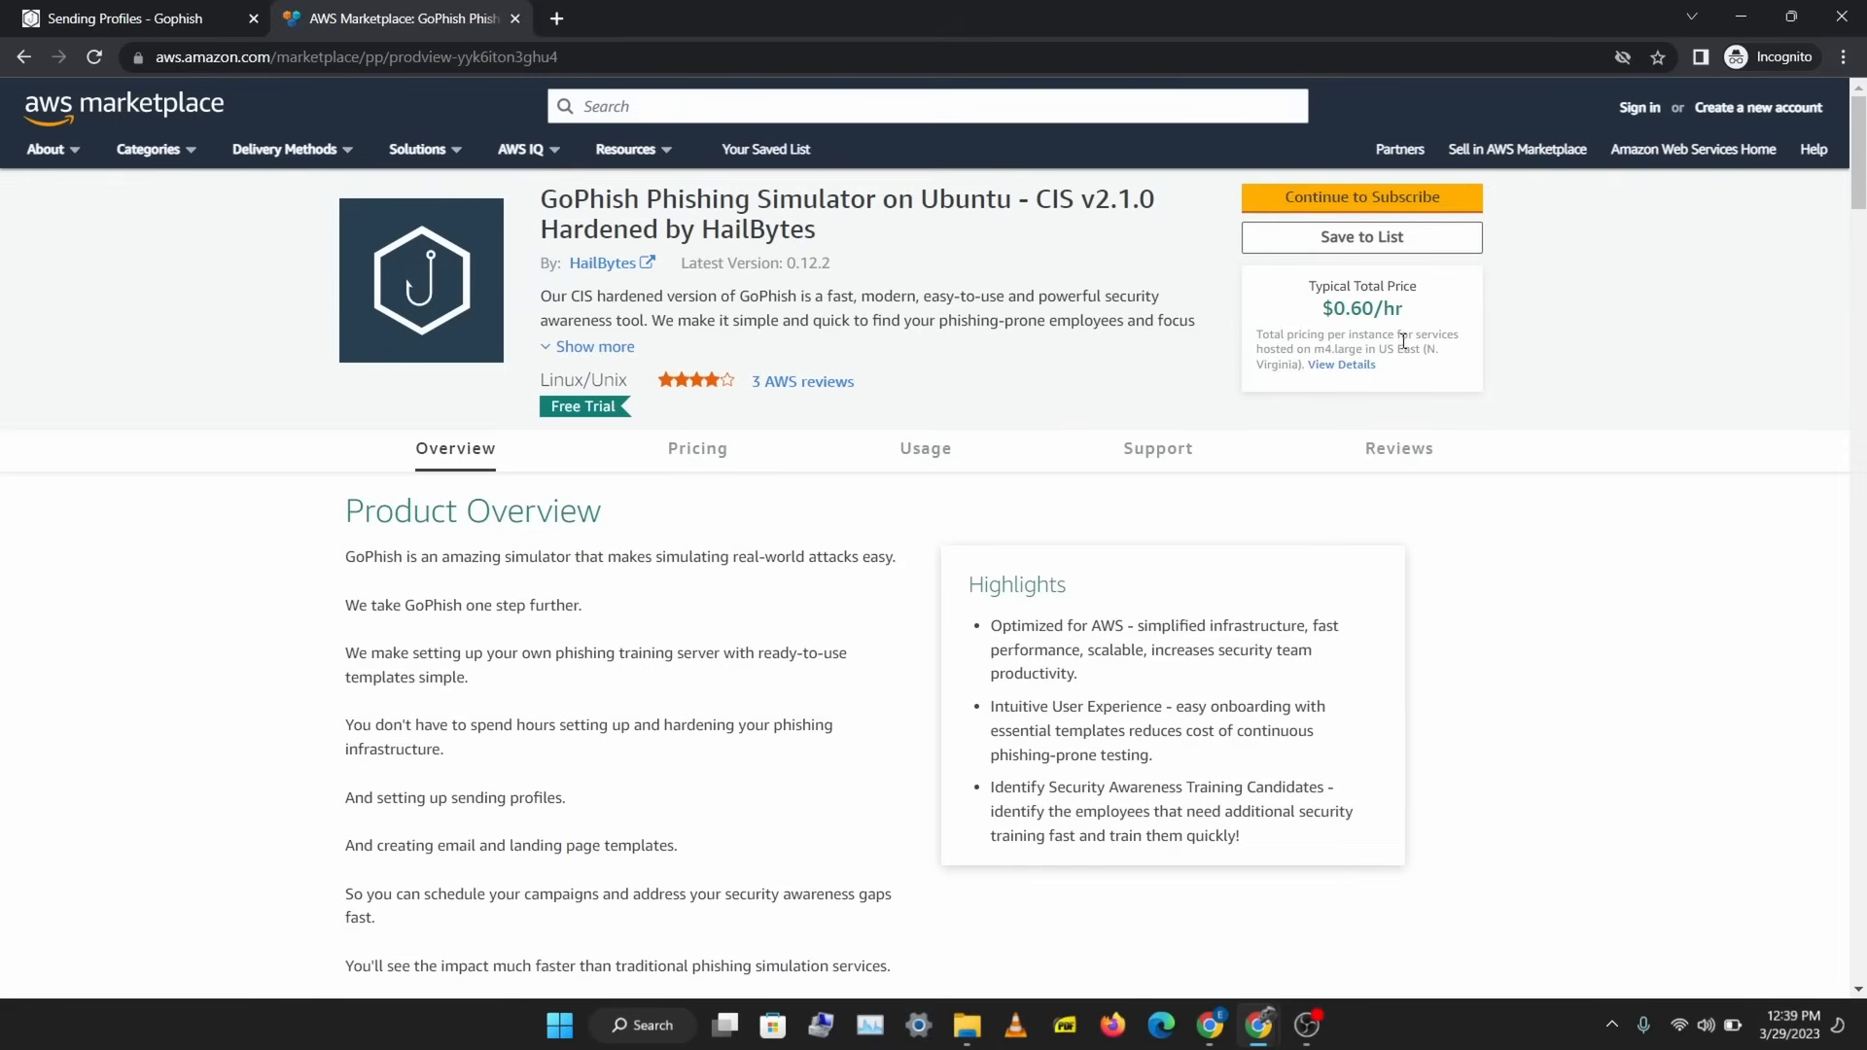
mouse_move(788, 760)
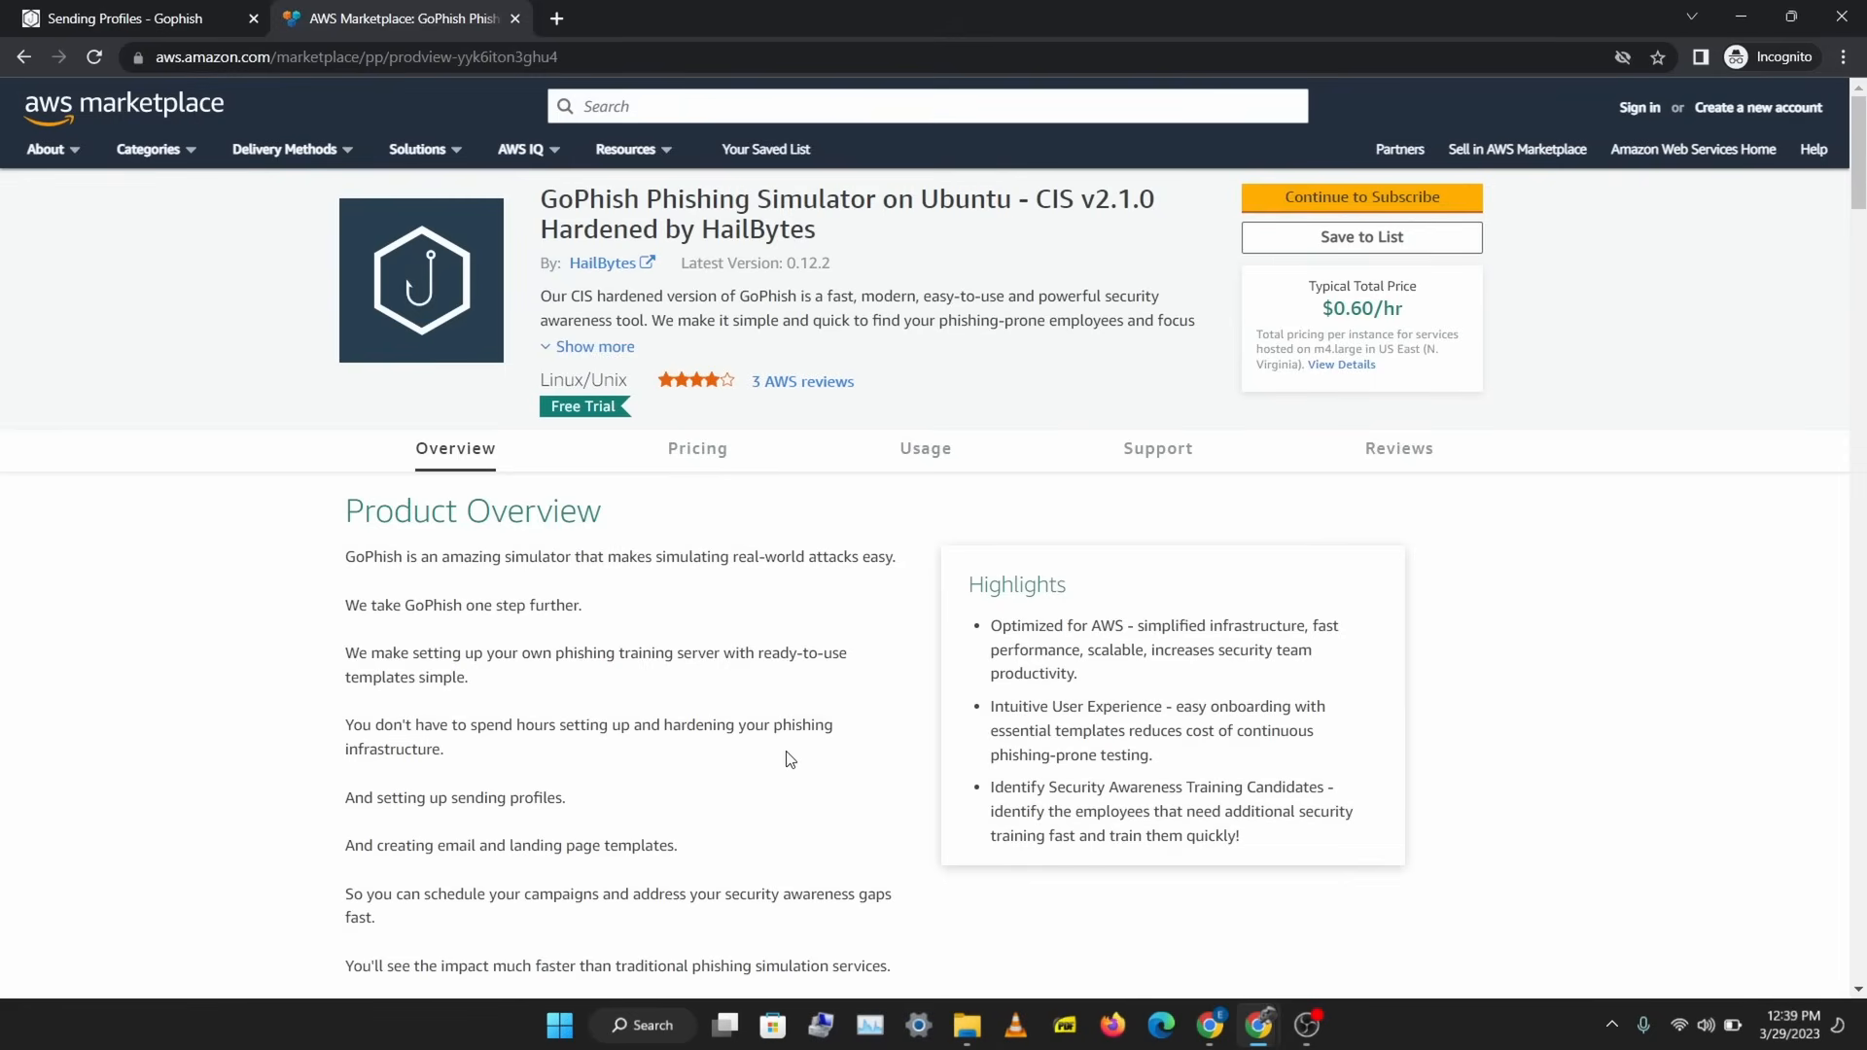
left_click(119, 17)
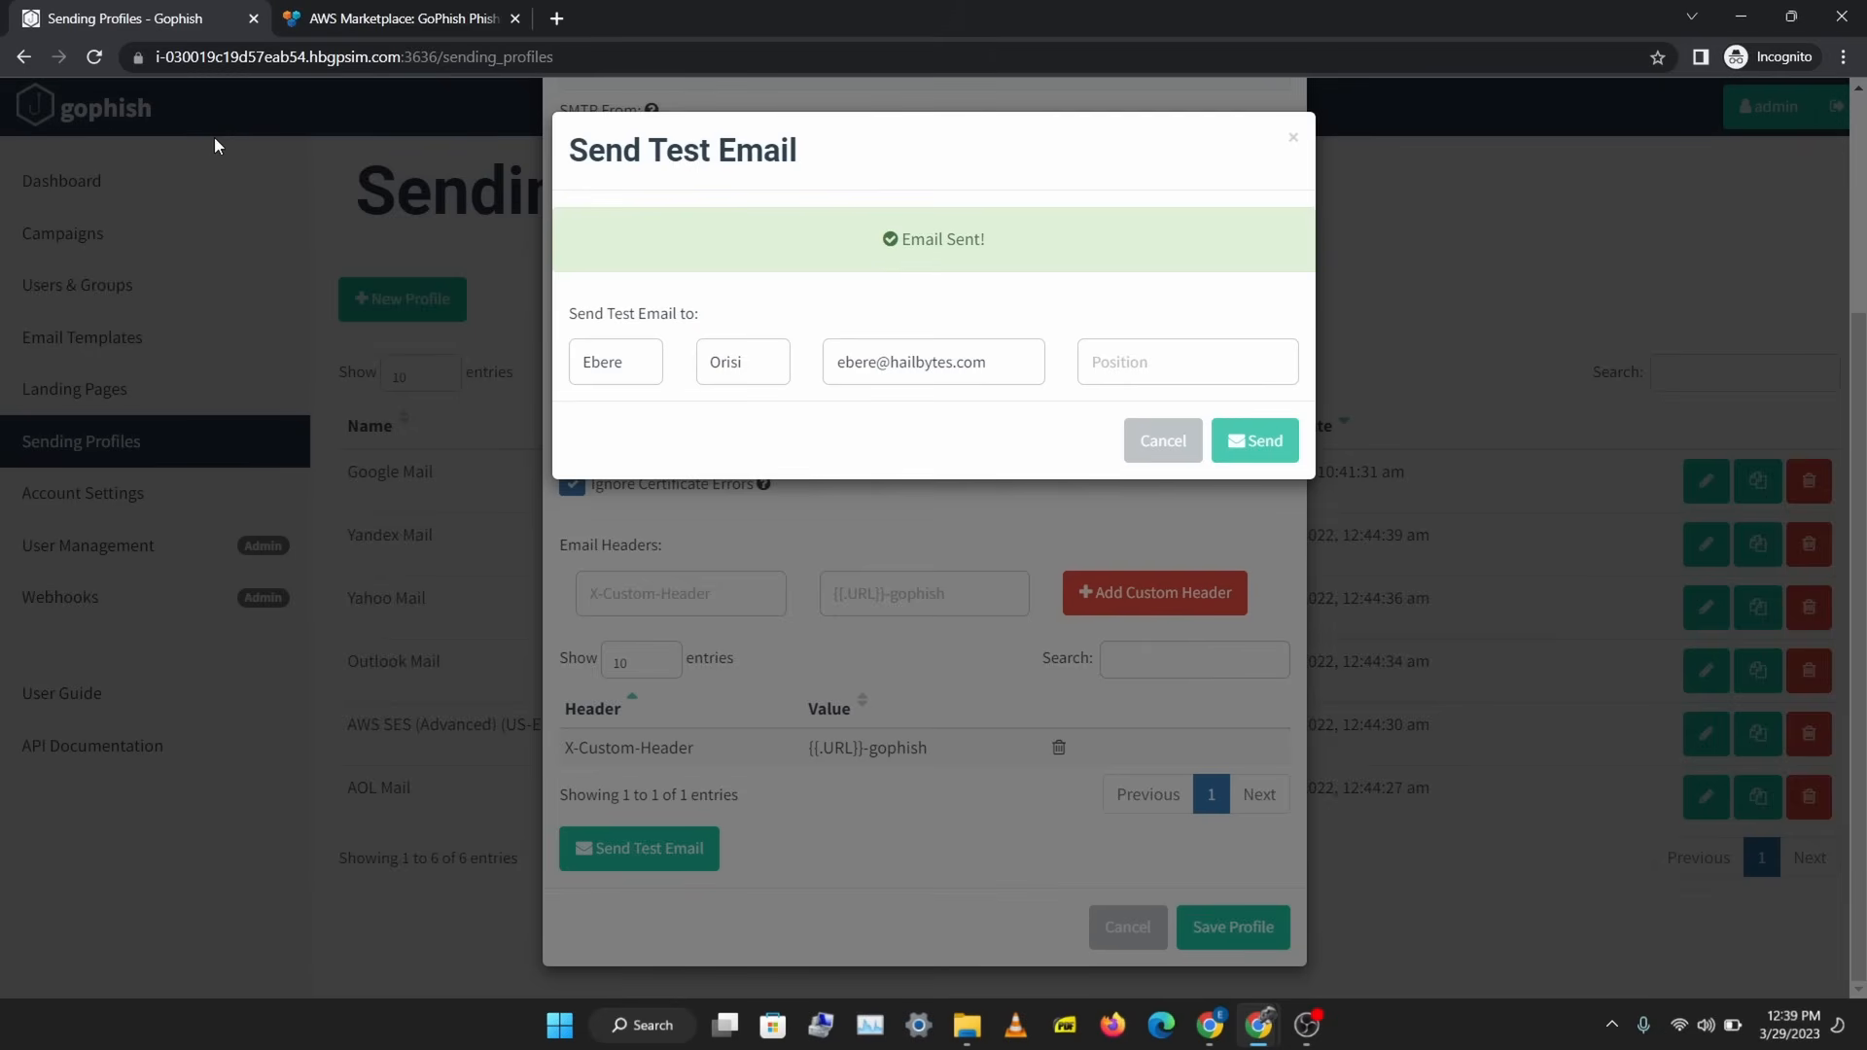
mouse_move(1307, 142)
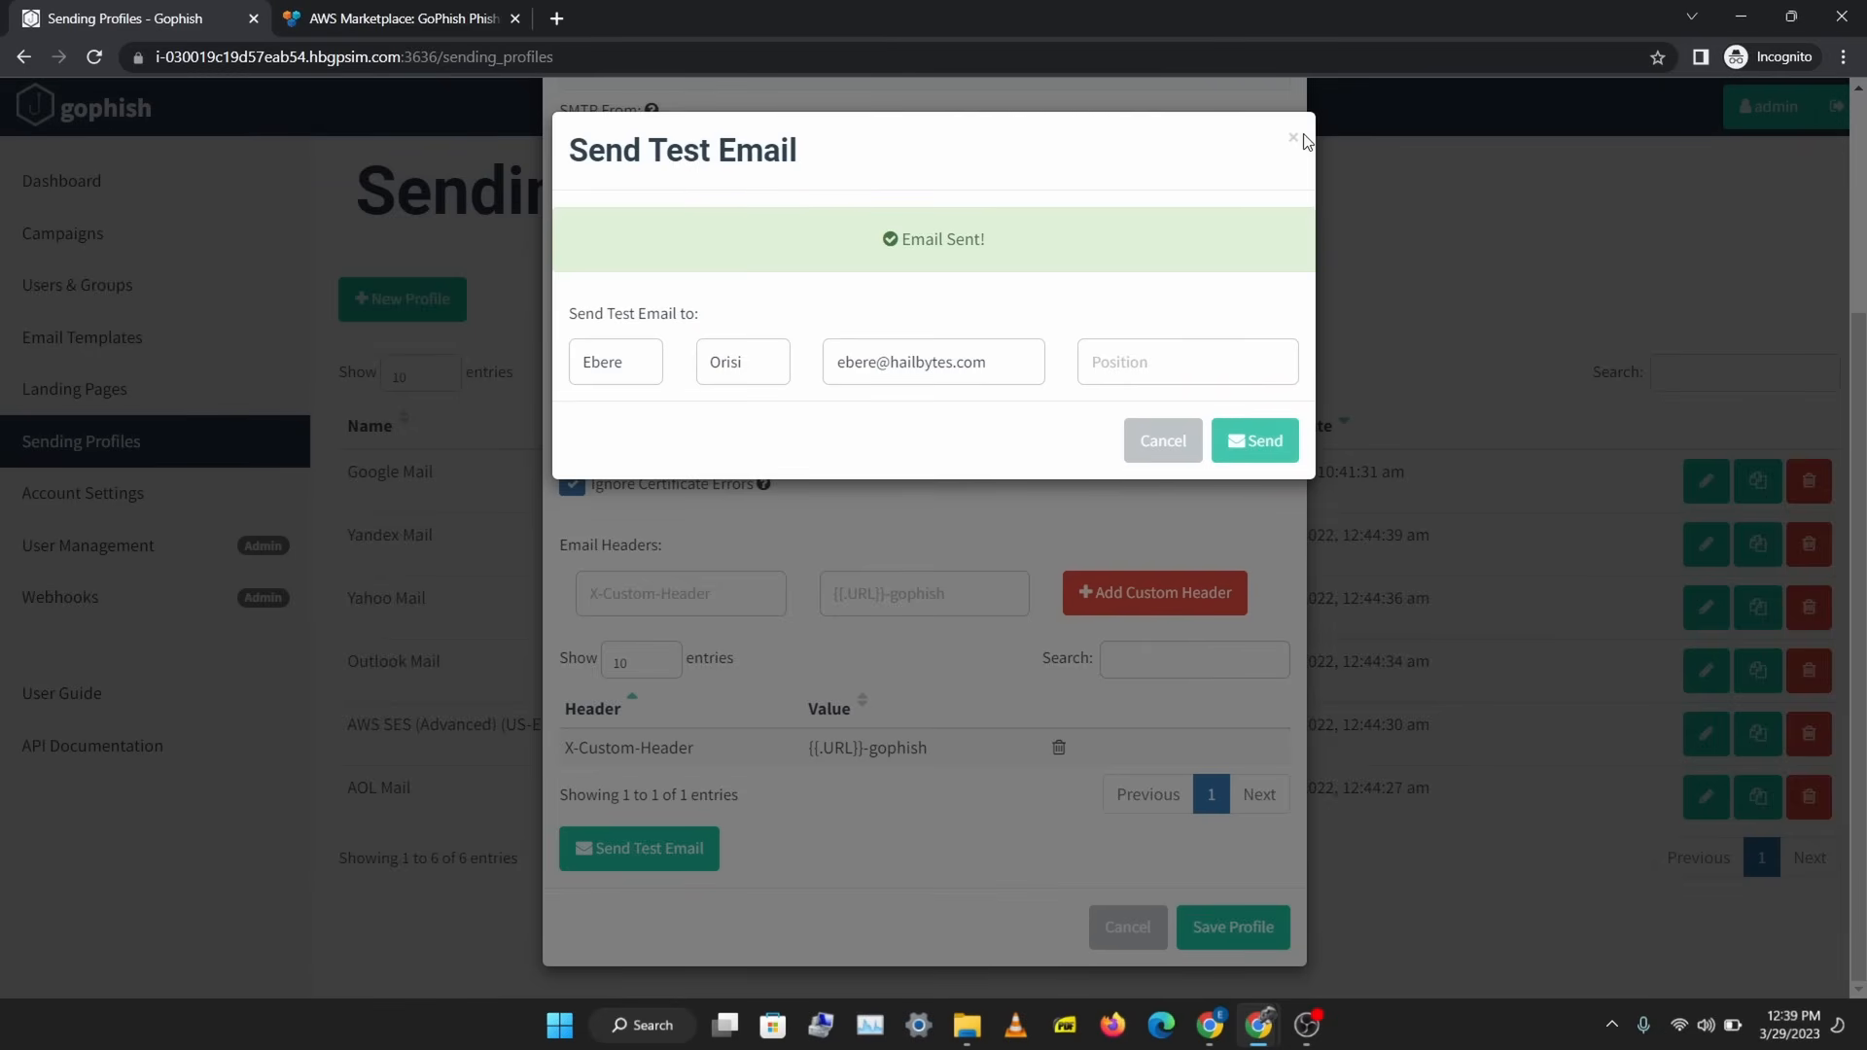
- Close the Send Test Email dialog and scroll back up the Edit Sending Profile form
left_click(1294, 138)
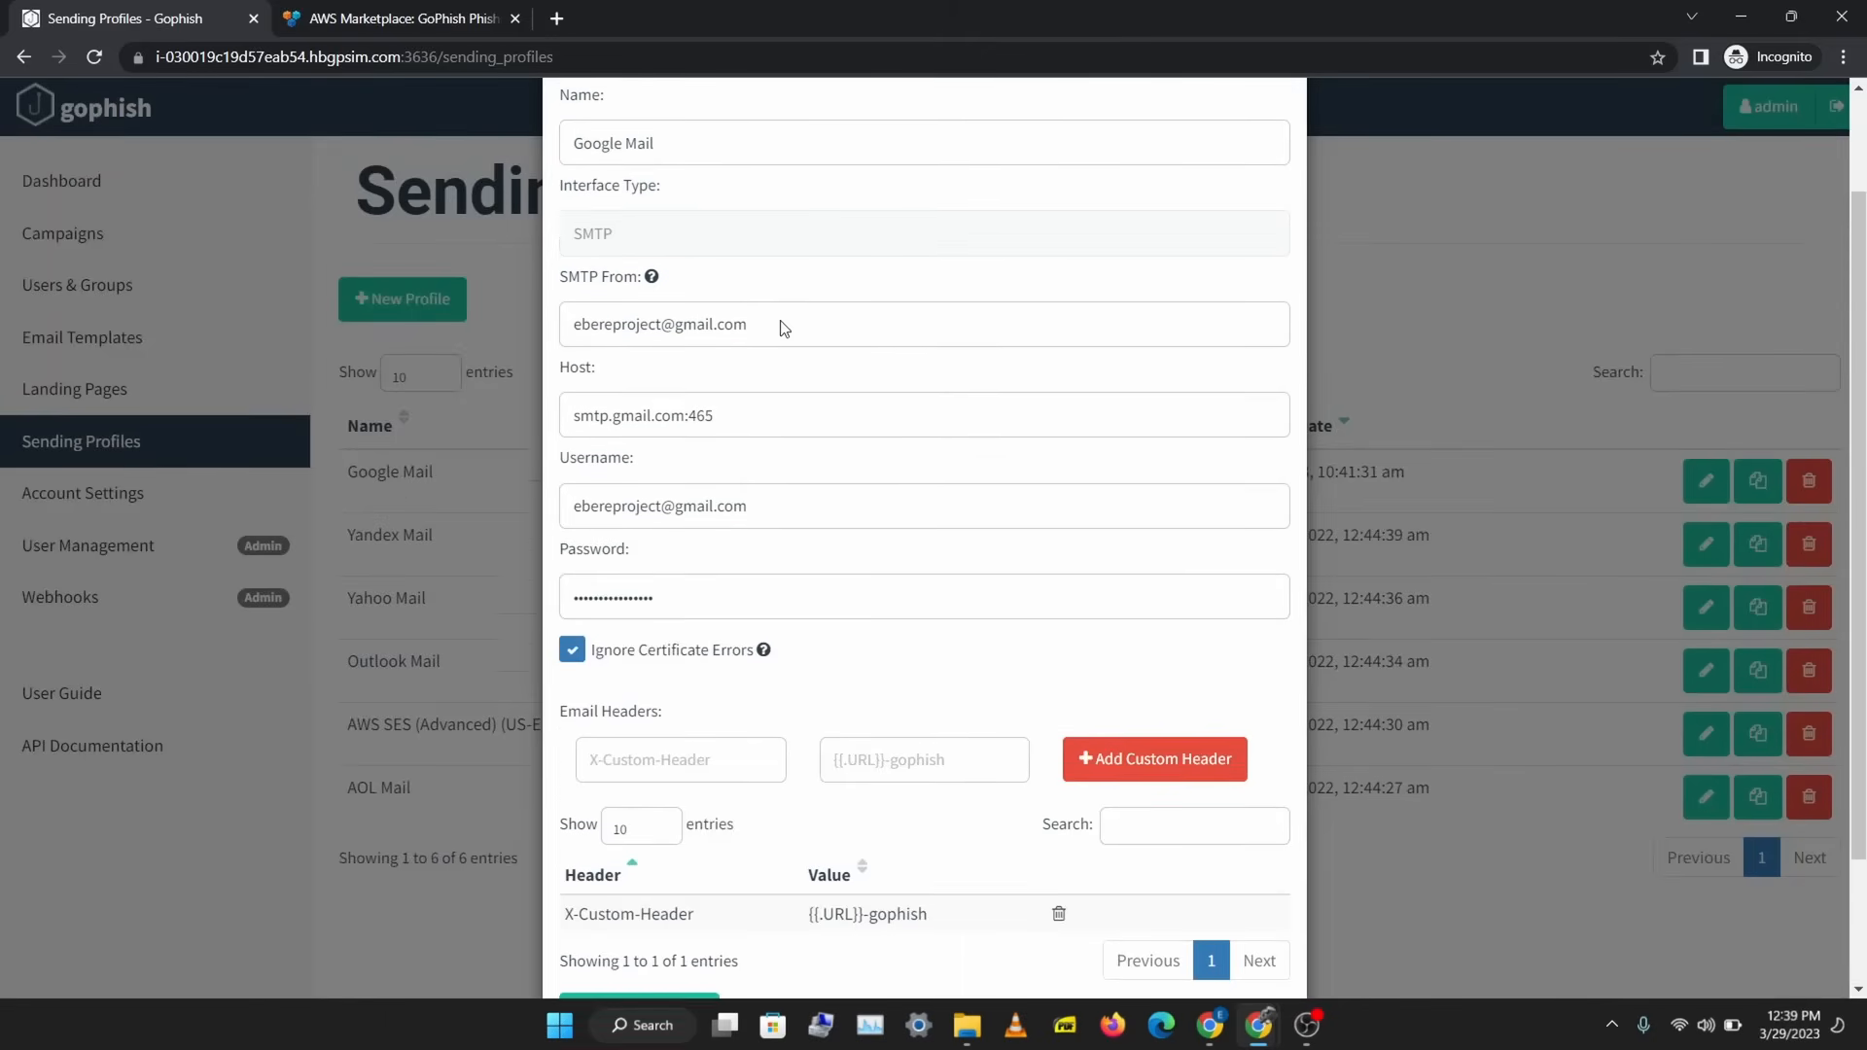
scroll("up", 3)
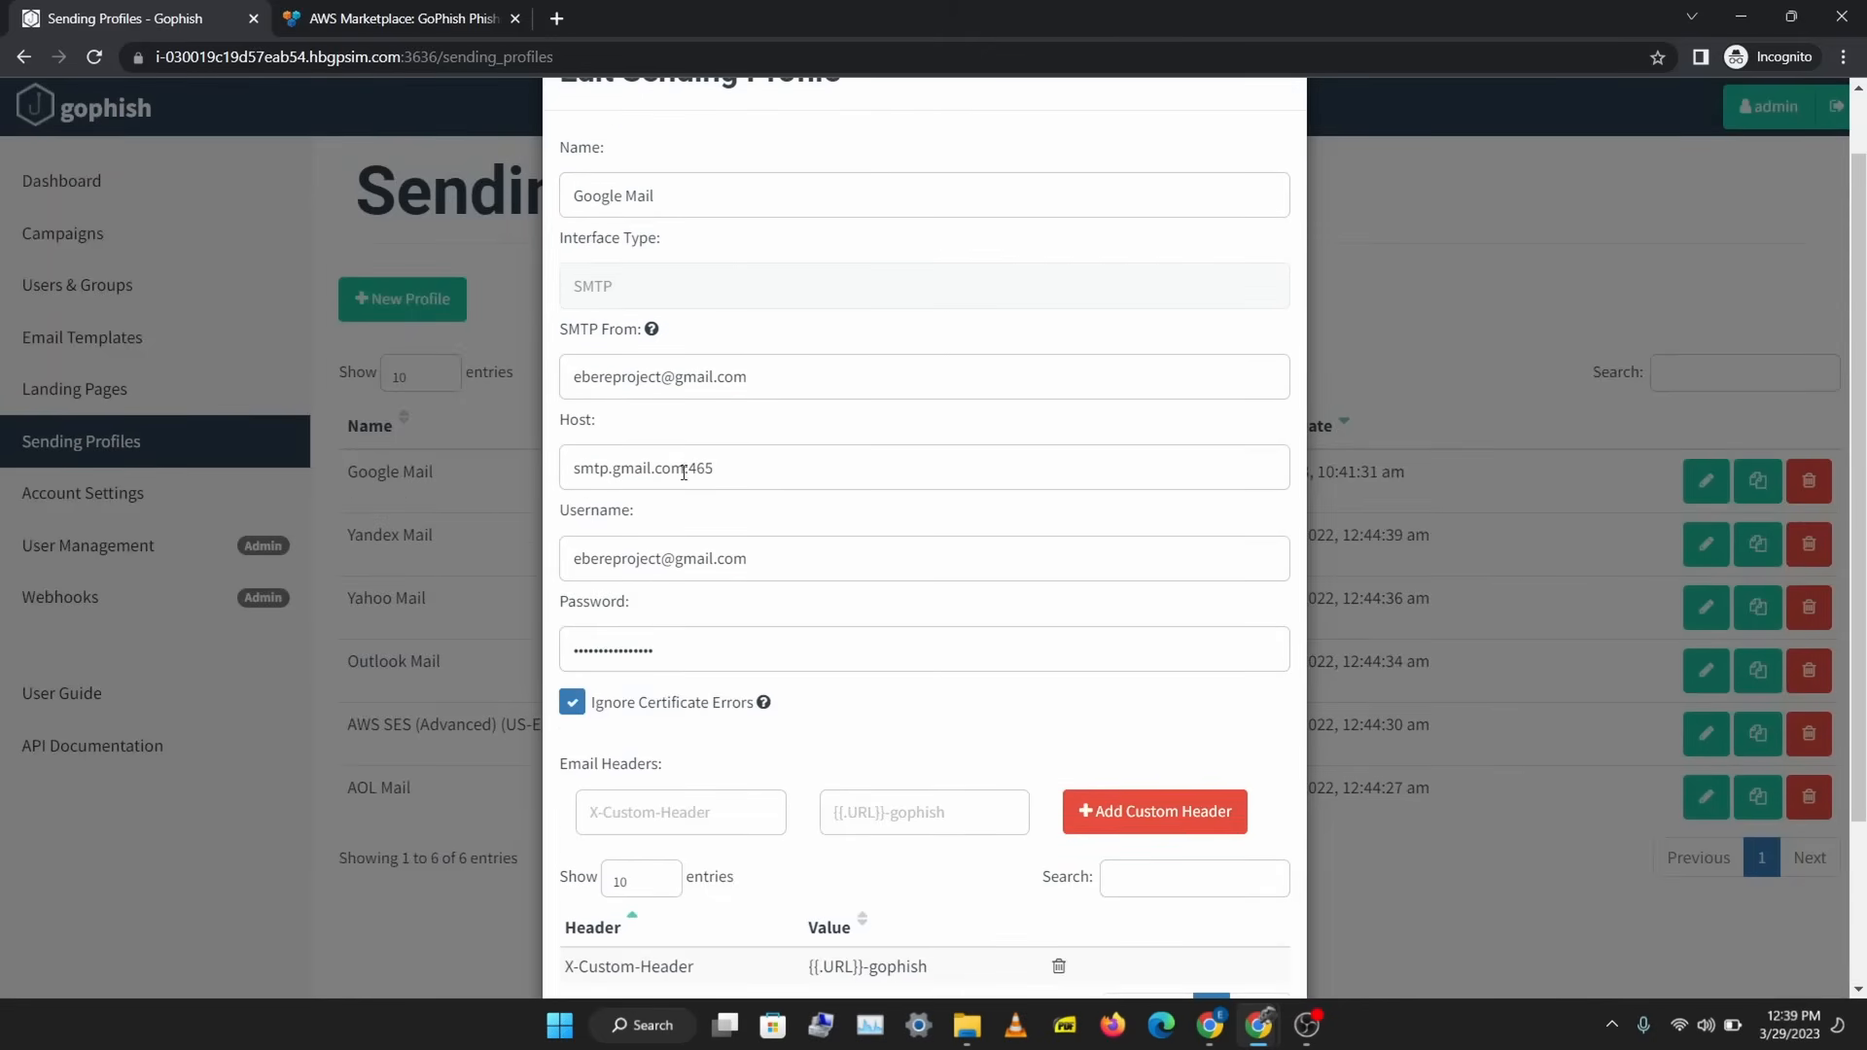